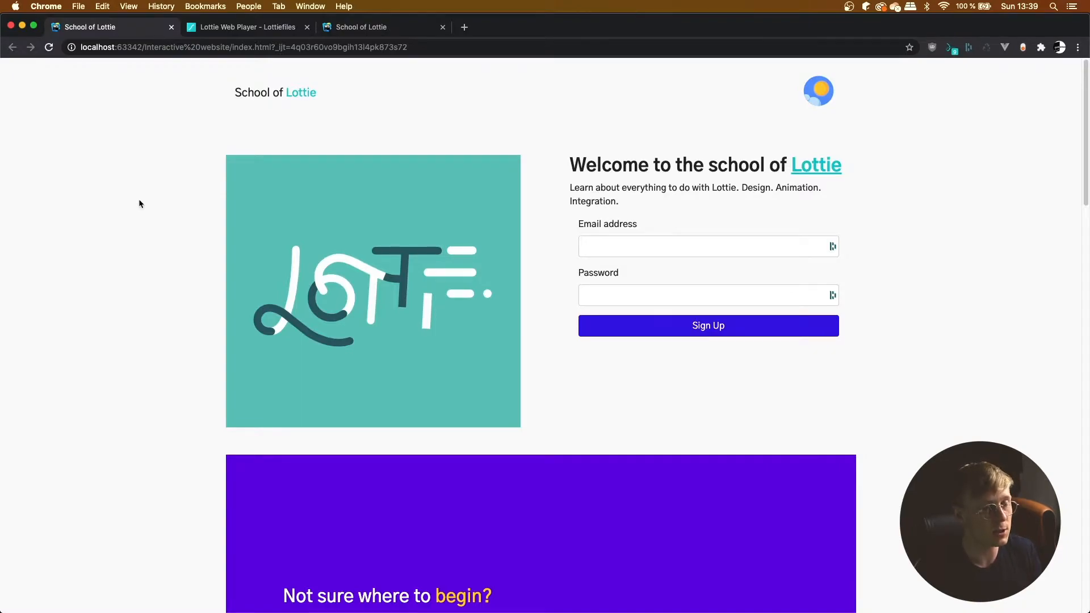
pyautogui.moveTo(166, 216)
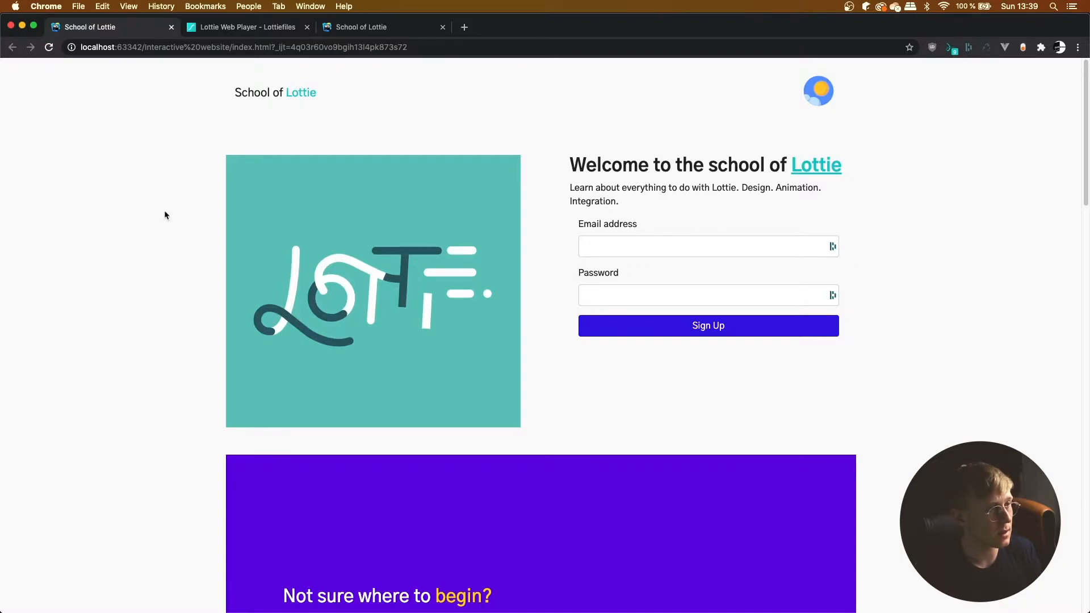
pyautogui.moveTo(215, 190)
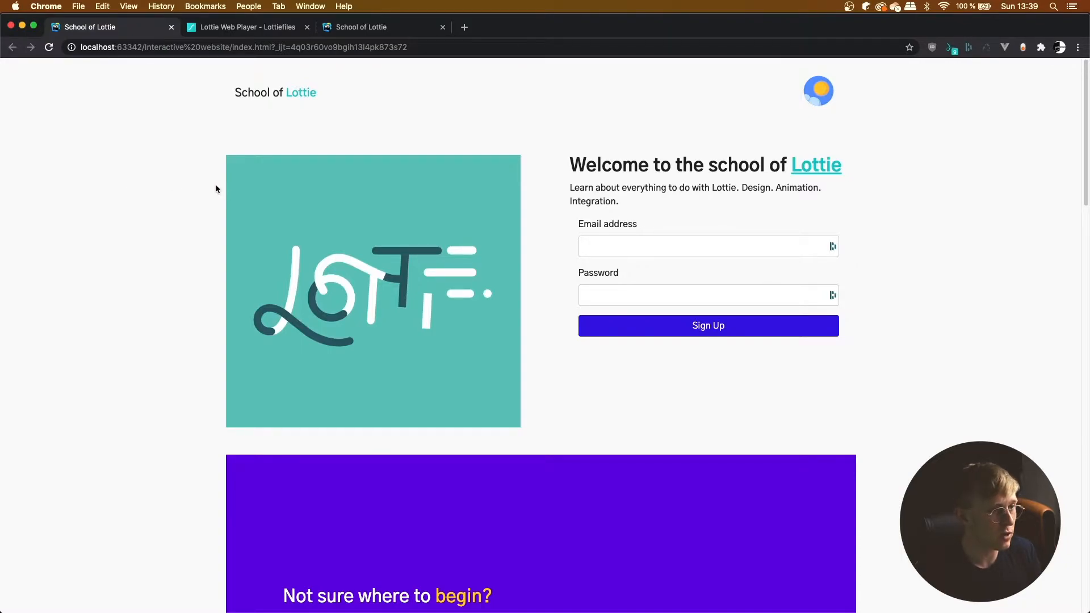
pyautogui.moveTo(194, 181)
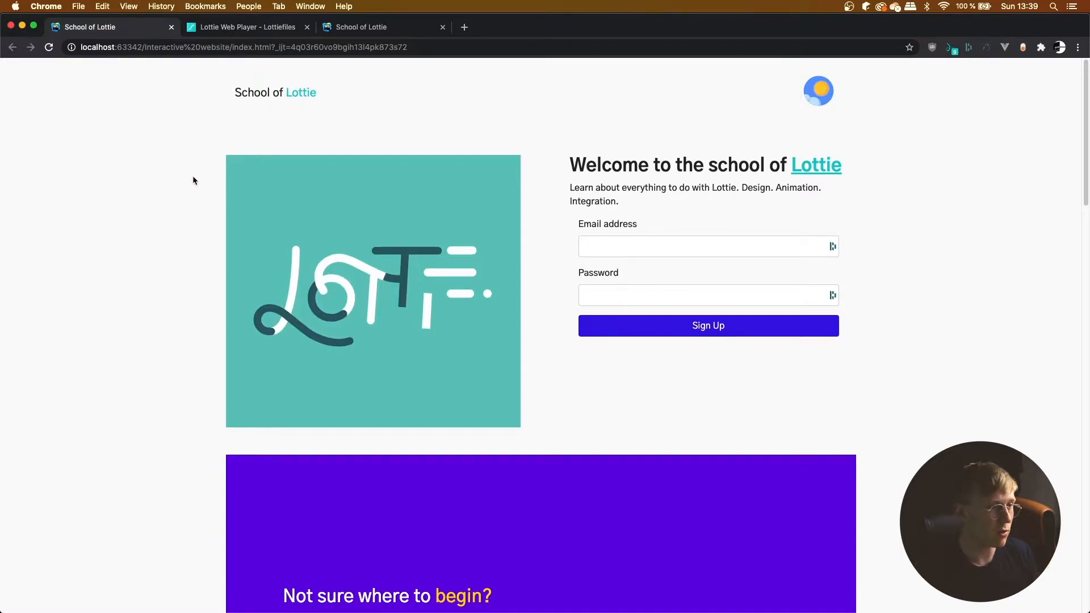
pyautogui.moveTo(227, 241)
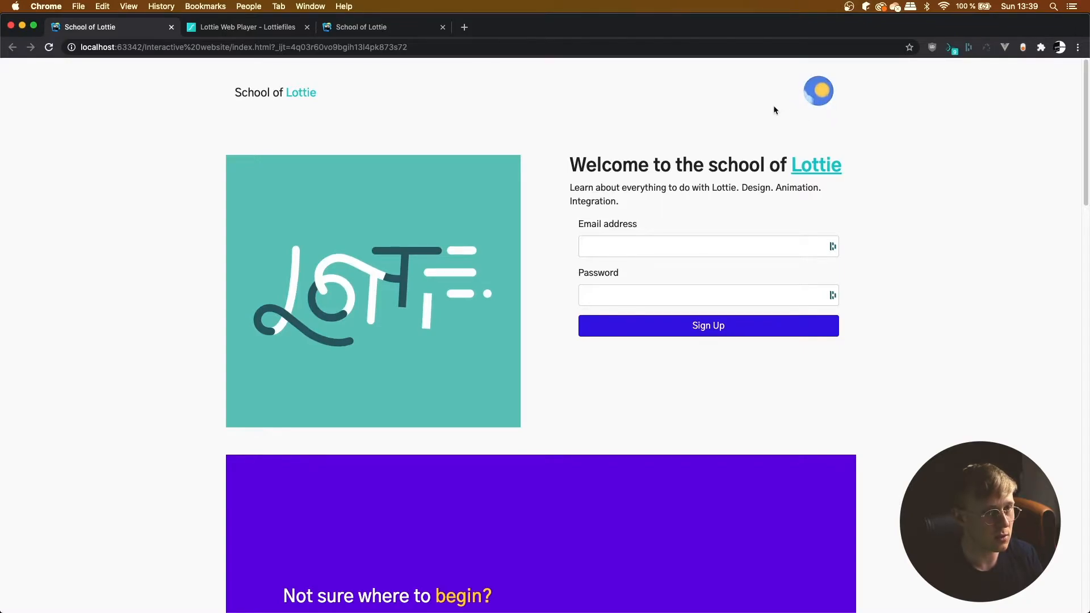
pyautogui.moveTo(834, 102)
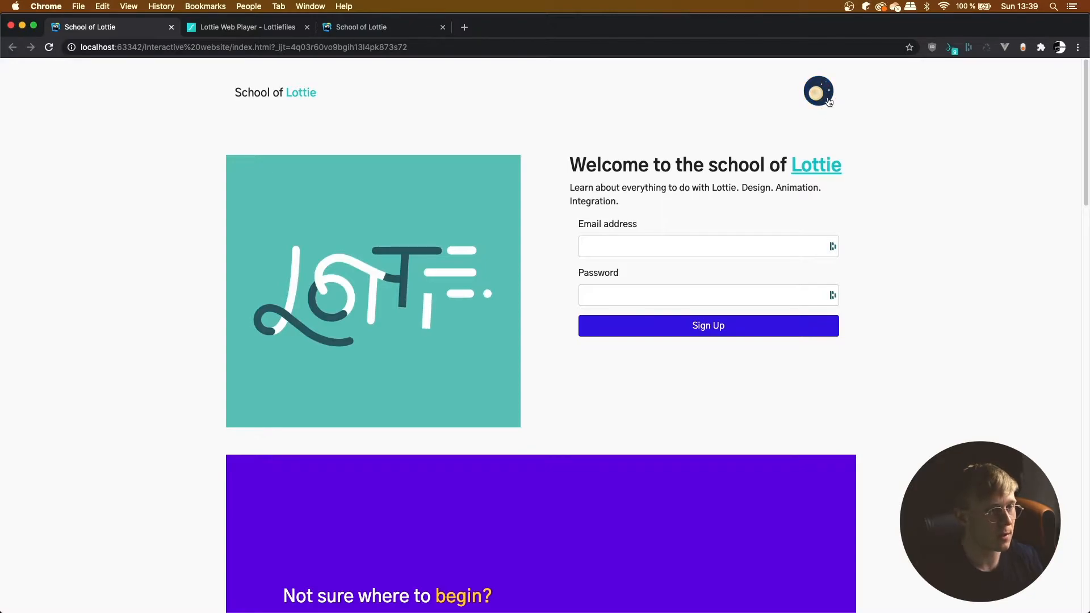
pyautogui.moveTo(661, 483)
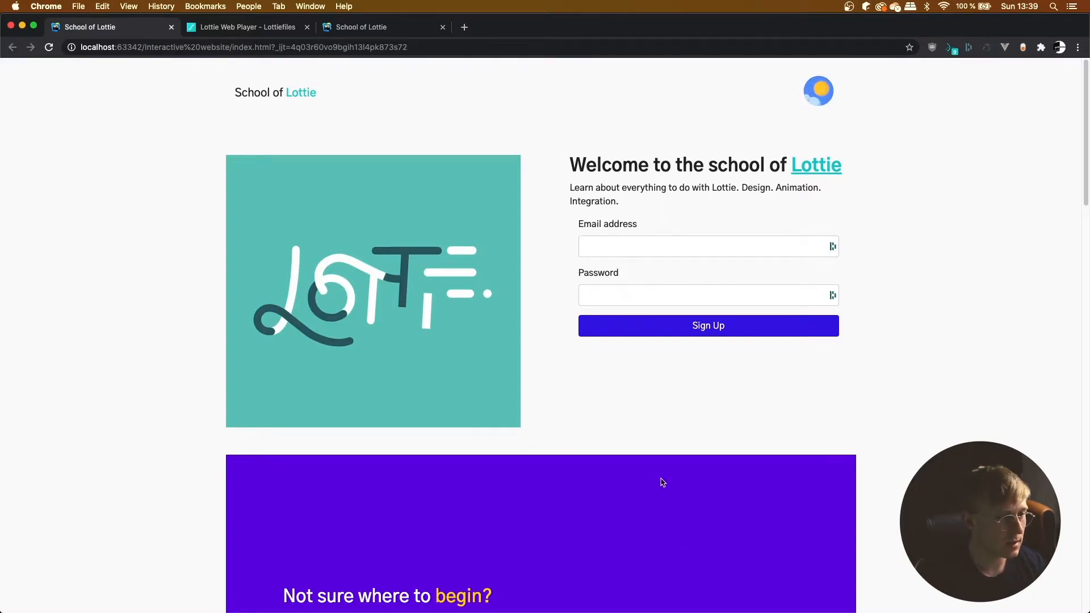
pyautogui.moveTo(684, 475)
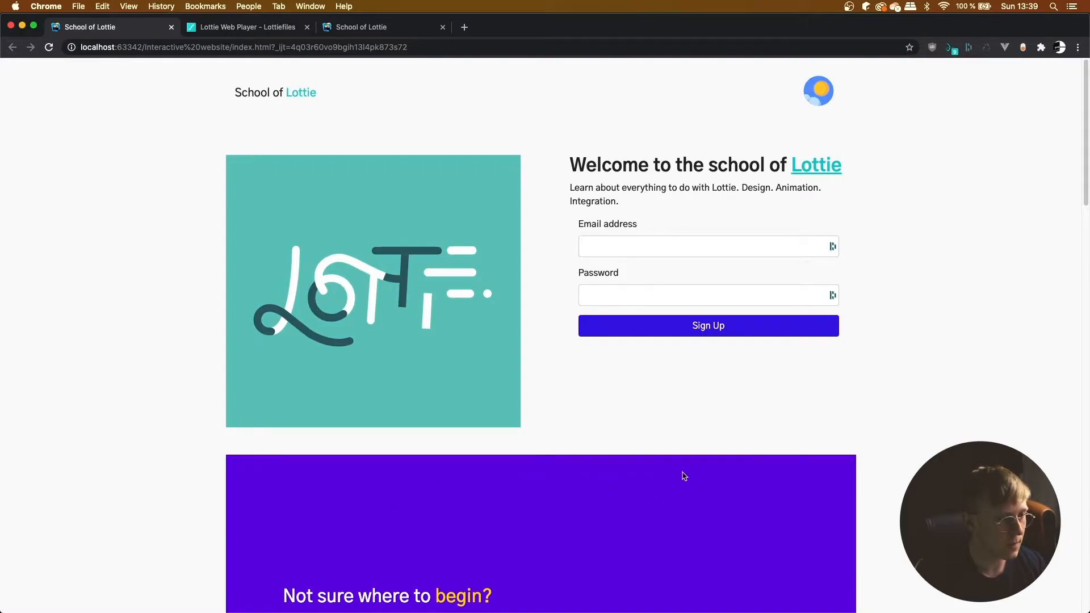
# Scroll down past the climbing-ball and lighthouse animations to the 'Did you know about these interactions?' section.
pyautogui.scroll(-3)
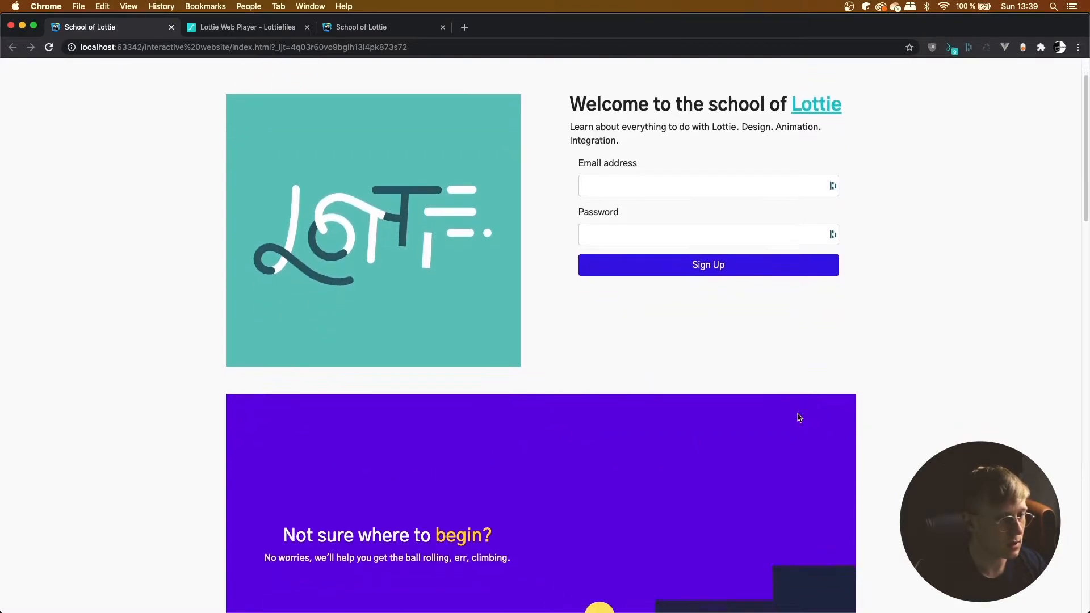
pyautogui.scroll(-3)
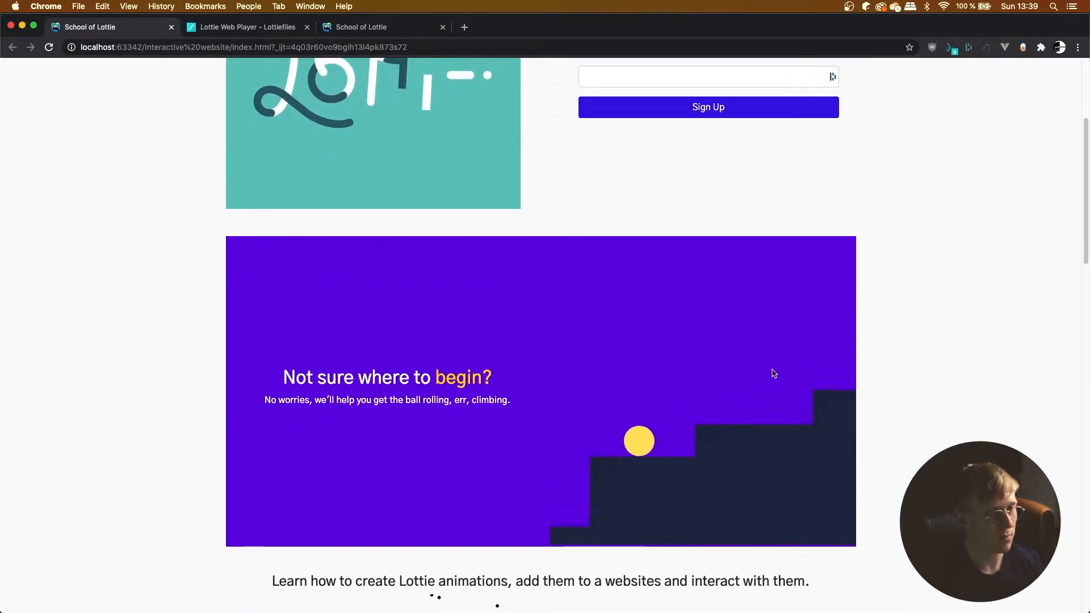
pyautogui.scroll(-3)
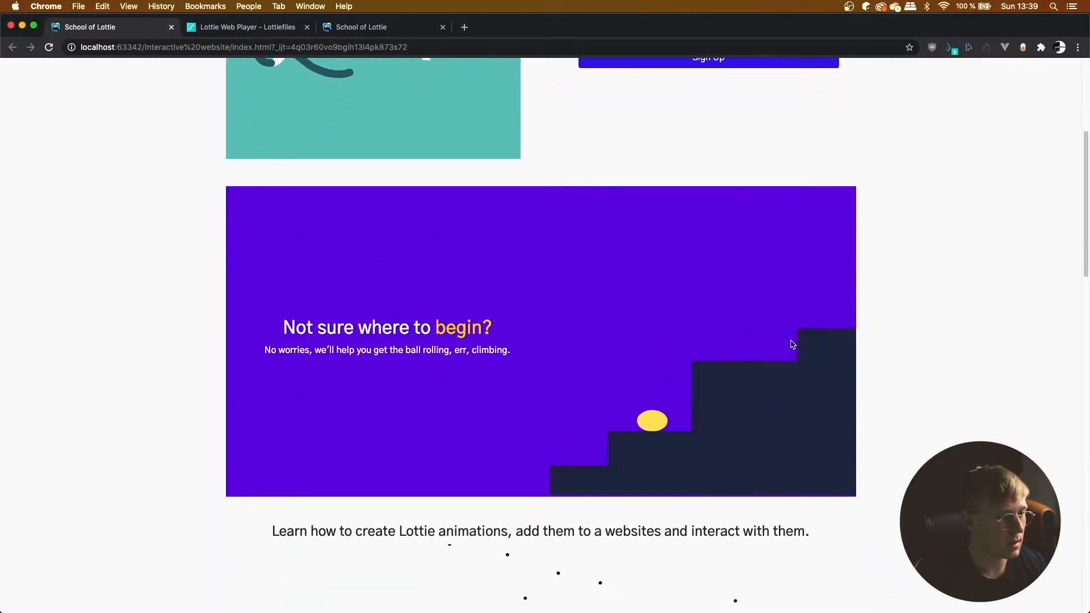
pyautogui.scroll(-3)
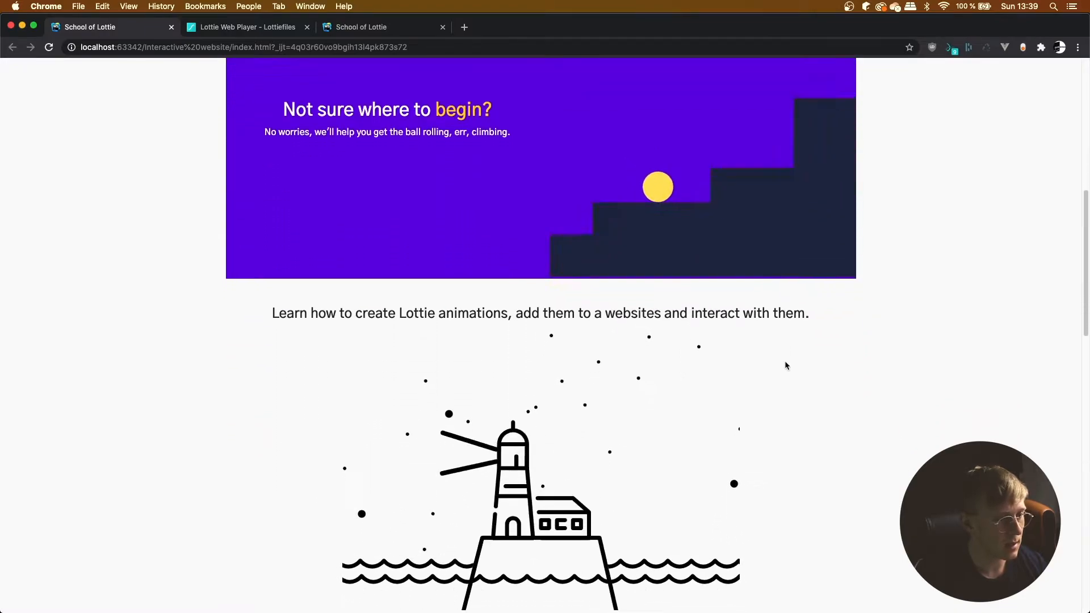
pyautogui.scroll(-3)
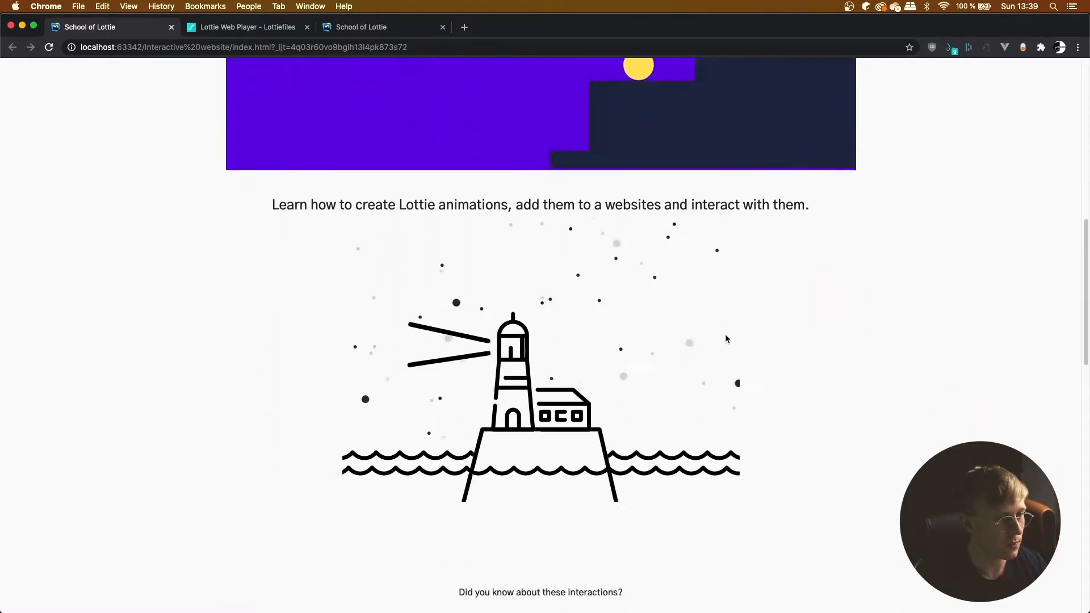
pyautogui.scroll(3)
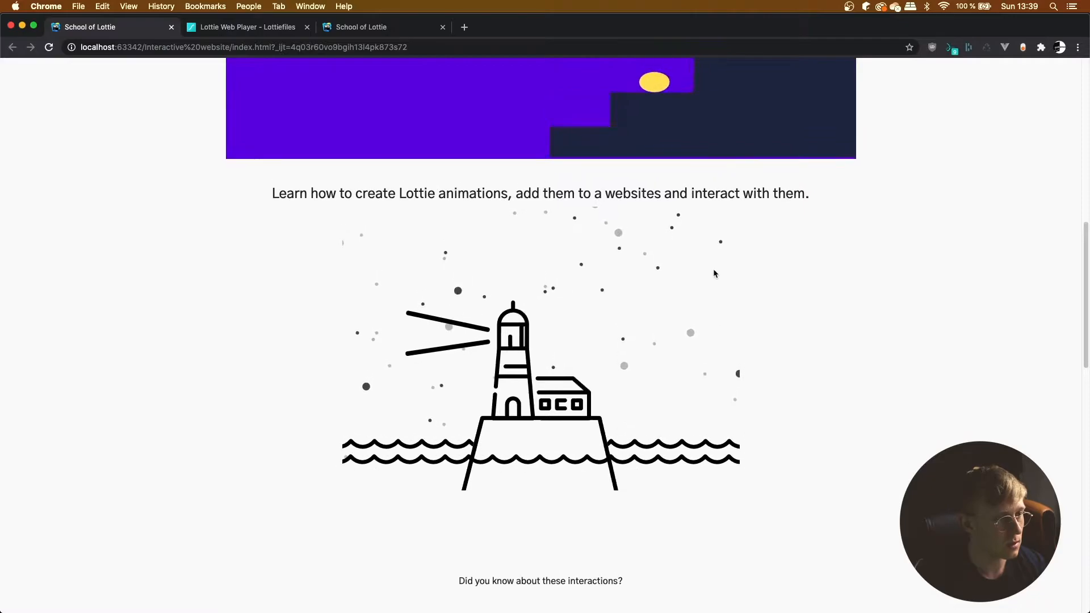
pyautogui.scroll(-3)
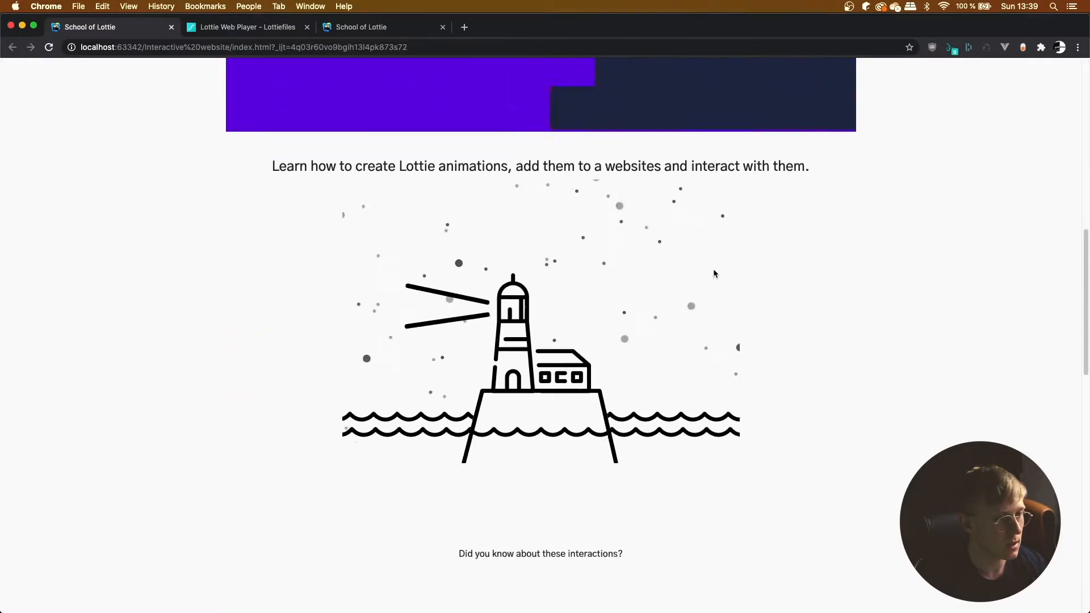
pyautogui.scroll(-3)
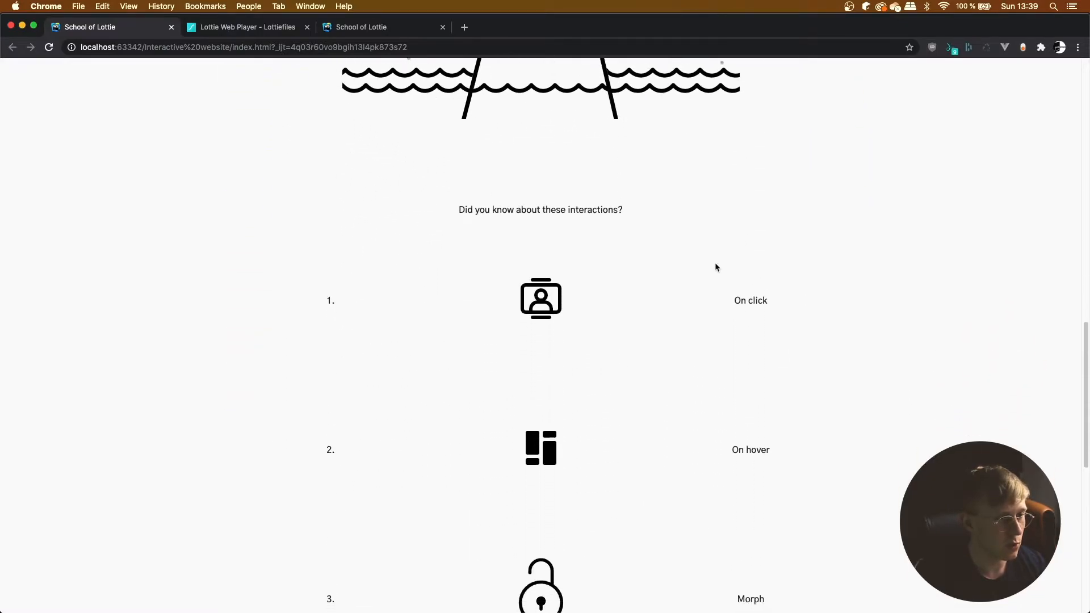
# Reach the interaction icons and play the lock icon's Morph animation.
pyautogui.scroll(-3)
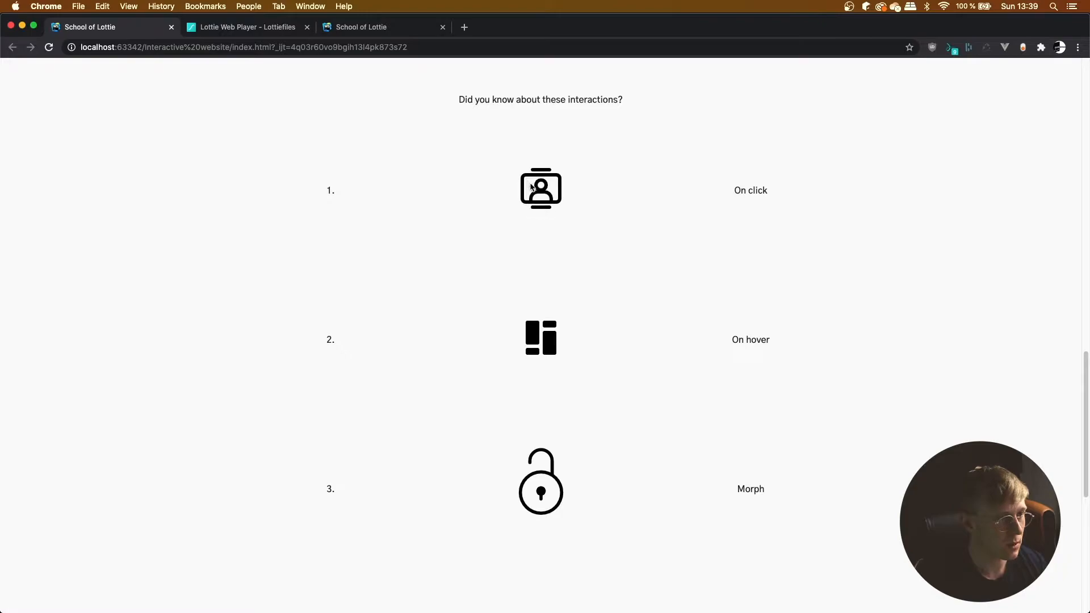
pyautogui.moveTo(540, 340)
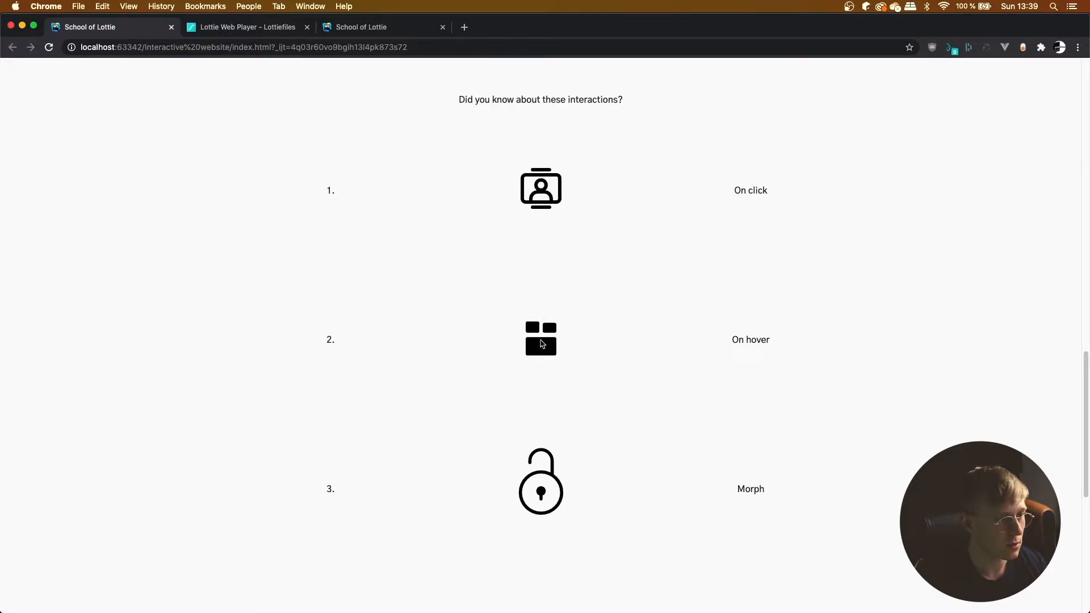
pyautogui.scroll(-3)
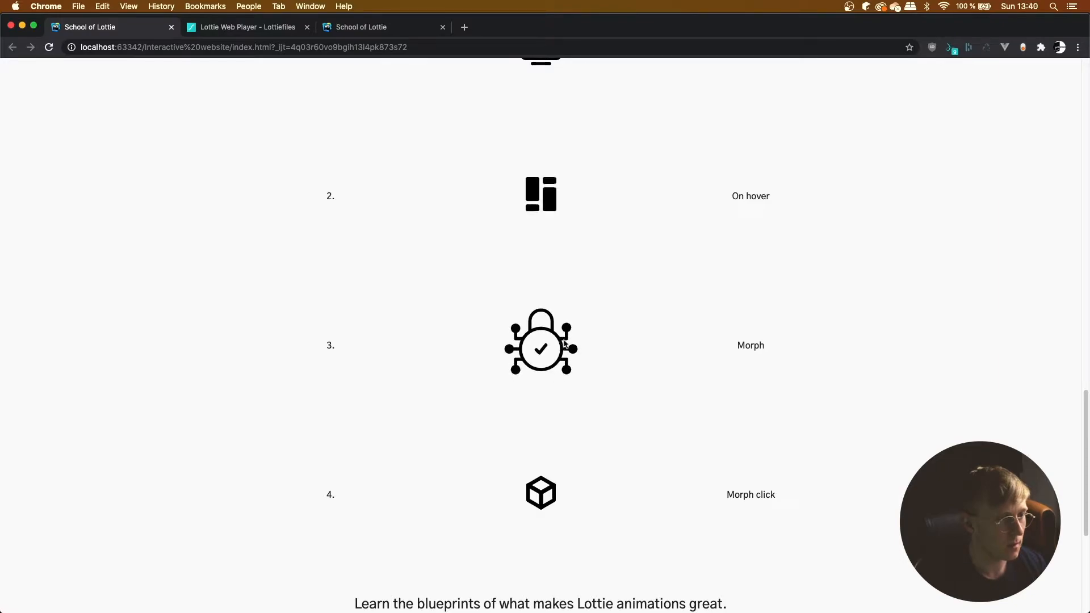
pyautogui.moveTo(659, 243)
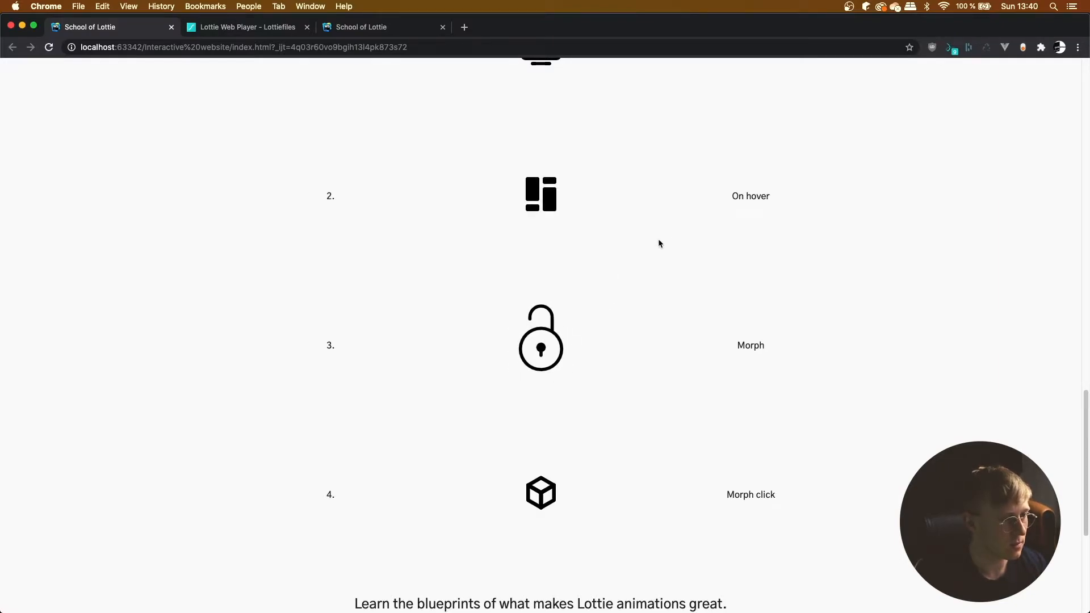
pyautogui.click(540, 337)
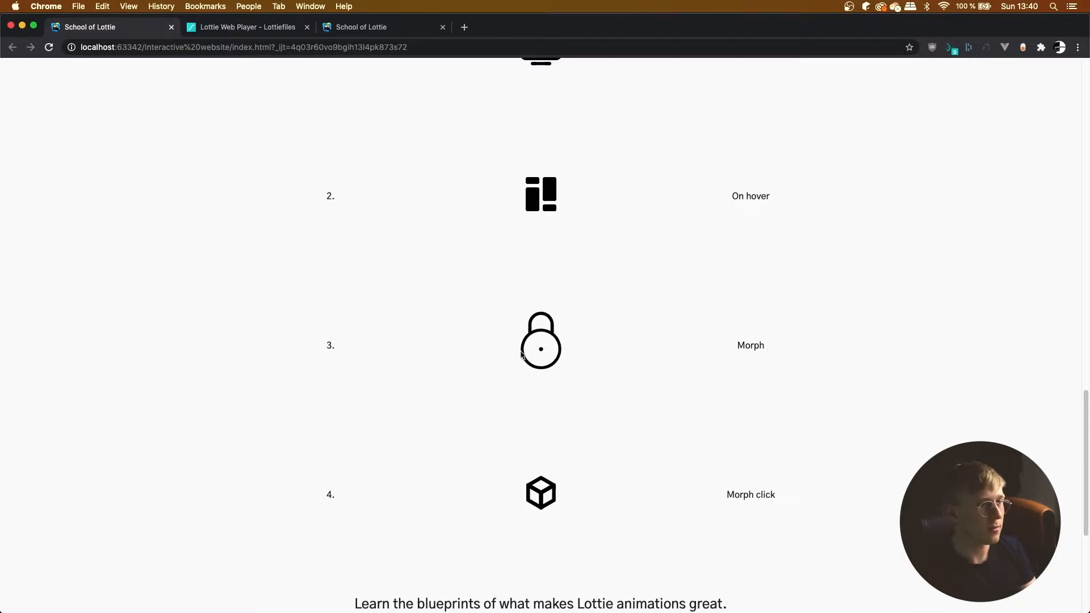
pyautogui.moveTo(591, 206)
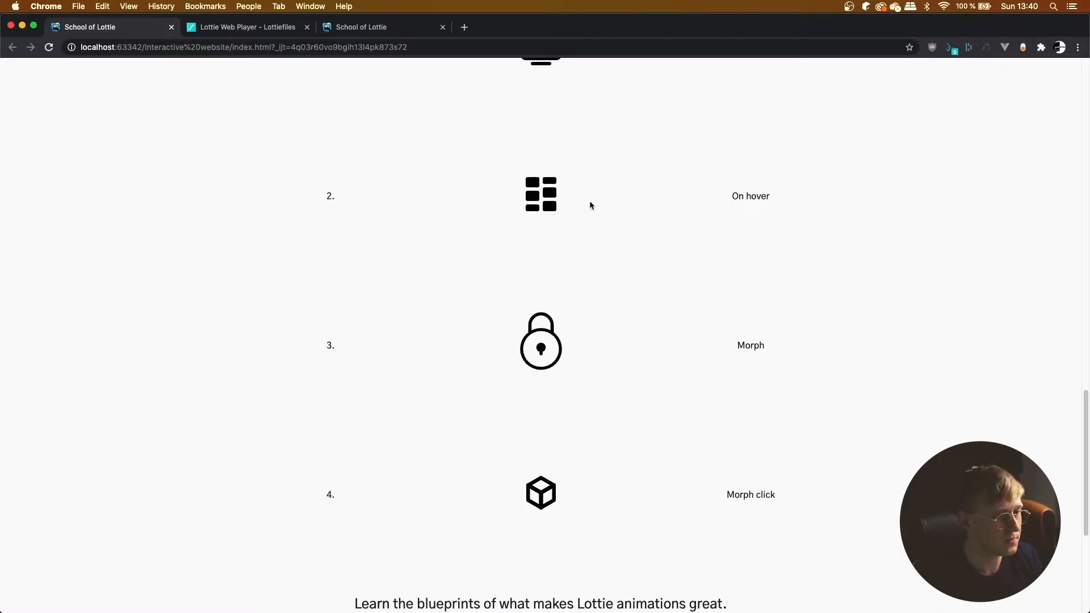
# Play the cube's Morph click animation and continue down to the blueprint footer.
pyautogui.scroll(-3)
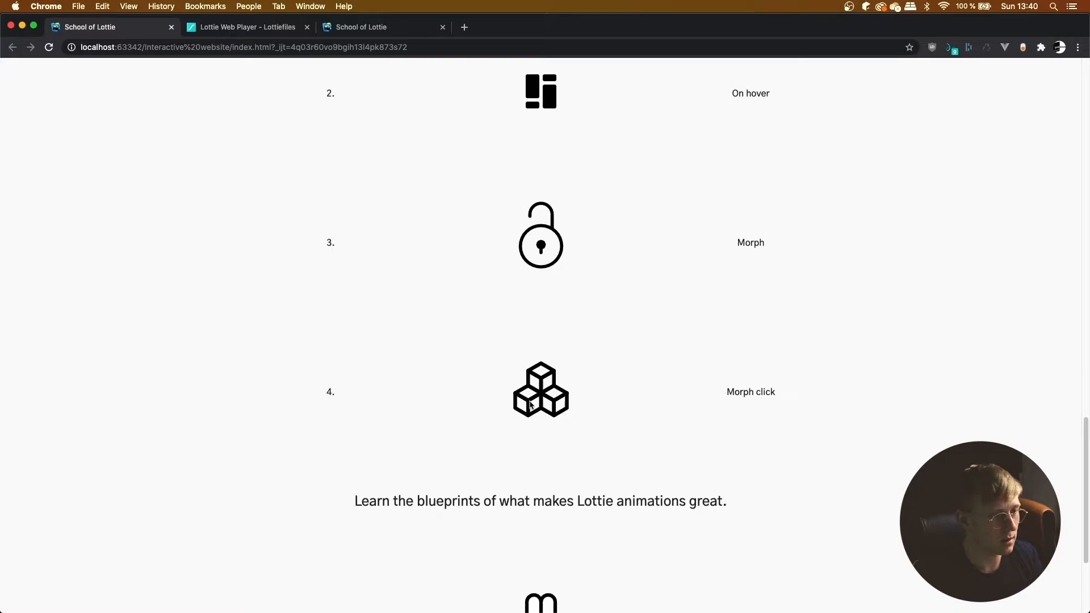
pyautogui.click(541, 390)
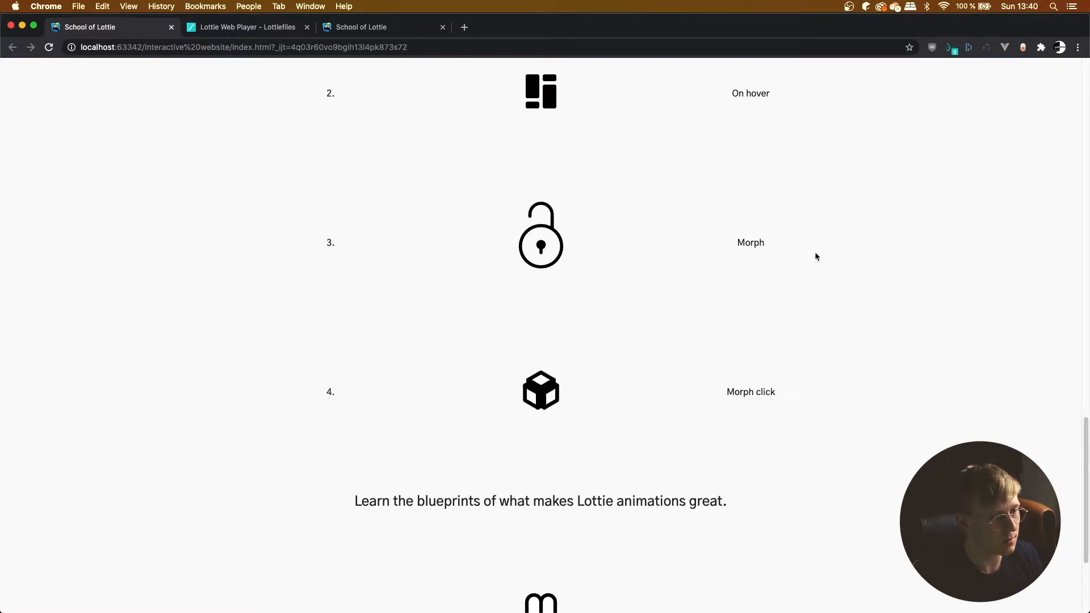
pyautogui.scroll(-3)
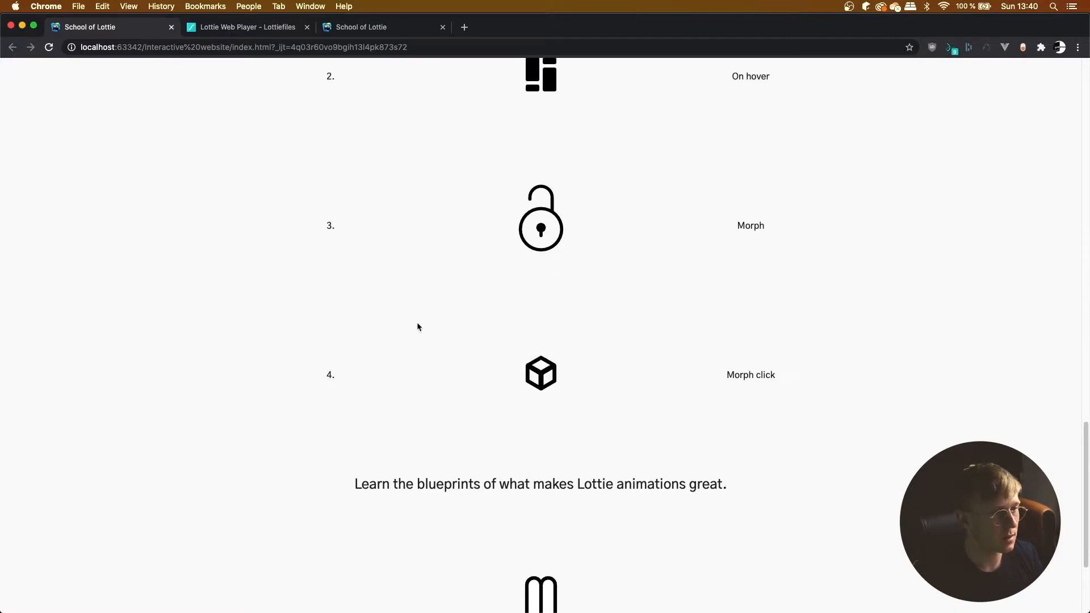
pyautogui.scroll(-3)
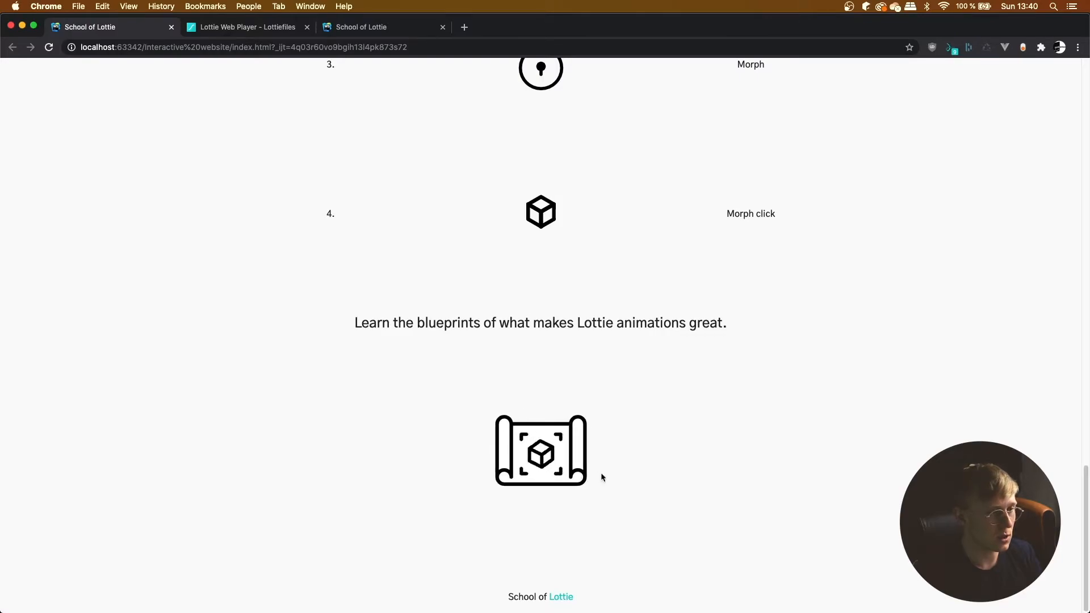
pyautogui.moveTo(655, 480)
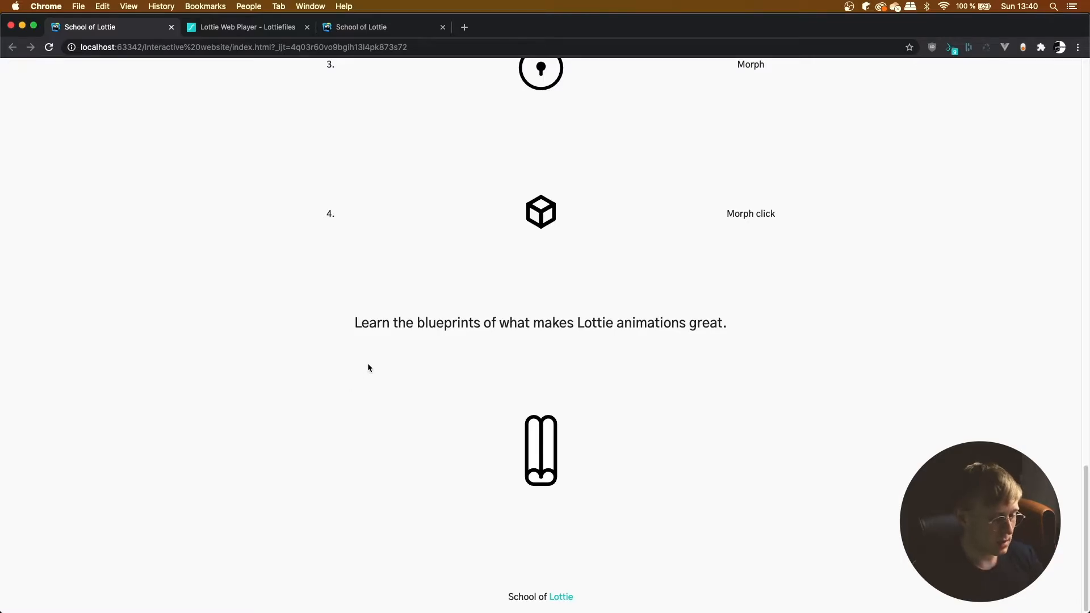
pyautogui.scroll(3)
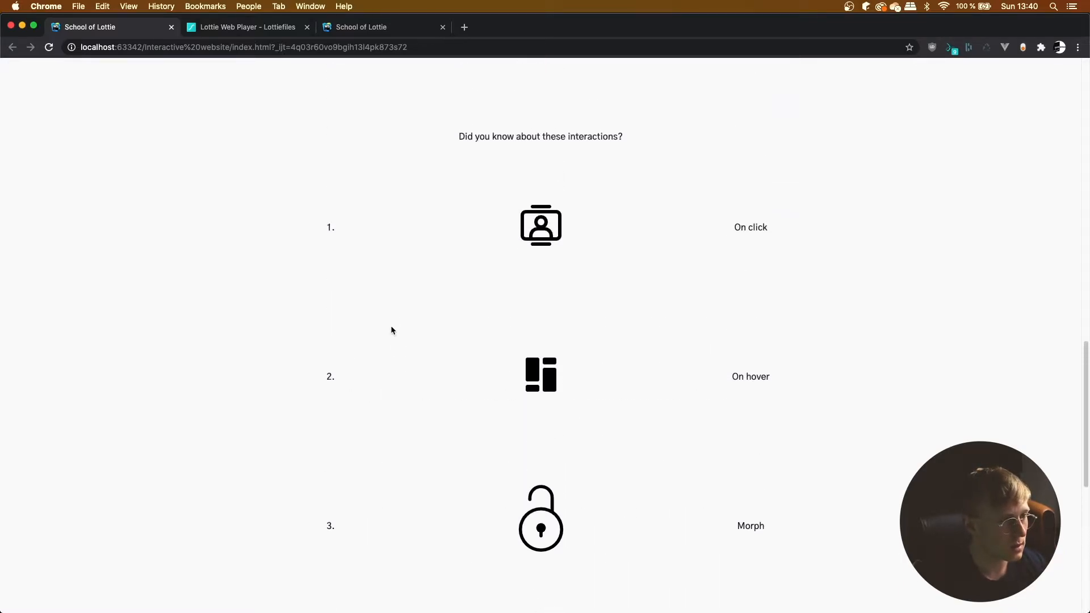
pyautogui.scroll(3)
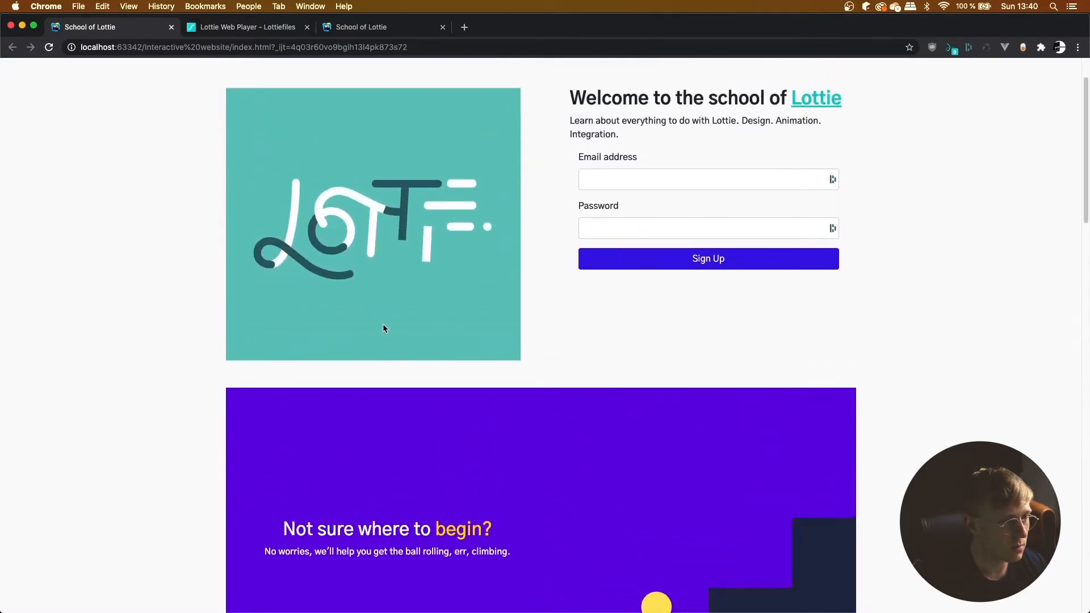
pyautogui.scroll(3)
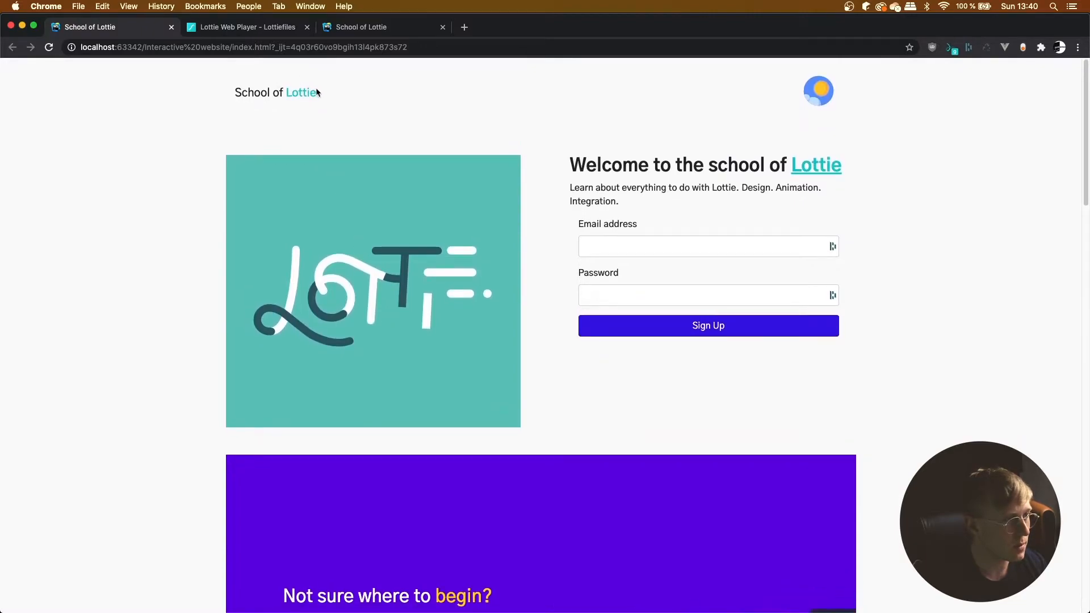
pyautogui.moveTo(444, 206)
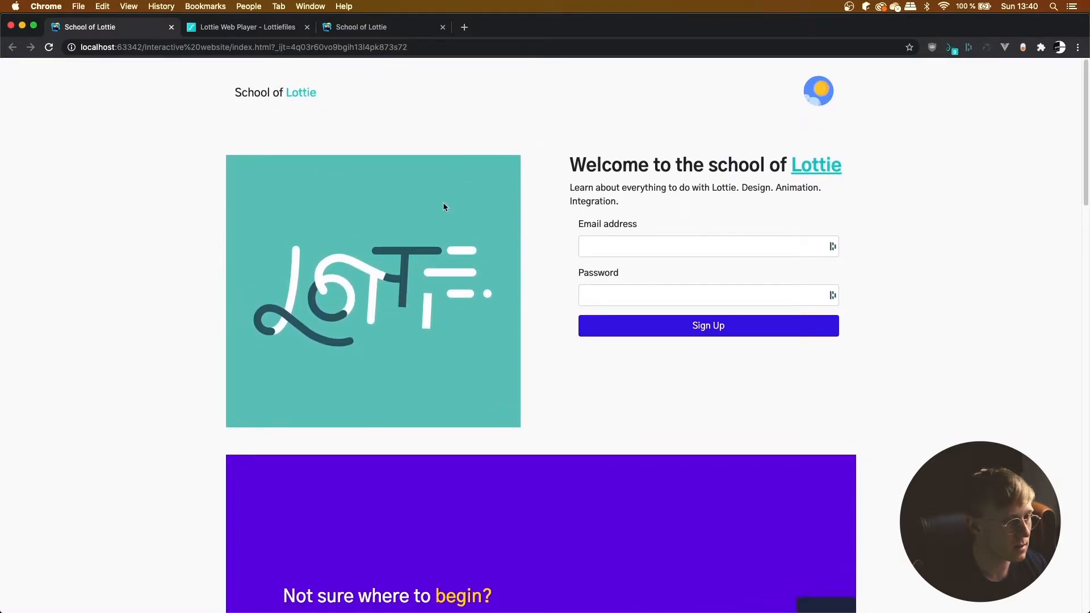
pyautogui.moveTo(299, 92)
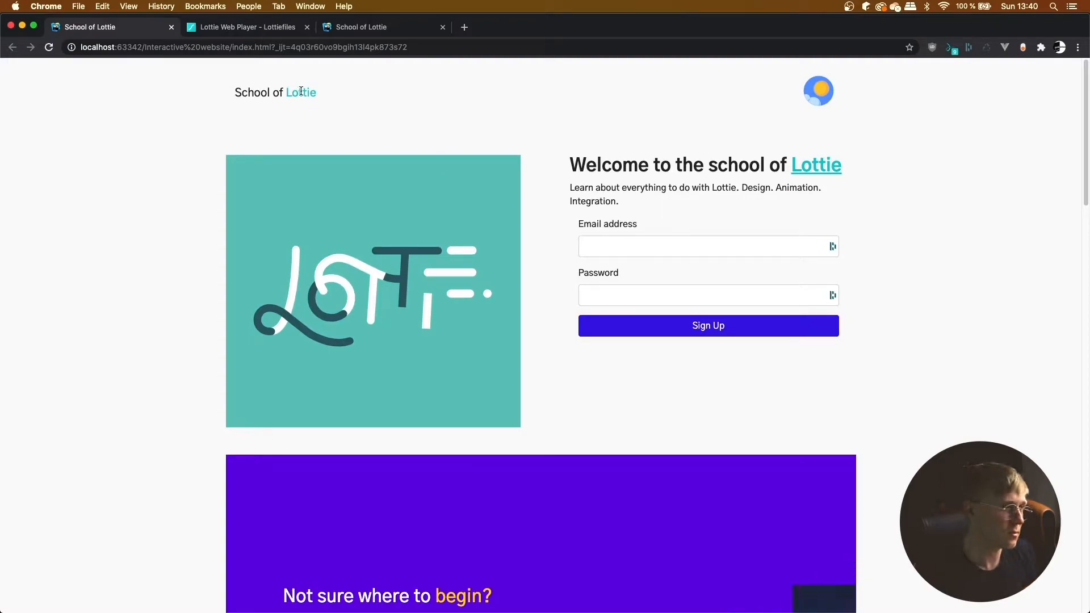
pyautogui.moveTo(426, 103)
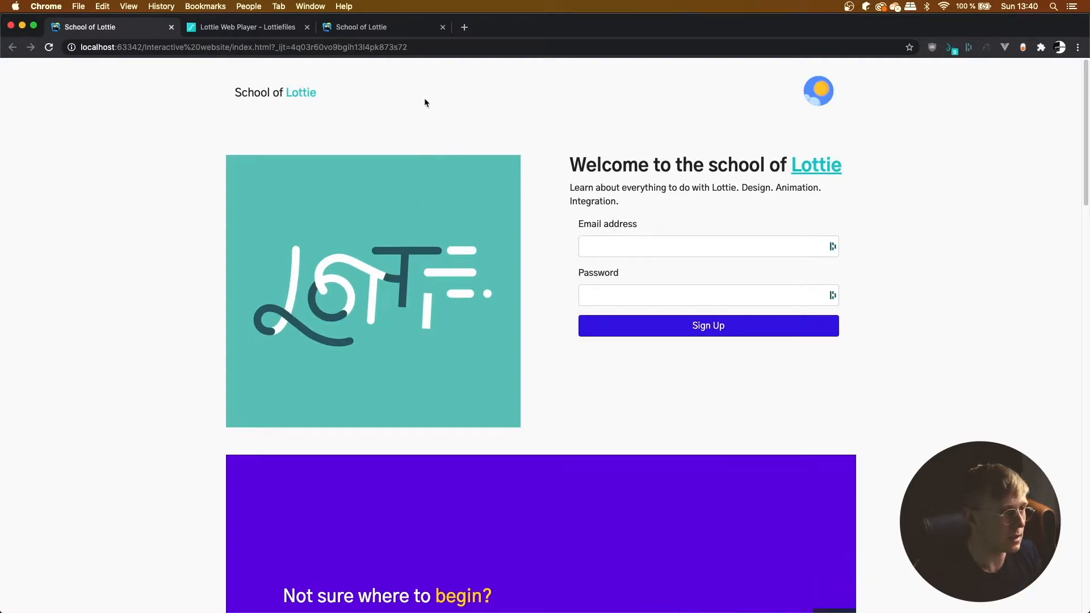
pyautogui.moveTo(416, 67)
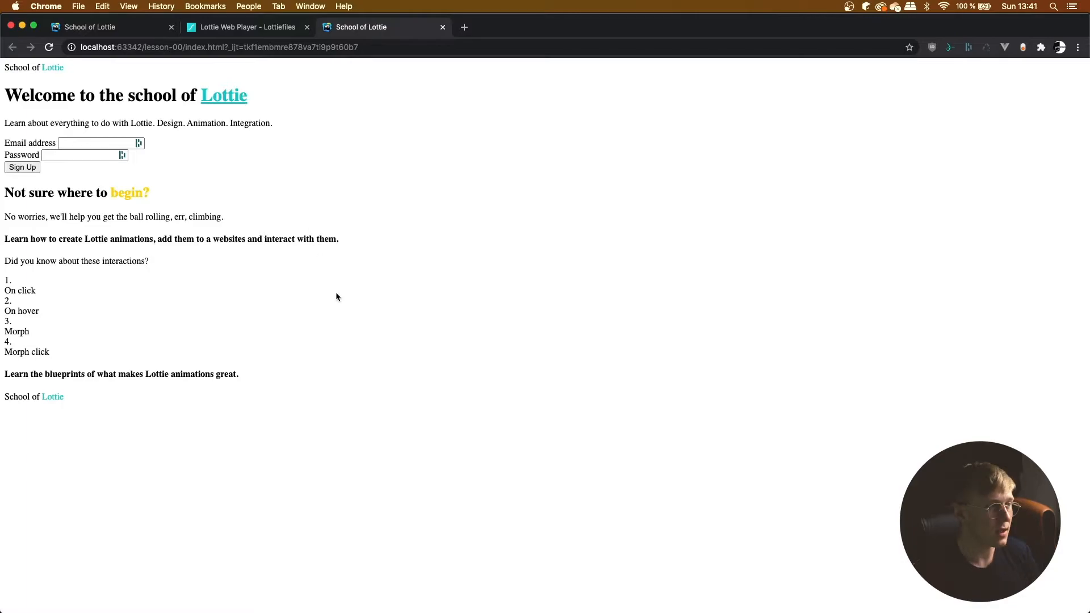
pyautogui.moveTo(211, 252)
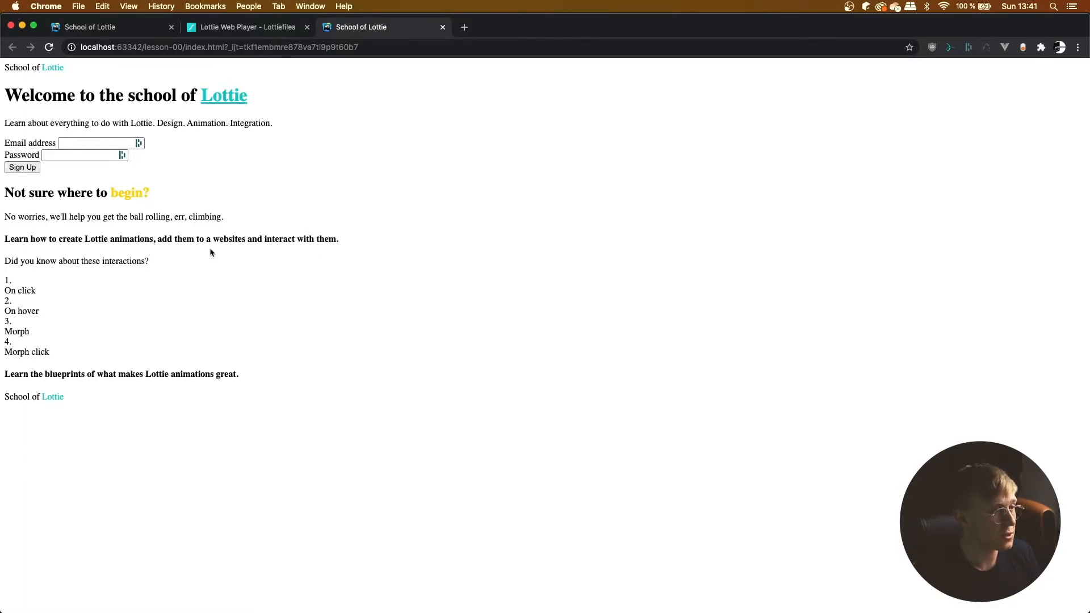
pyautogui.moveTo(211, 267)
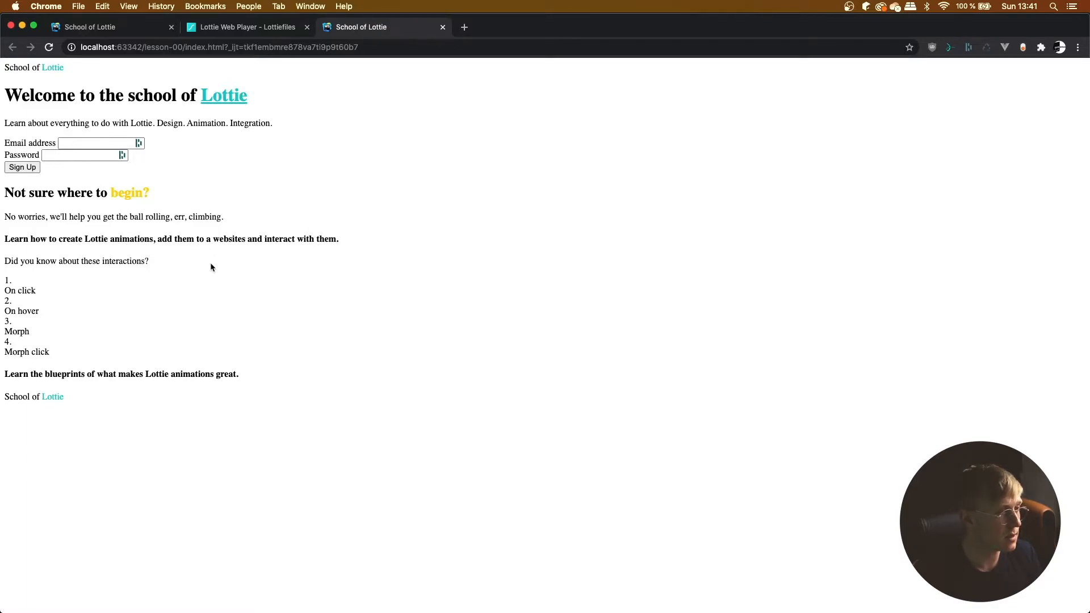
pyautogui.moveTo(83, 69)
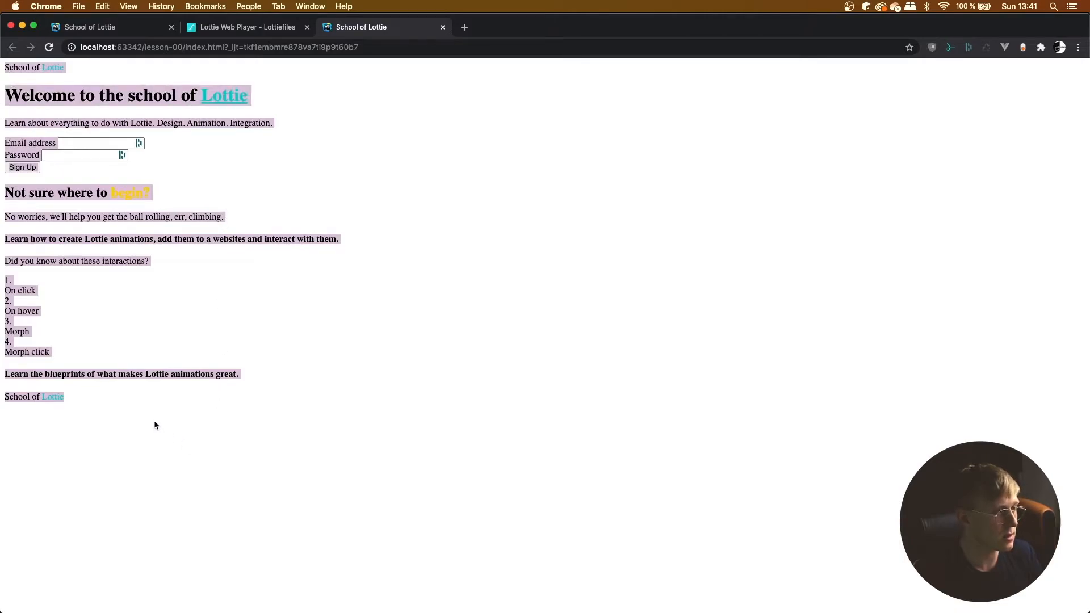
# Clear the selected text on the unstyled lesson-00 localhost page.
pyautogui.click(215, 275)
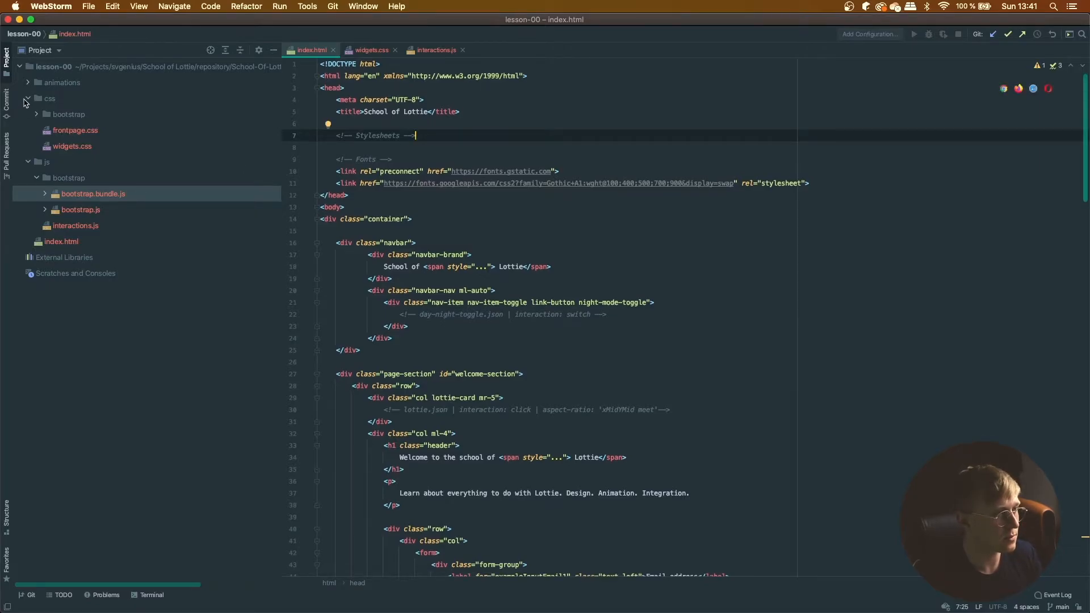
# Add <link rel="stylesheet" href="css/bootstrap/bootstrap.min.css"> under the Stylesheets comment in index.html.
pyautogui.click(27, 98)
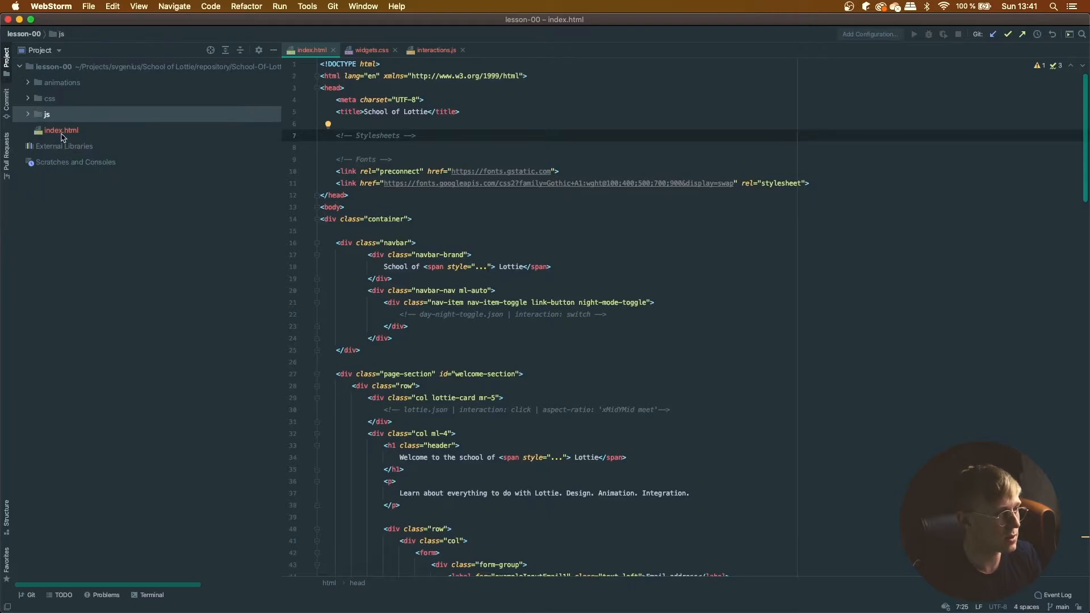
pyautogui.click(61, 130)
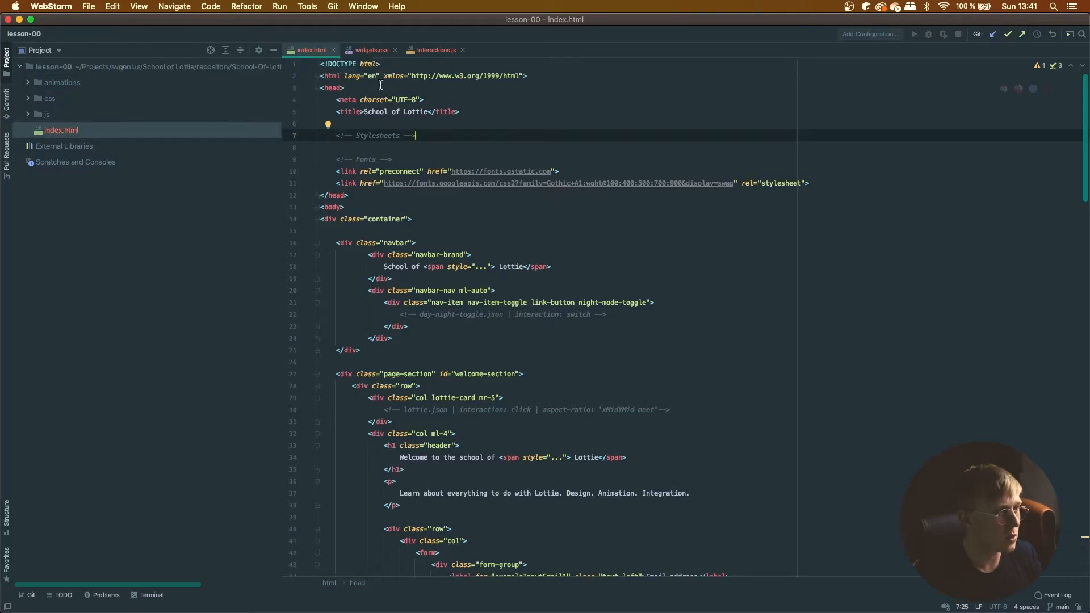
pyautogui.moveTo(428, 183)
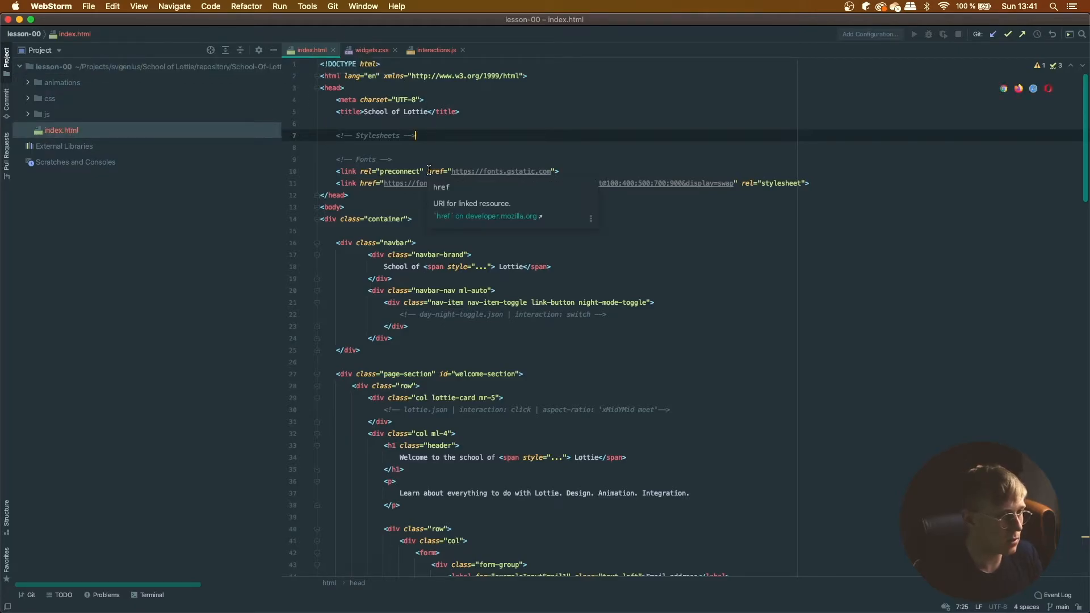
pyautogui.write('<link rel="stylesheet')
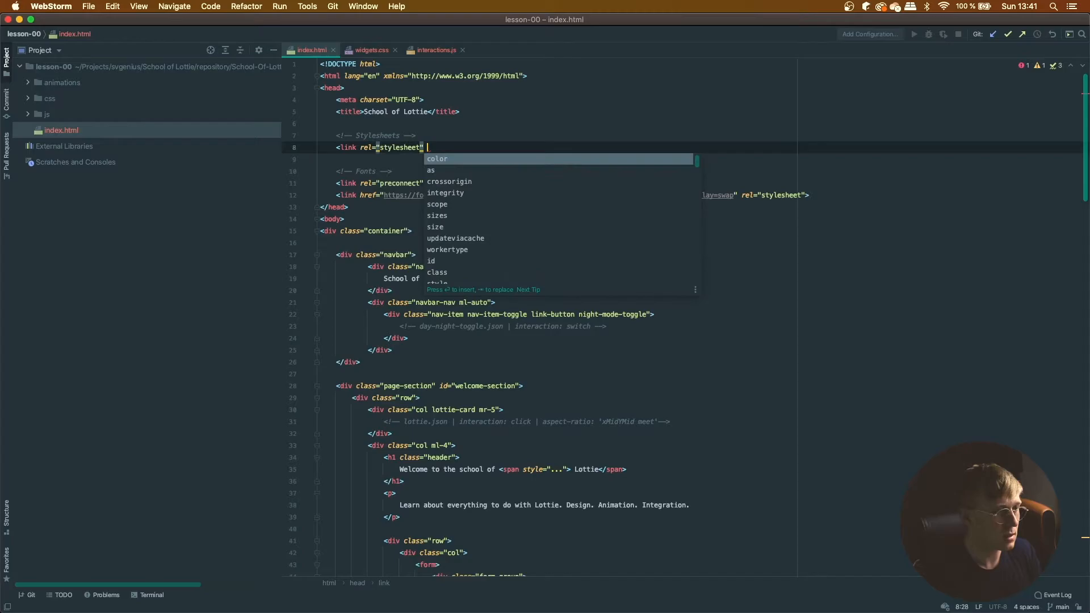
pyautogui.write('href="css/bootstrap/boot')
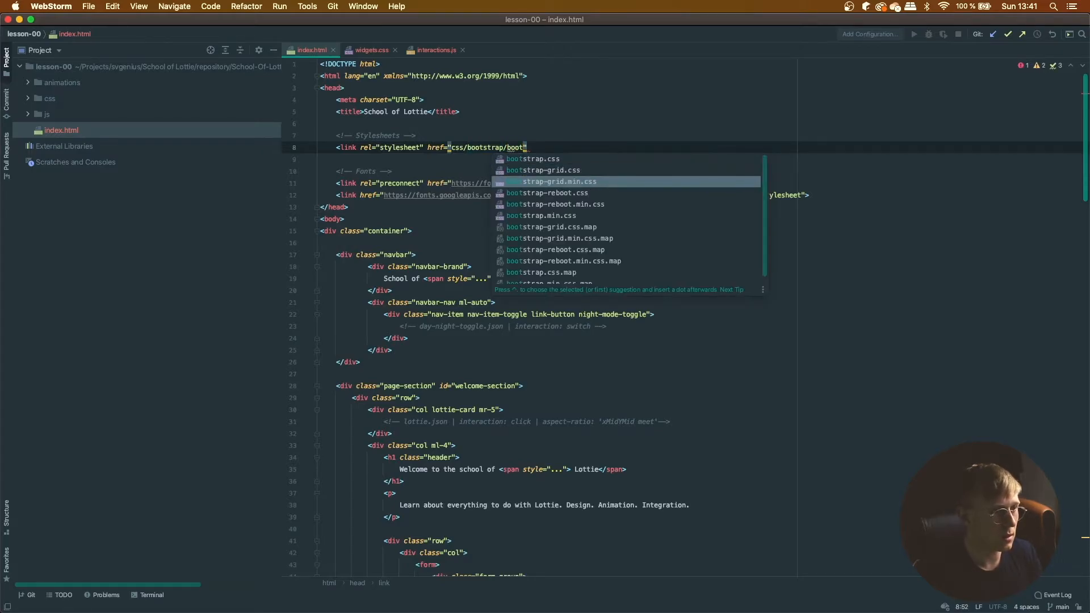
pyautogui.press('down')
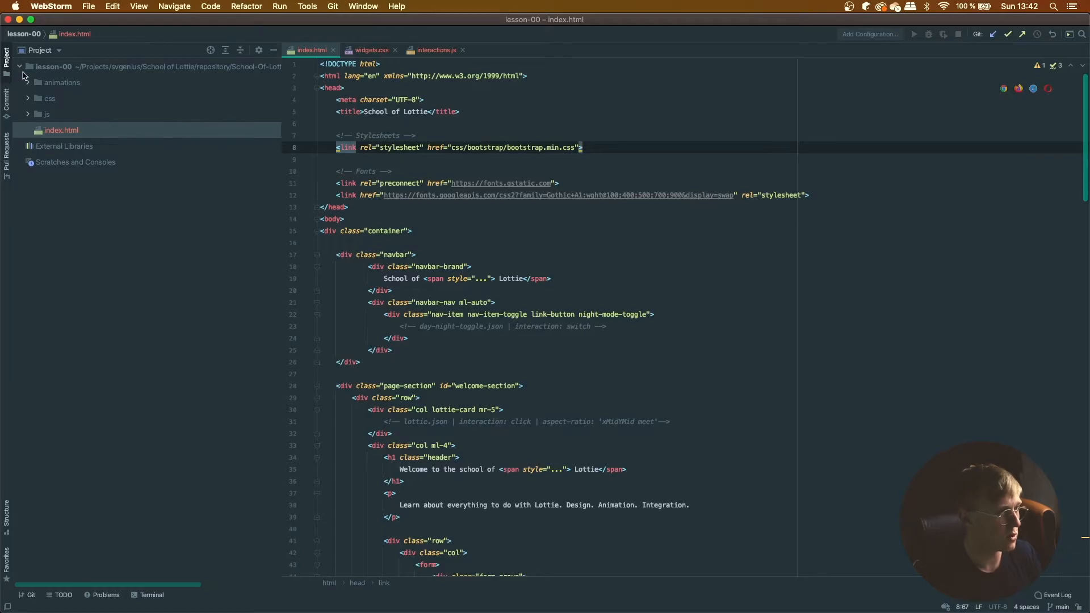
# Check the css folder contents in the Project panel and duplicate the Bootstrap link line.
pyautogui.click(47, 98)
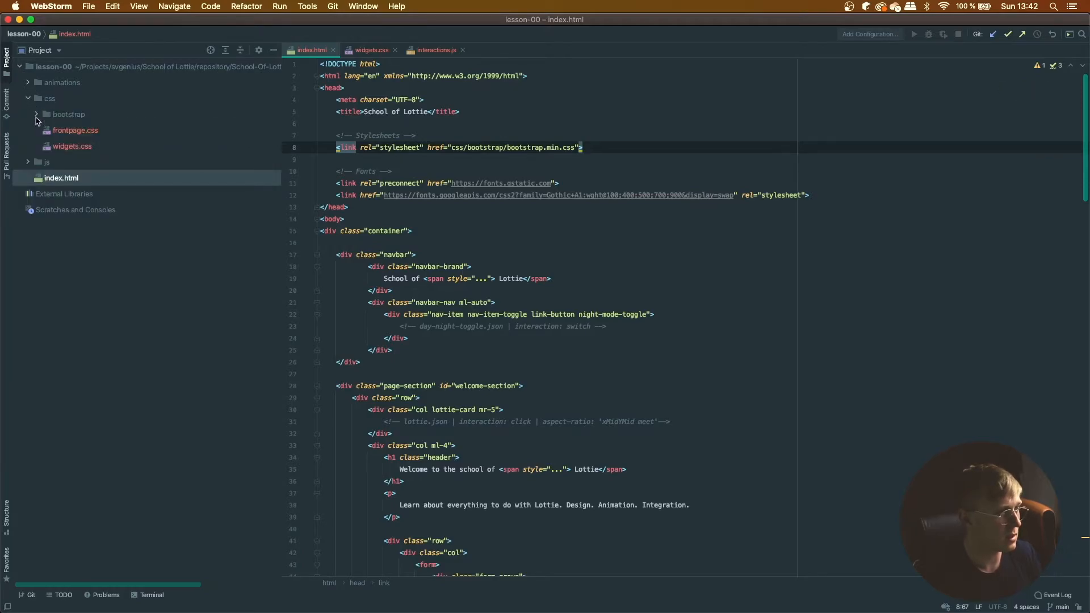
pyautogui.click(37, 113)
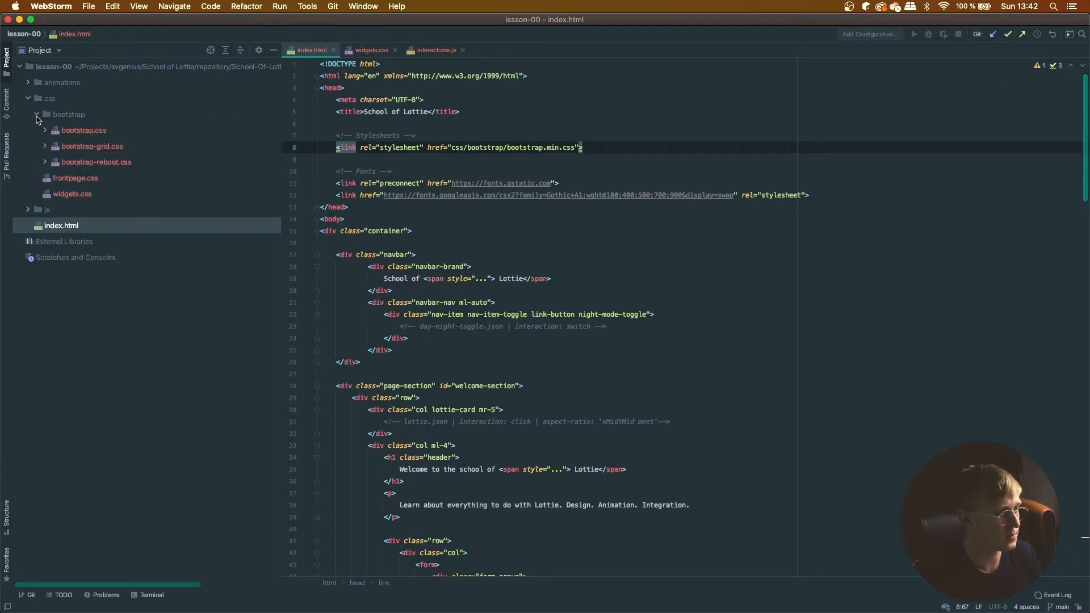
pyautogui.click(36, 113)
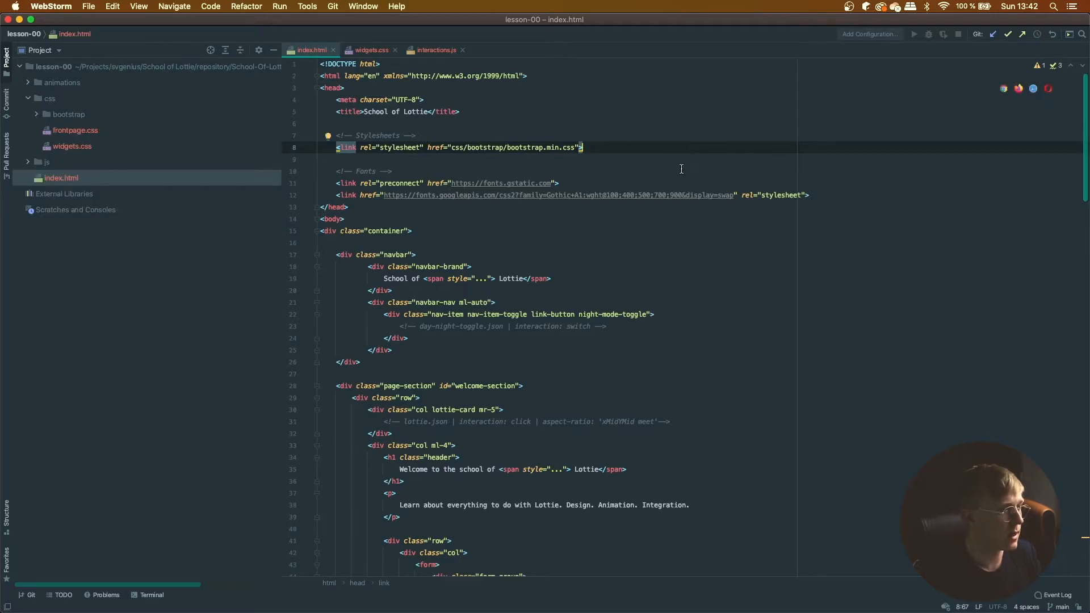
pyautogui.click(74, 130)
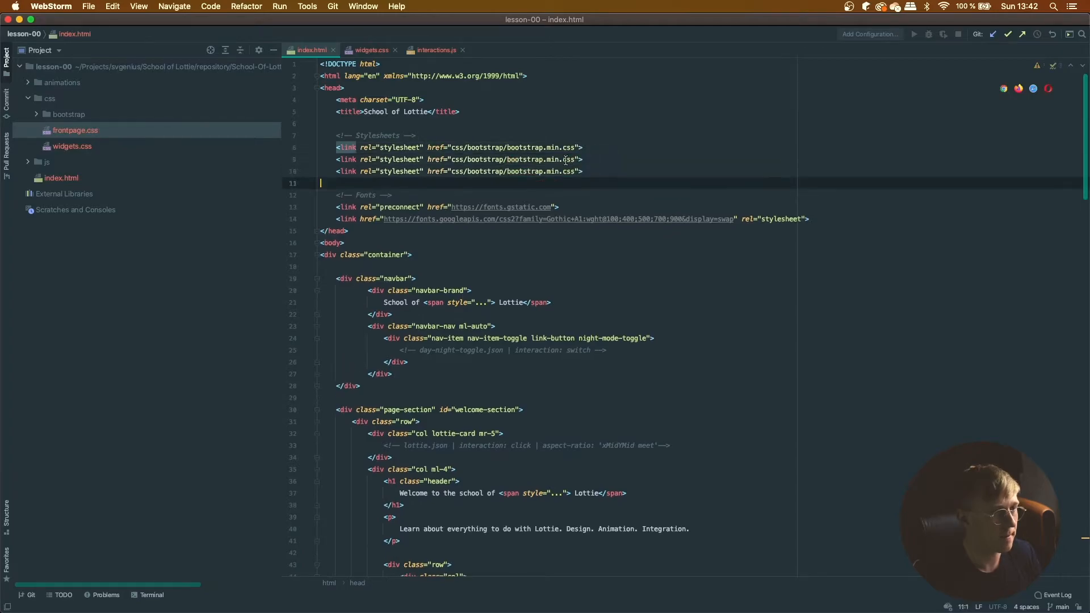
# Point the duplicated links at css/frontpage.css and css/widgets.css.
pyautogui.click(563, 158)
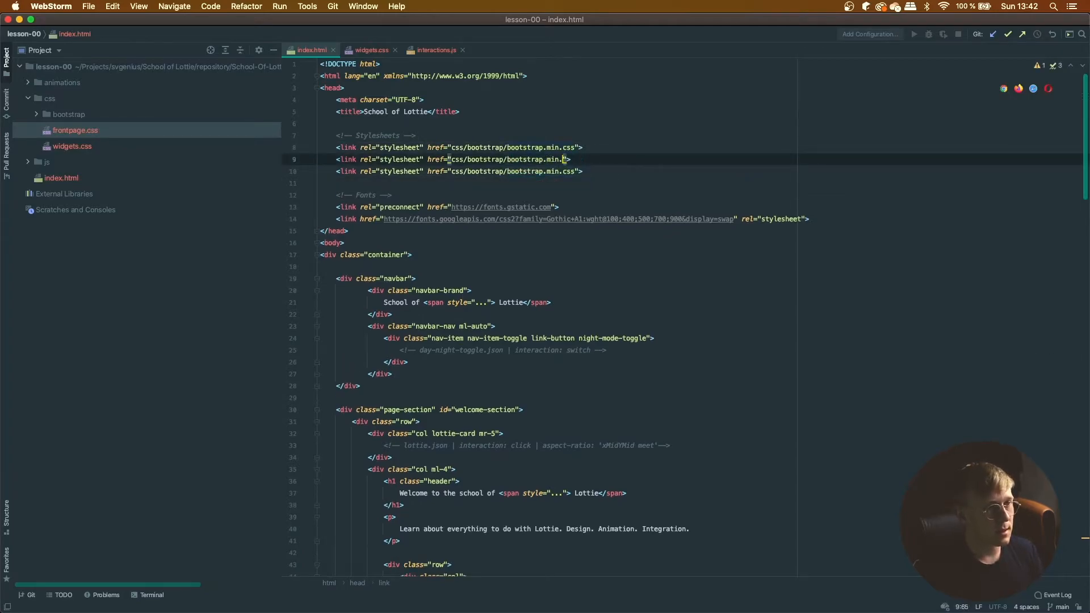
pyautogui.write('frontpage')
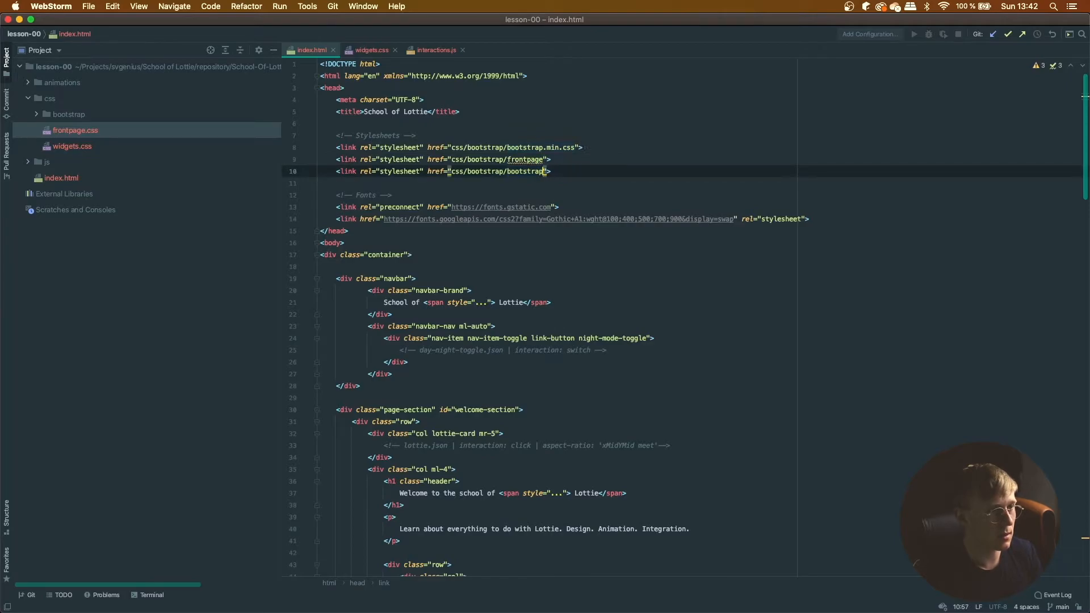
pyautogui.write('widgets.css')
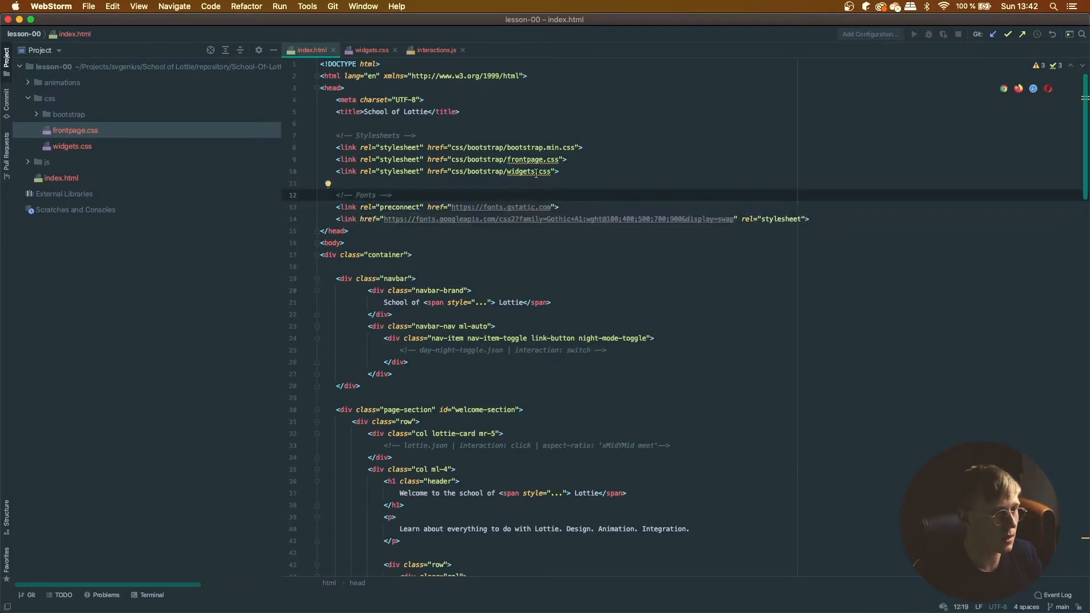
pyautogui.moveTo(524, 172)
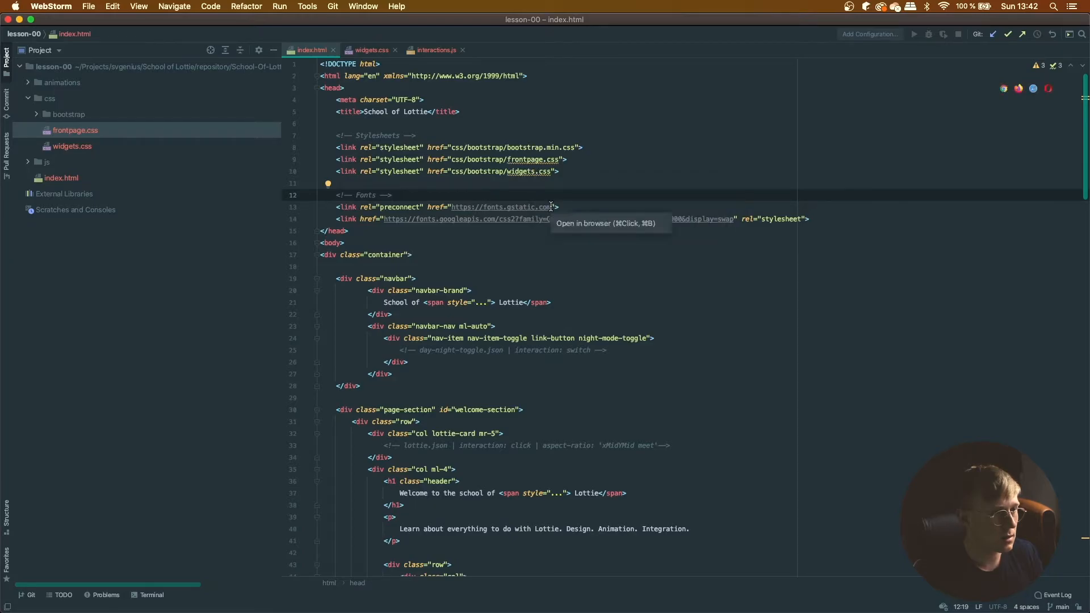
pyautogui.click(491, 171)
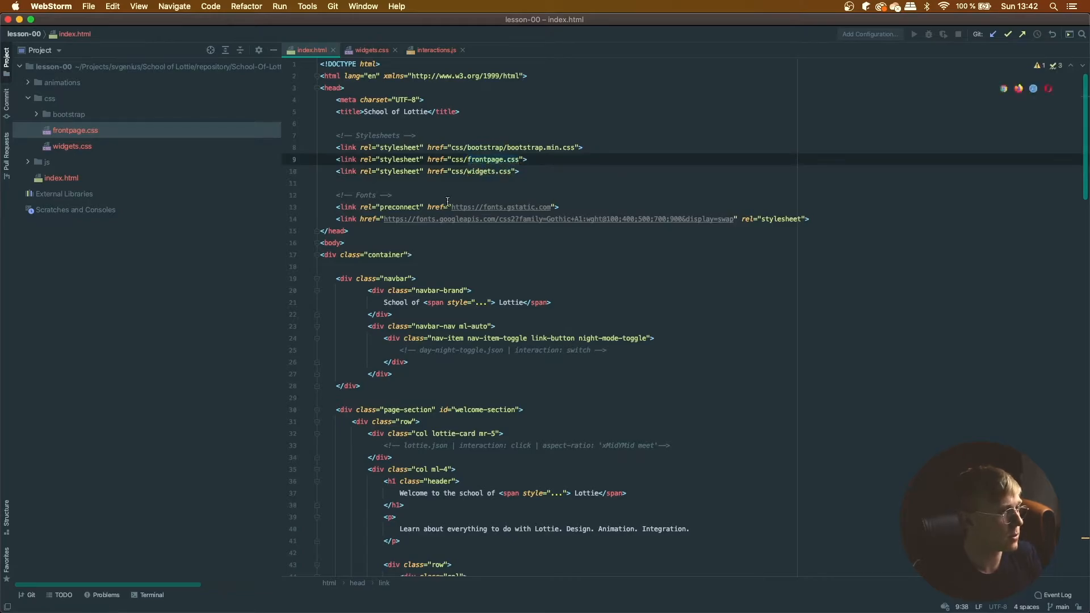
# Add the jQuery 3.3.1 slim script tag from code.jquery.com under the Bootstrap comment.
pyautogui.scroll(-3)
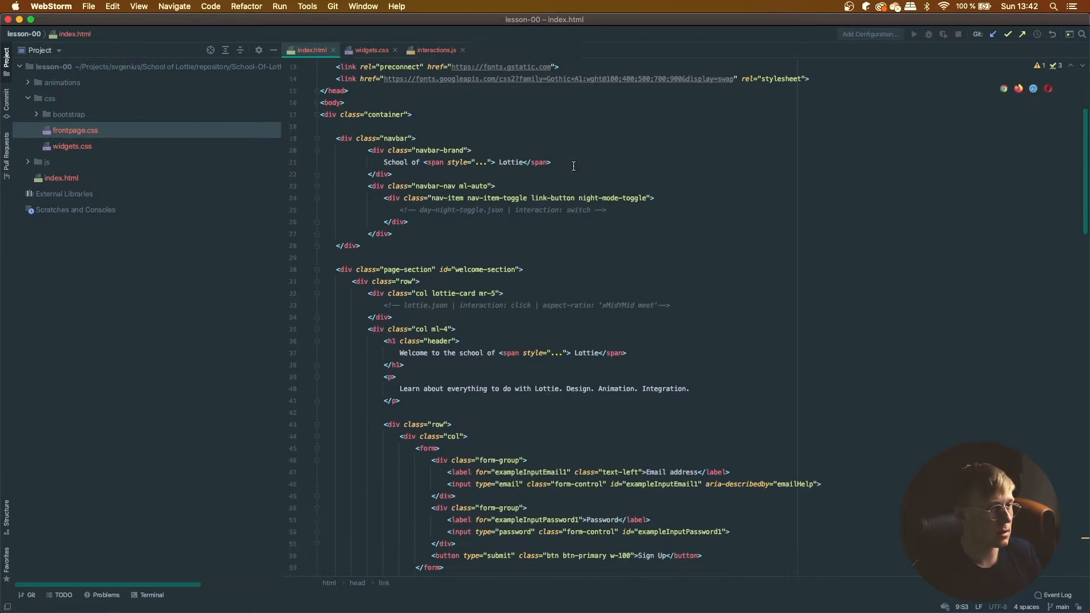
pyautogui.scroll(-3)
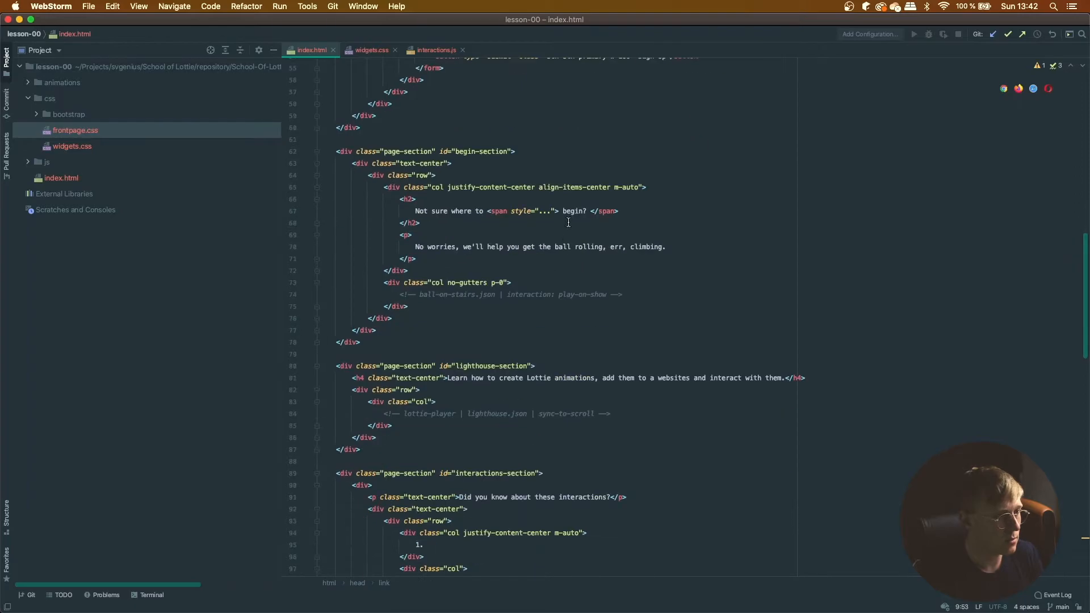
pyautogui.scroll(-3)
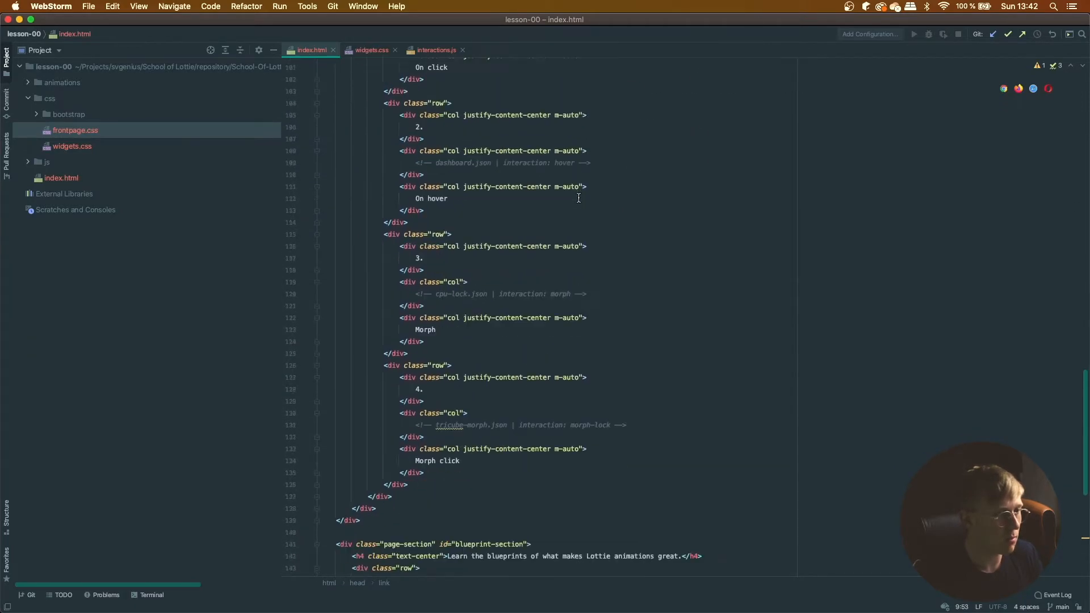
pyautogui.scroll(-3)
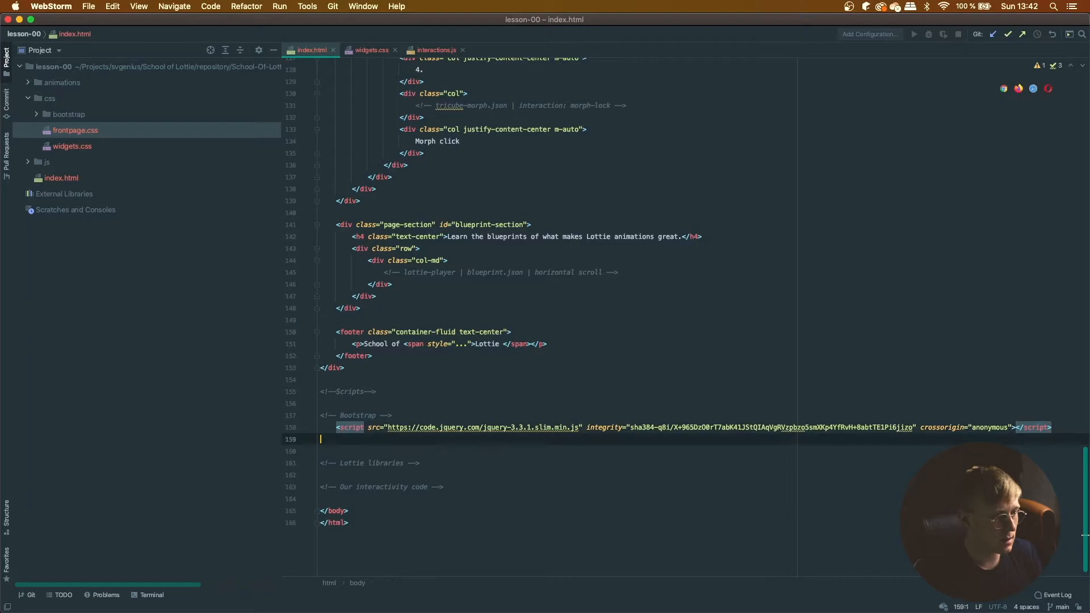
pyautogui.write('M')
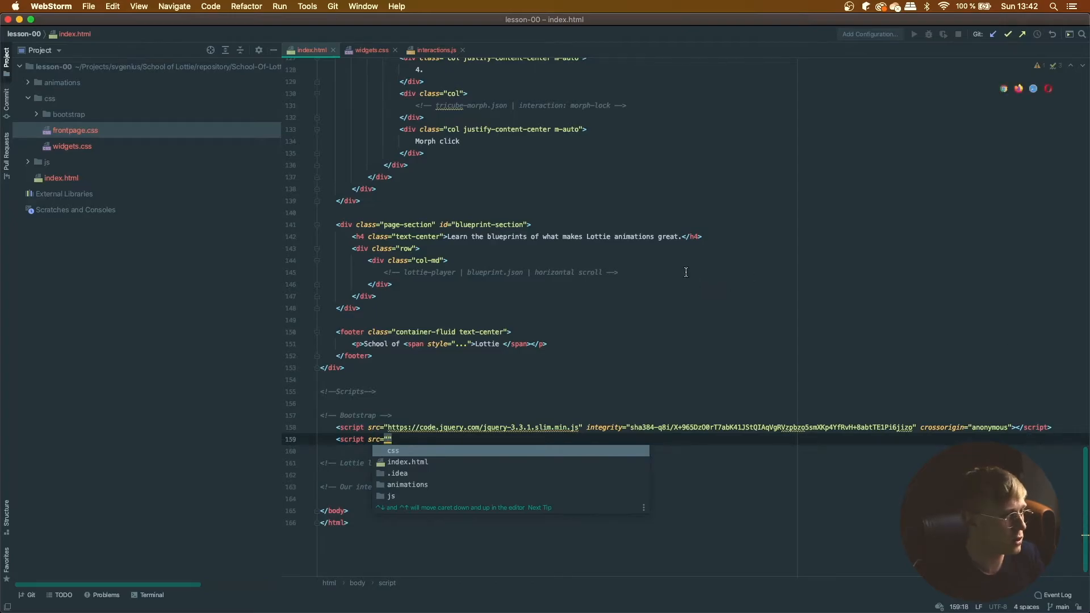
# Add a text/javascript script tag loading js/bootstrap/bootstrap.bundle.js after the jQuery tag.
pyautogui.click(27, 162)
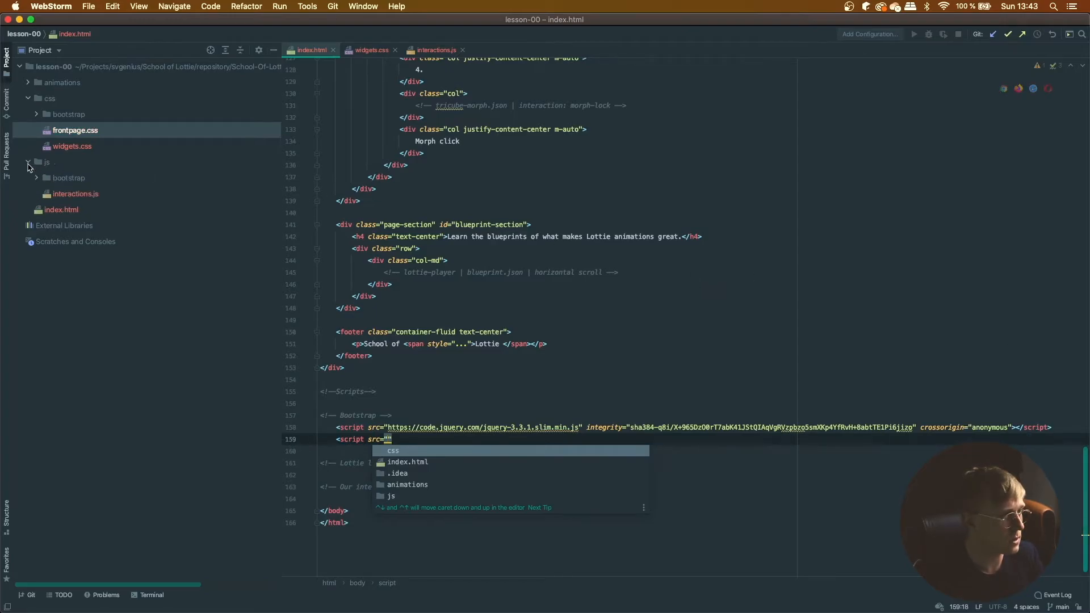
pyautogui.click(36, 178)
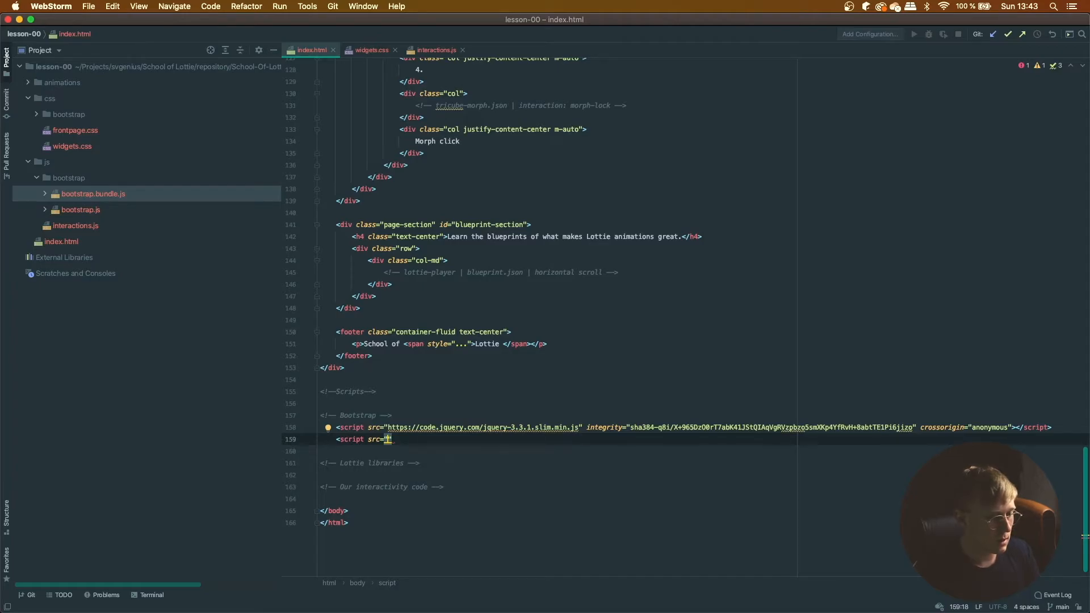
pyautogui.write('js/bootstrap/')
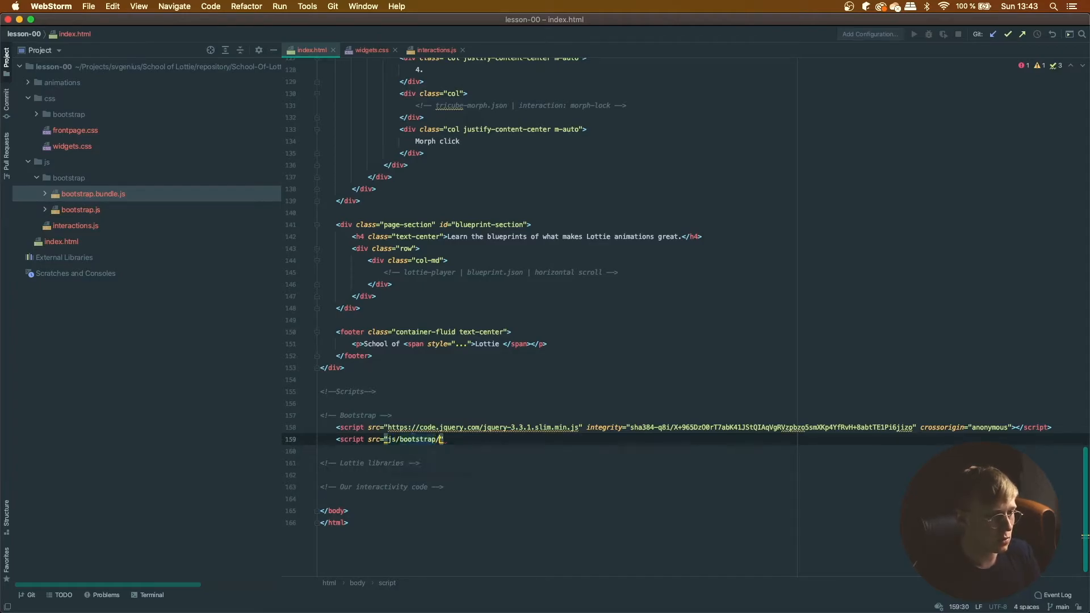
pyautogui.write('bootstrap.bundle.js')
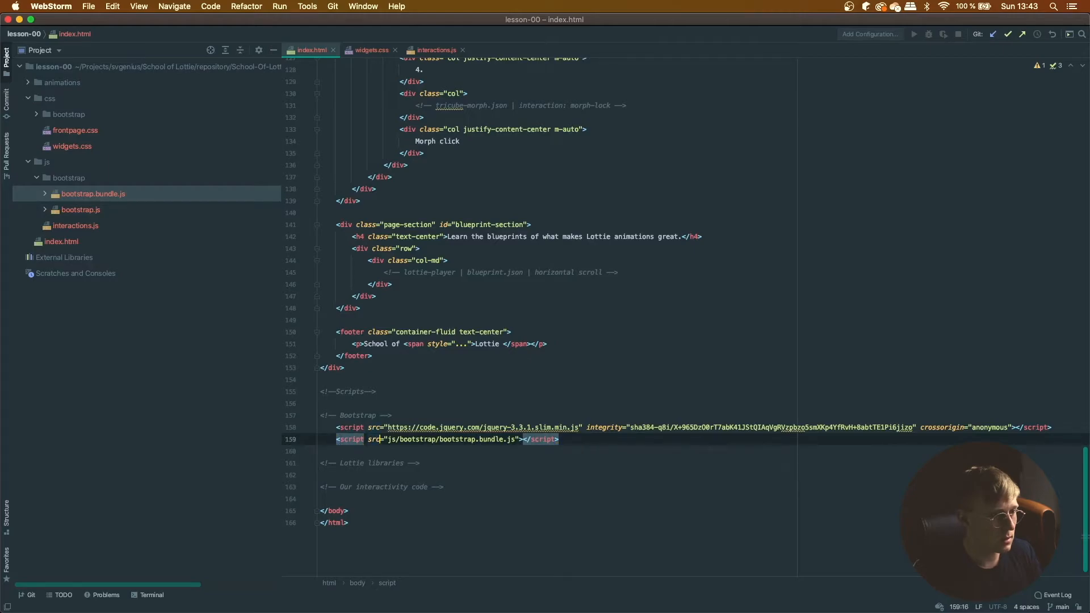
pyautogui.write('type="text/javascript')
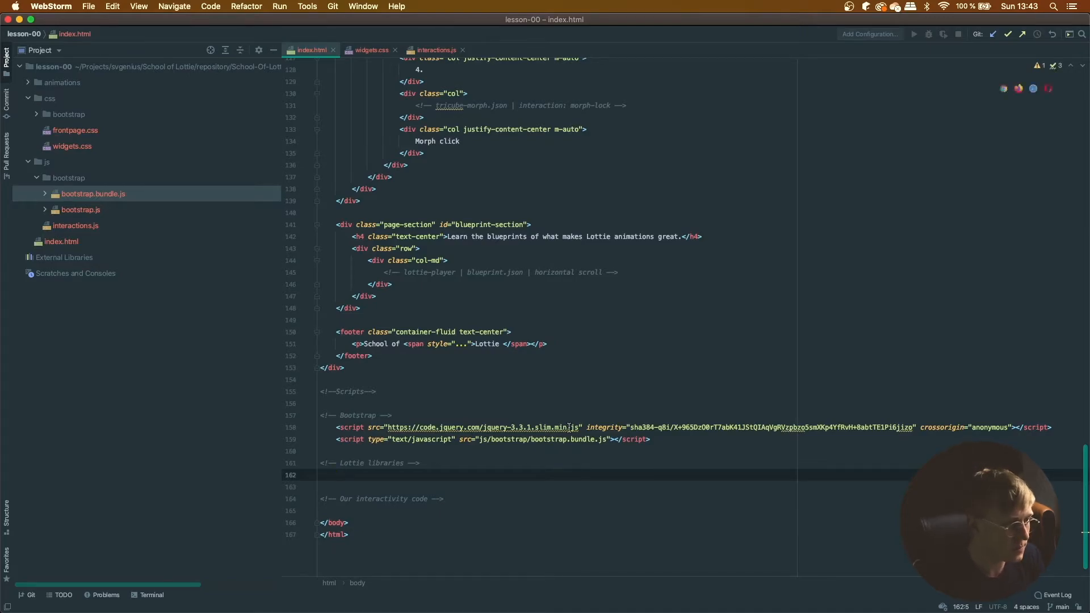
pyautogui.moveTo(567, 426)
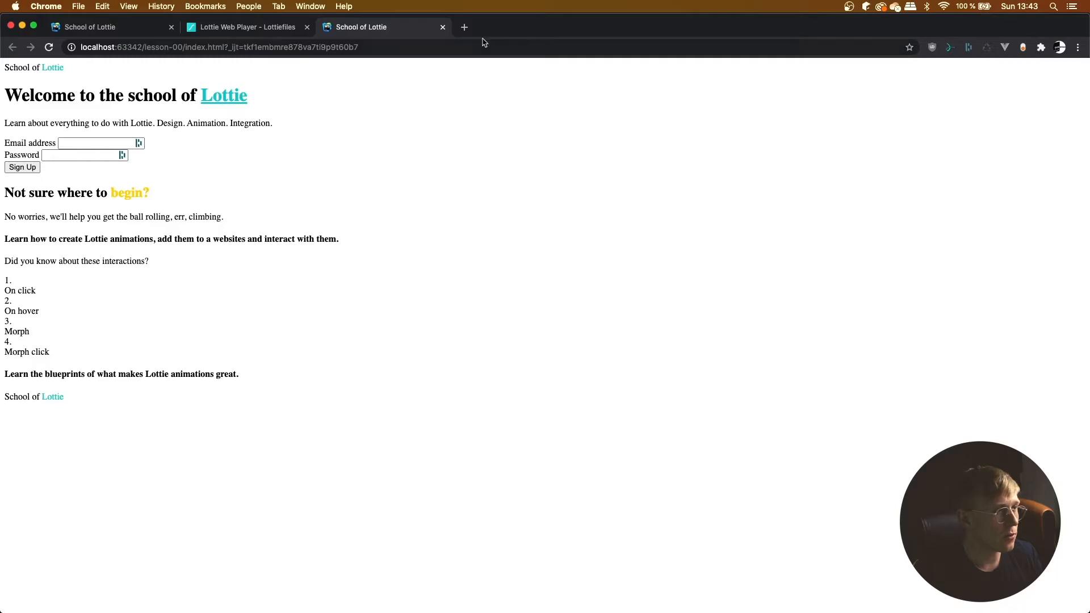
# Search Google for 'lottie interactive npm' in a new tab and go to the npmjs result.
pyautogui.click(463, 26)
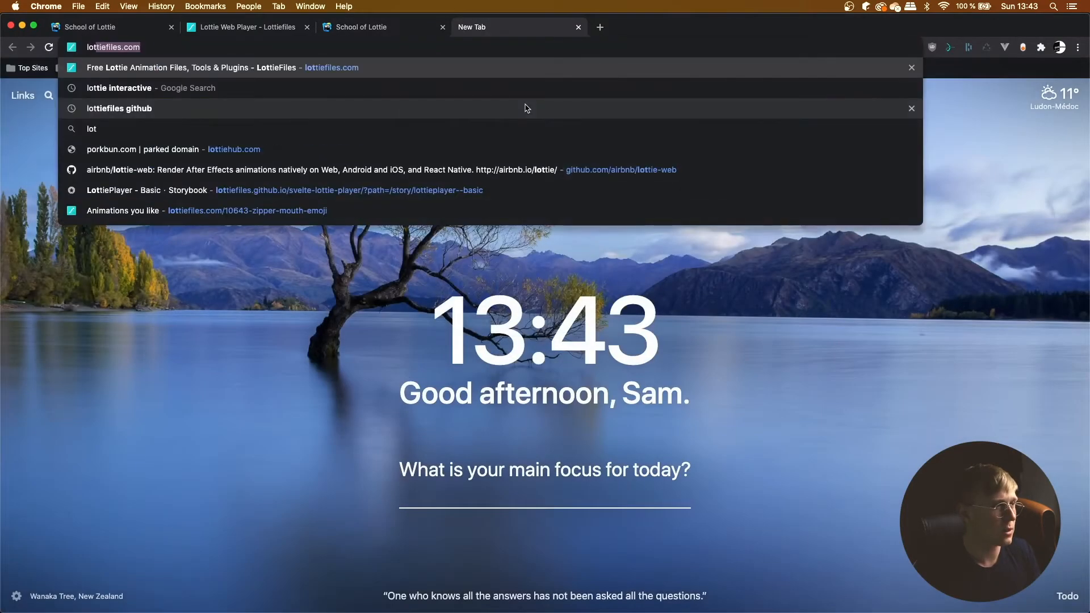
pyautogui.write('lottitie')
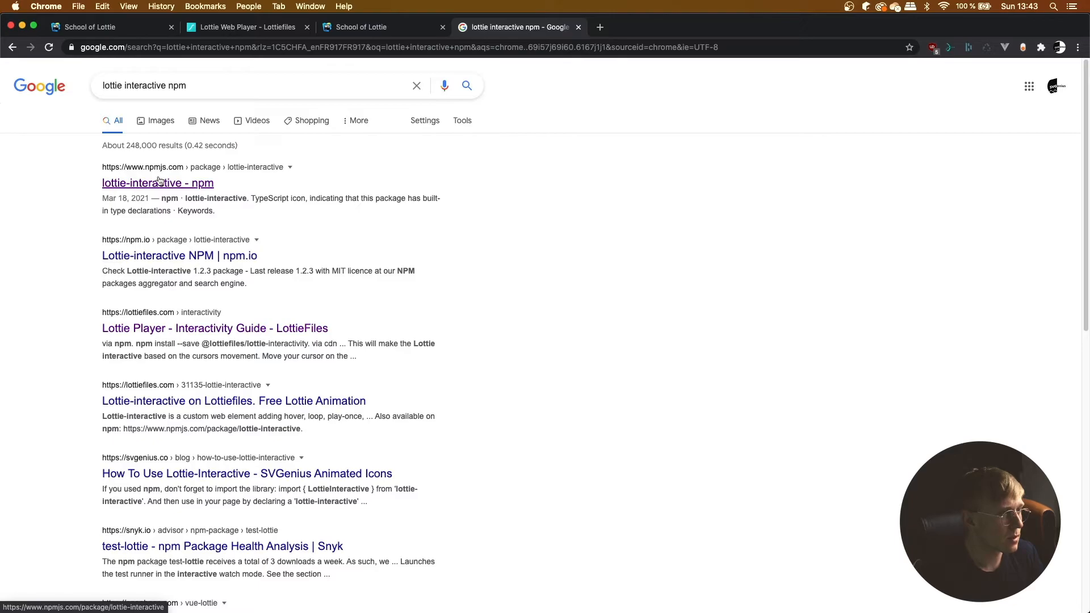
pyautogui.click(157, 183)
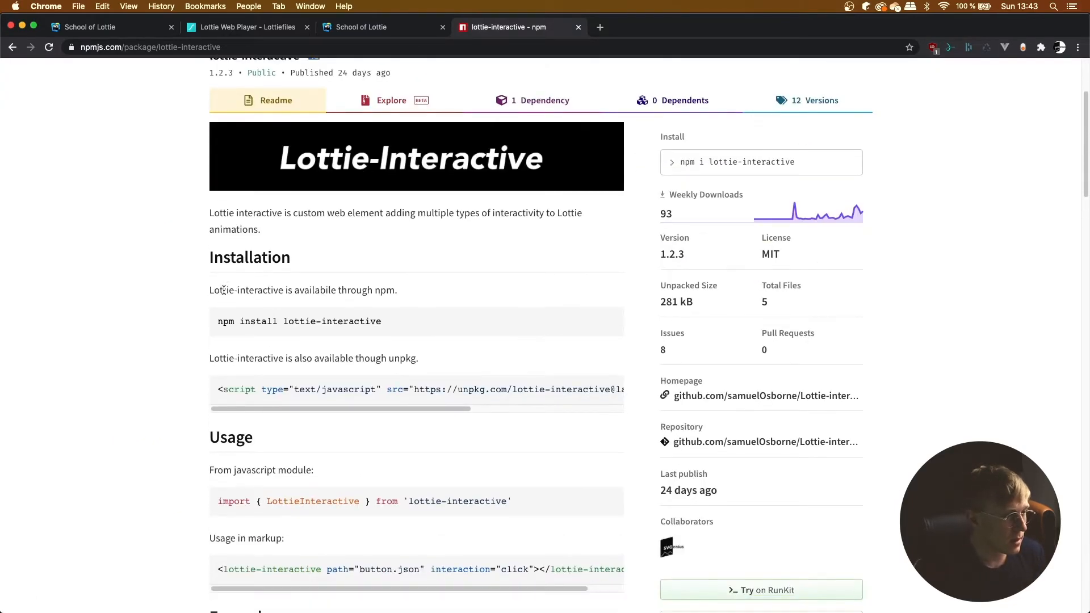
# Read the lottie-interactive unpkg code block and select its script tag text.
pyautogui.scroll(-3)
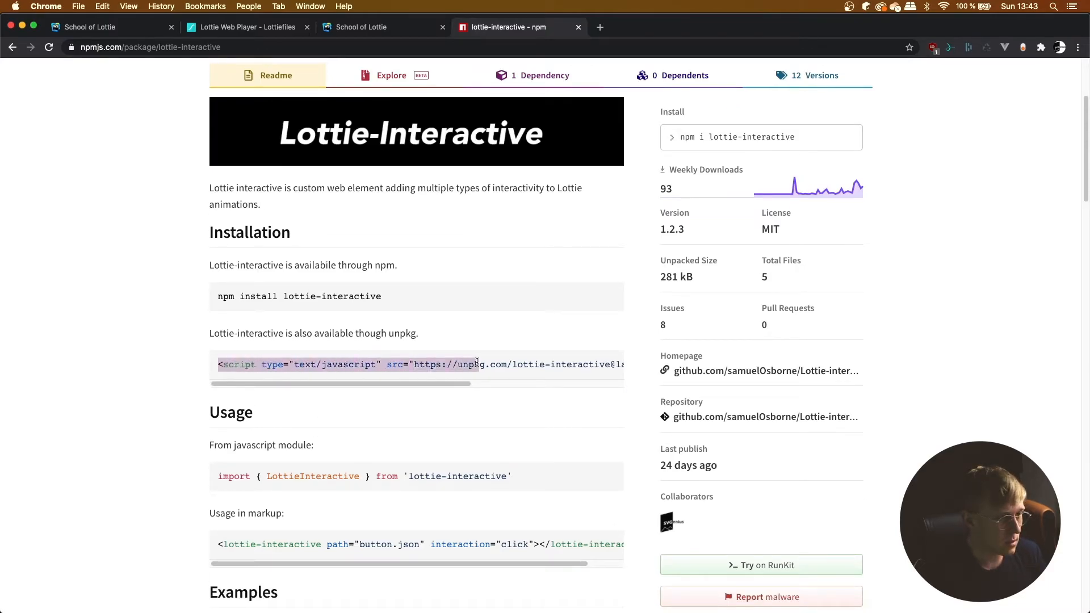
pyautogui.hscroll(3)
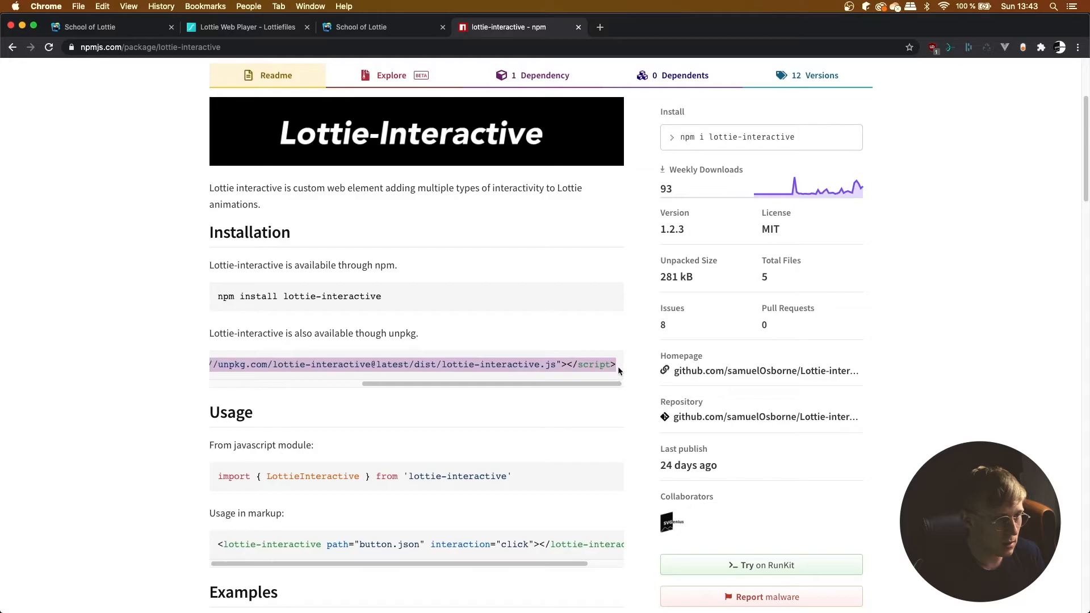
pyautogui.hscroll(-3)
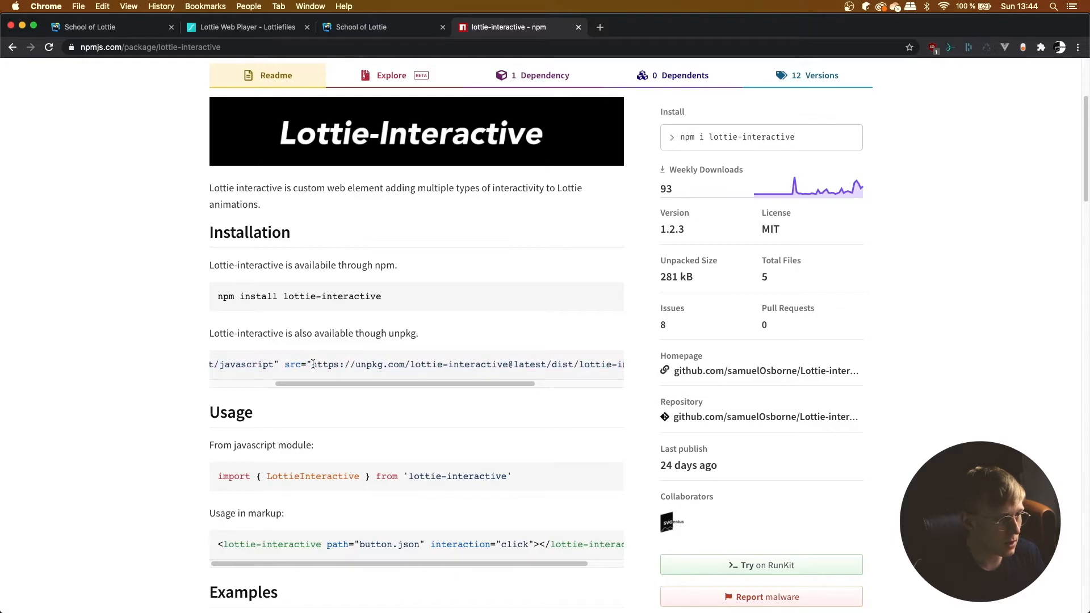
pyautogui.doubleClick(463, 365)
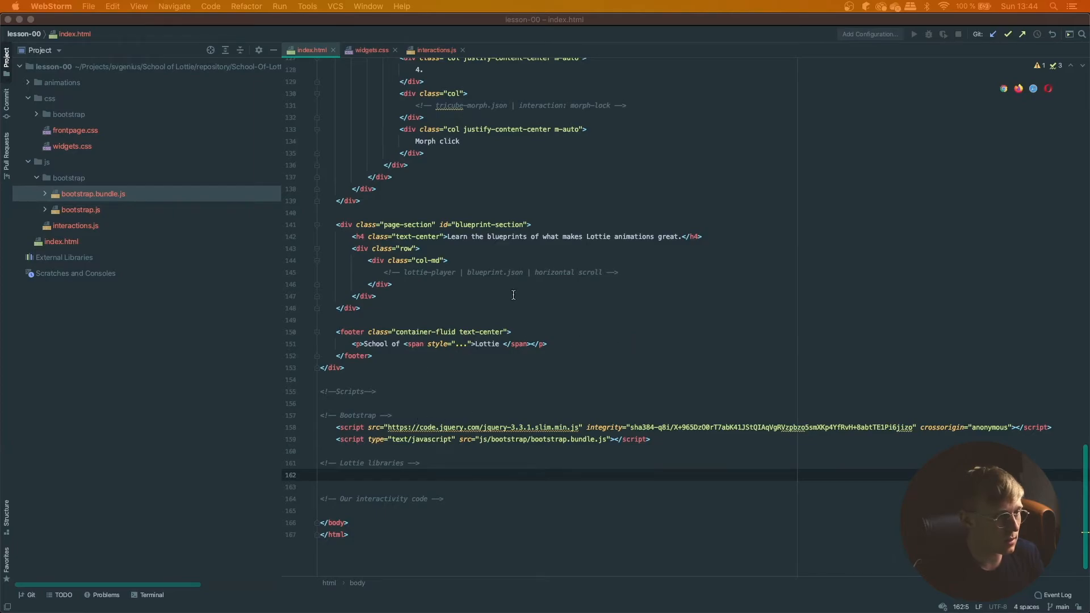
pyautogui.click(410, 475)
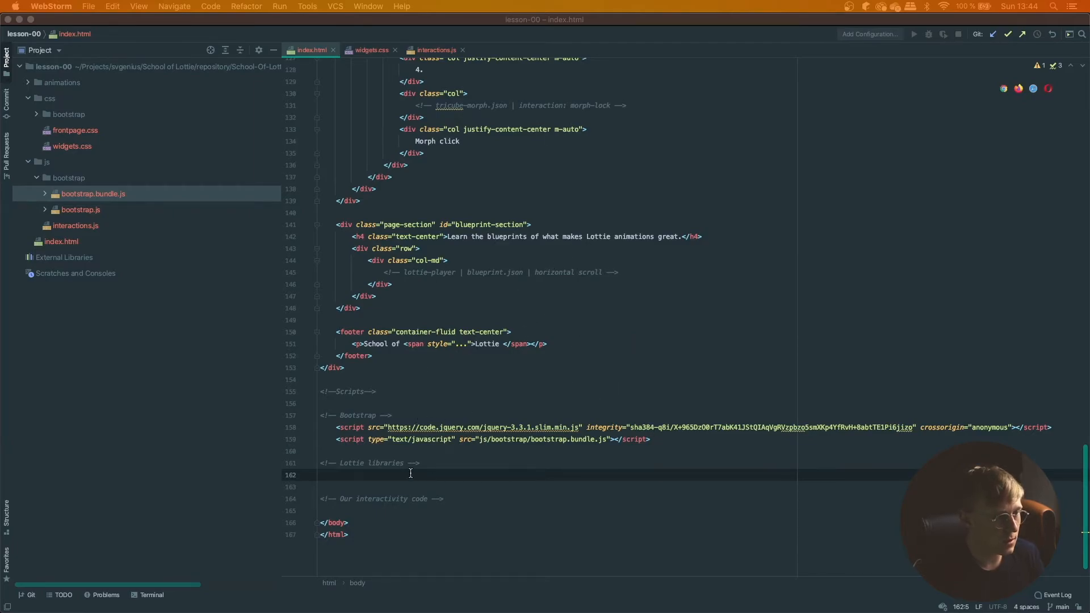
pyautogui.write('<script type="text/javascript" src="https://unpkg.com/lottie-interactive@latest/dist/lottie-interactive.js"></script>')
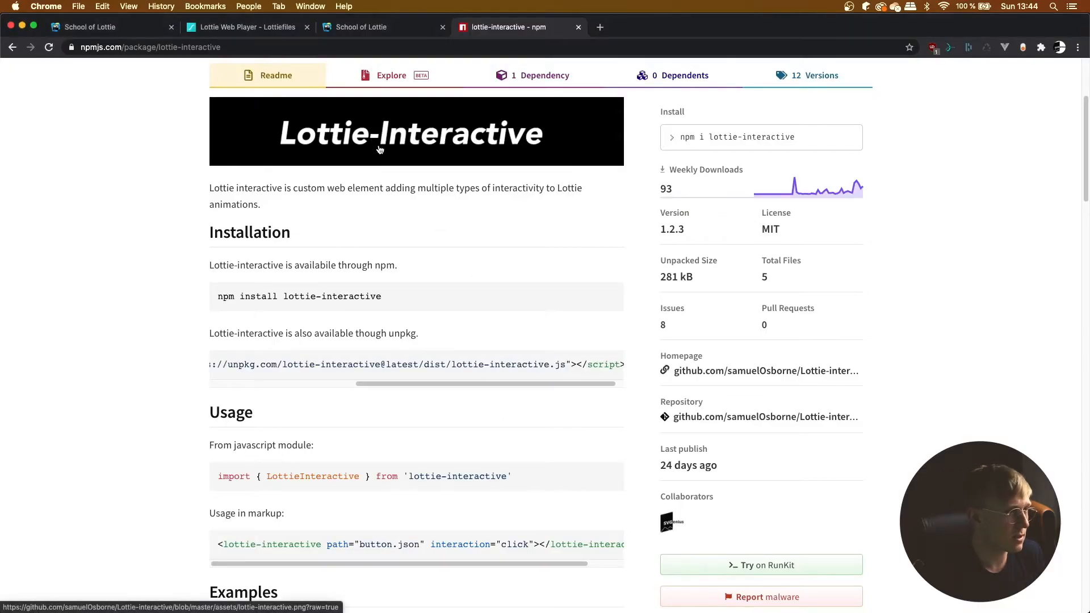
# Reach the Lottie Web Player page via LottieFiles developer resources and take its lottie-player script line.
pyautogui.click(243, 26)
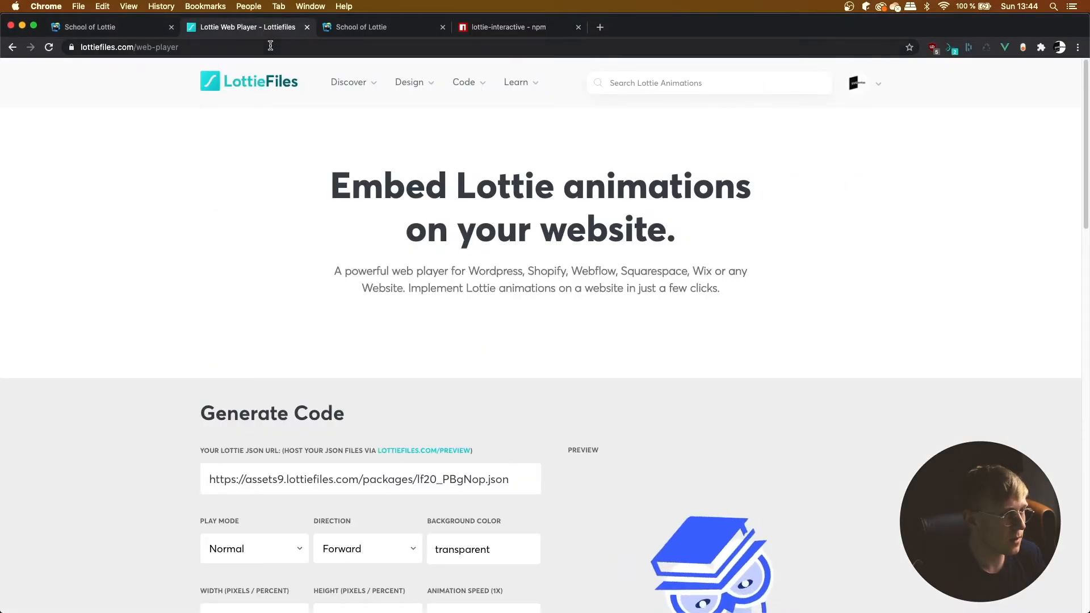
pyautogui.moveTo(221, 82)
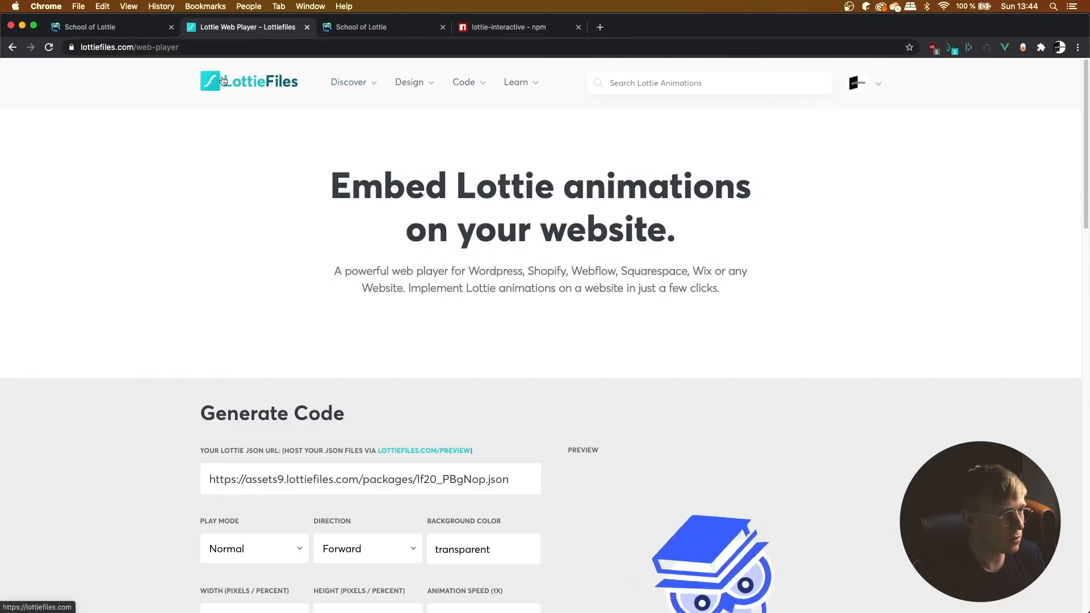
pyautogui.click(249, 81)
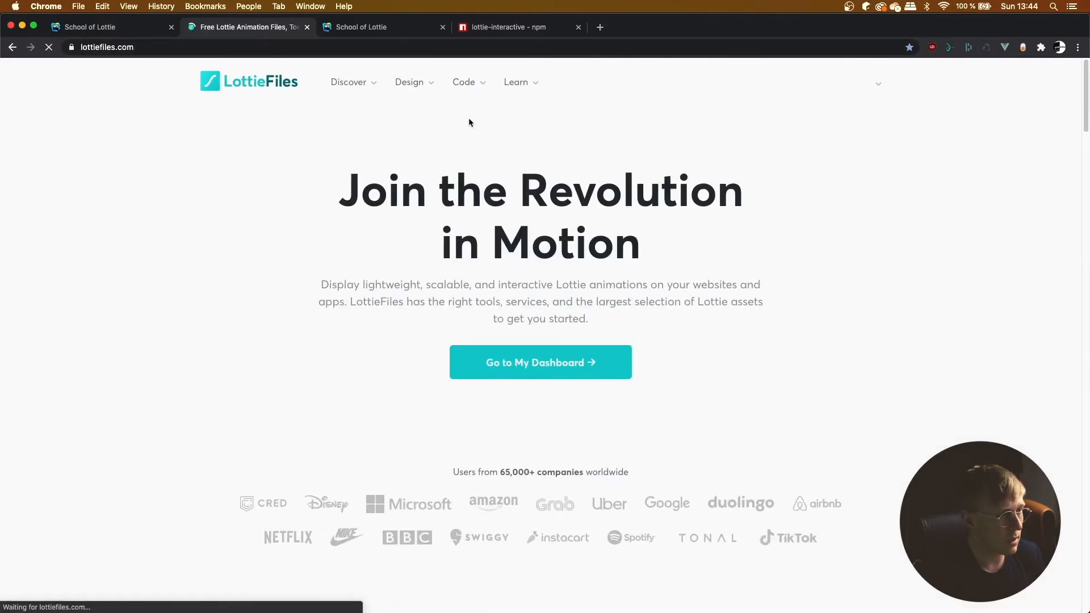
pyautogui.click(409, 82)
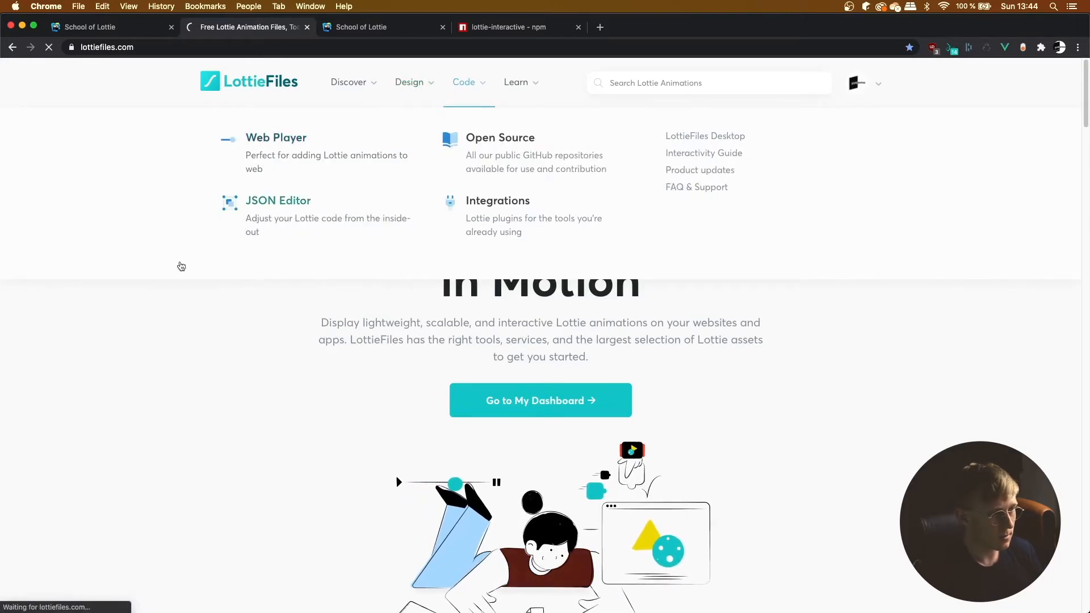
pyautogui.click(275, 138)
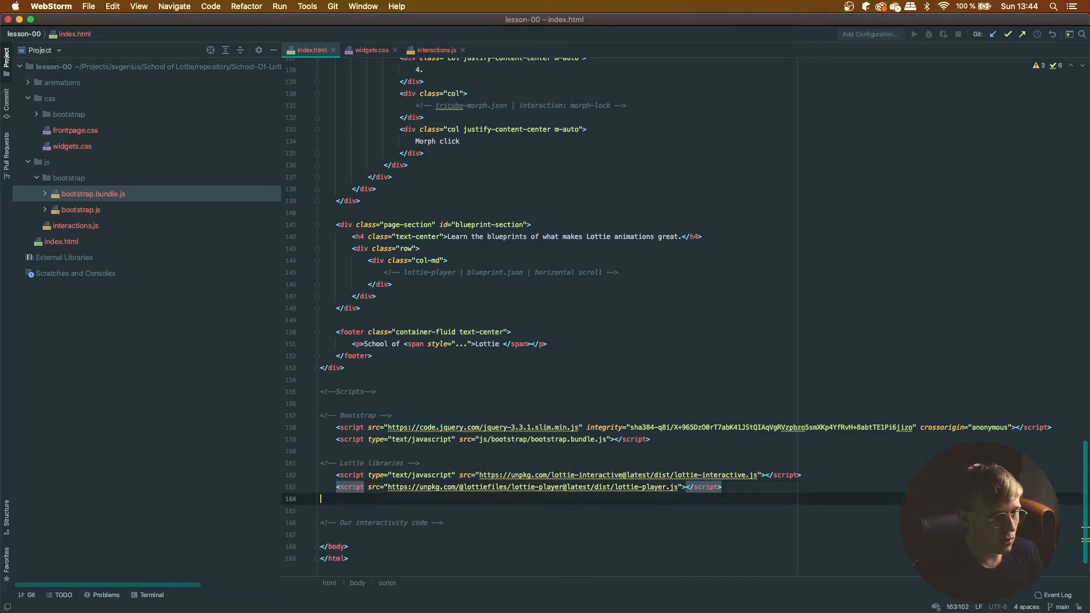
pyautogui.click(618, 487)
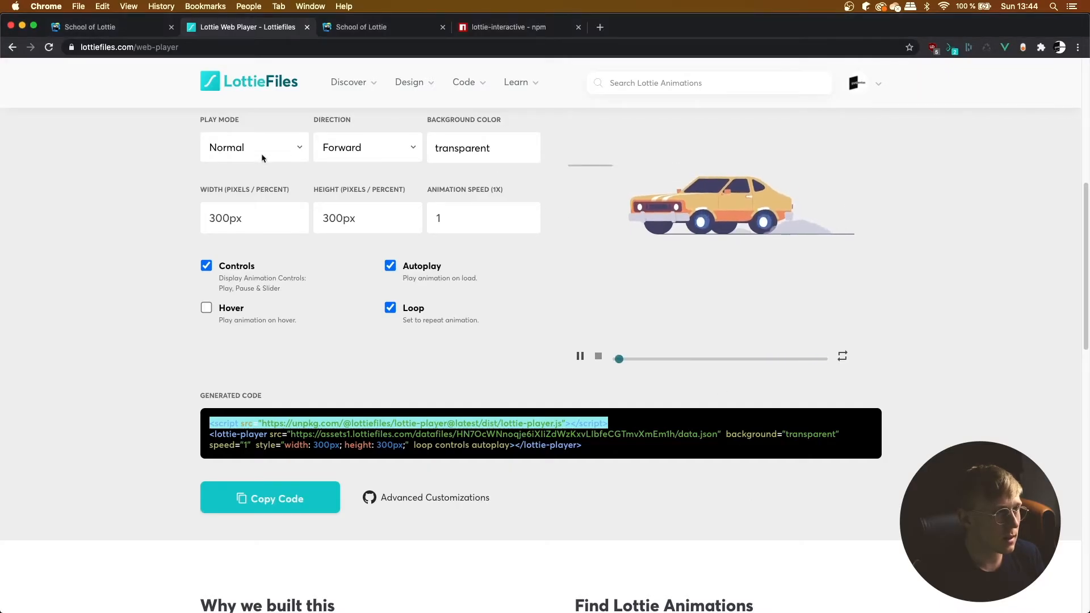
# Find the 'via cdn' lottie-interactivity script tag in the Lottie Player Interactivity Guide.
pyautogui.click(463, 82)
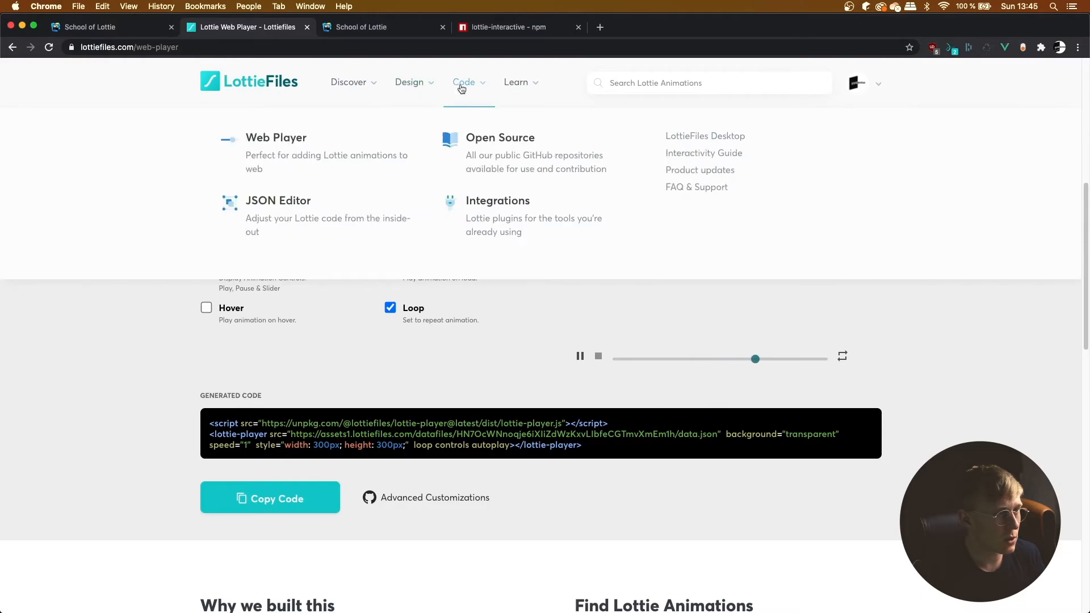
pyautogui.click(703, 153)
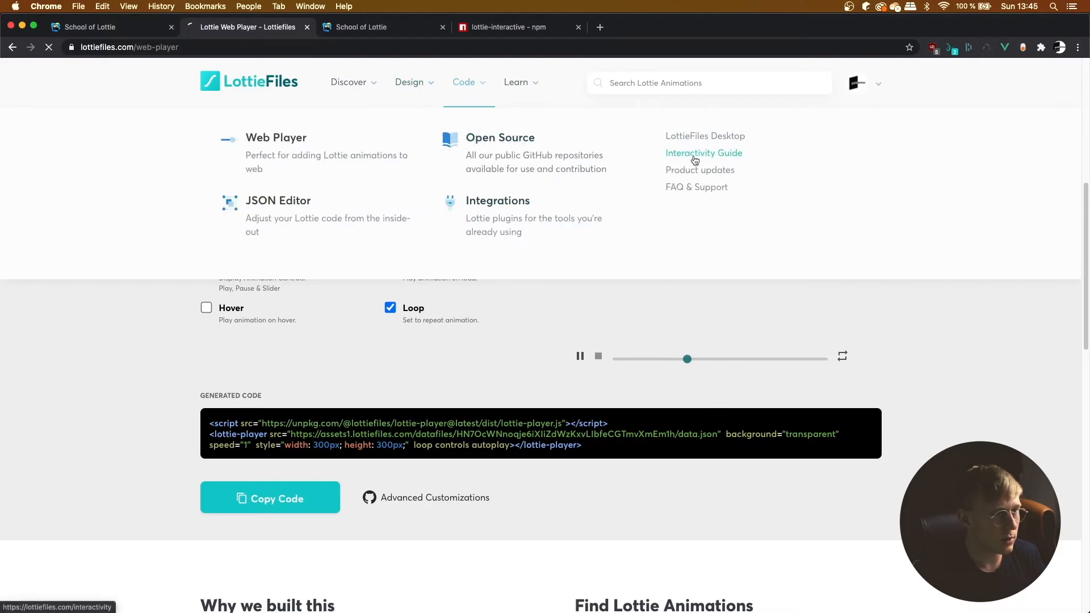
pyautogui.click(703, 153)
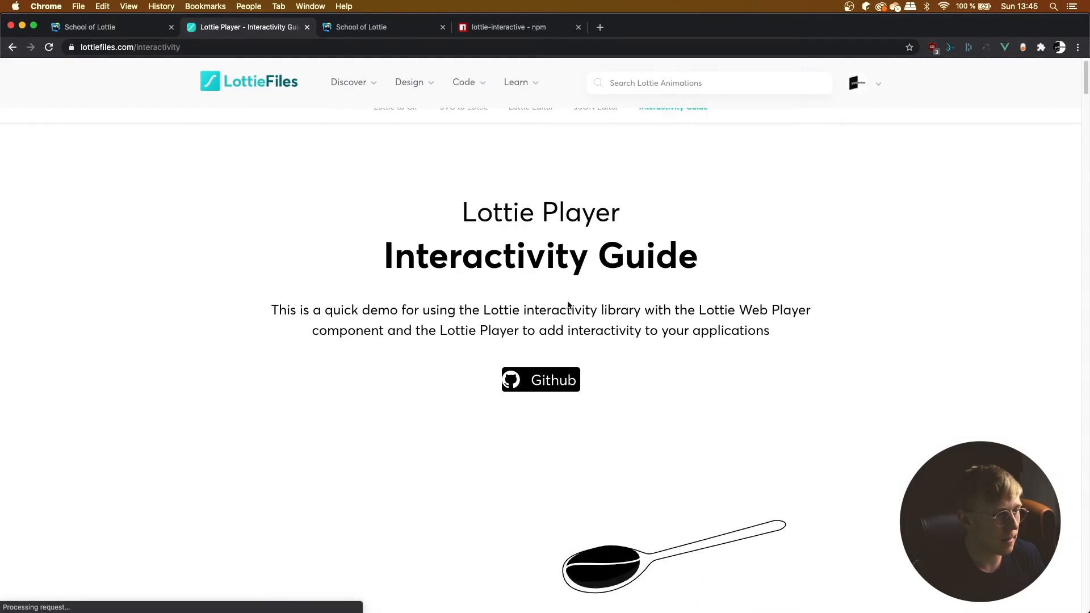
pyautogui.scroll(-3)
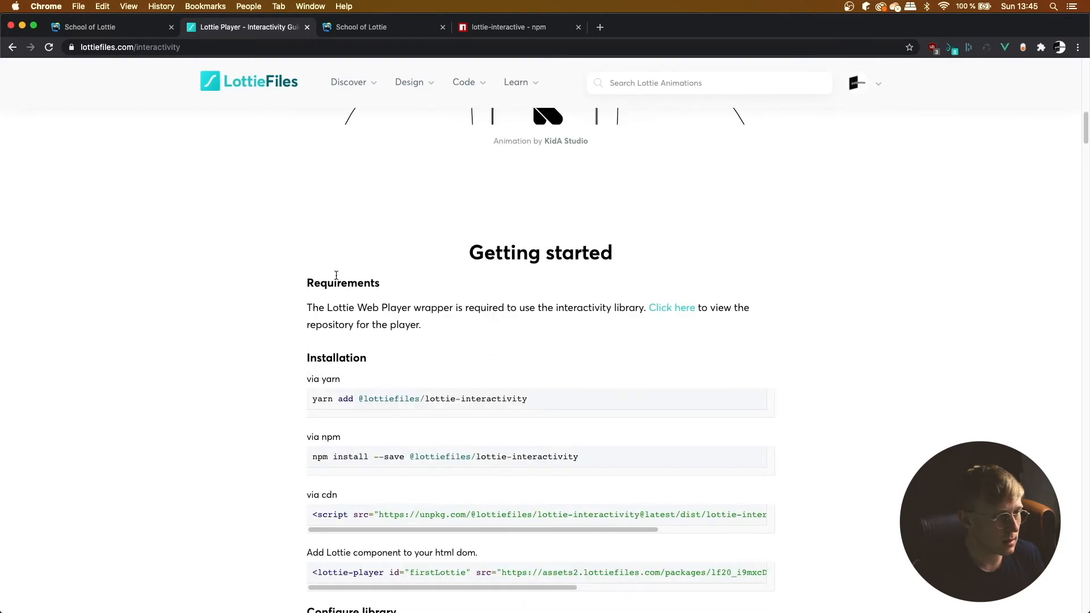
pyautogui.scroll(-3)
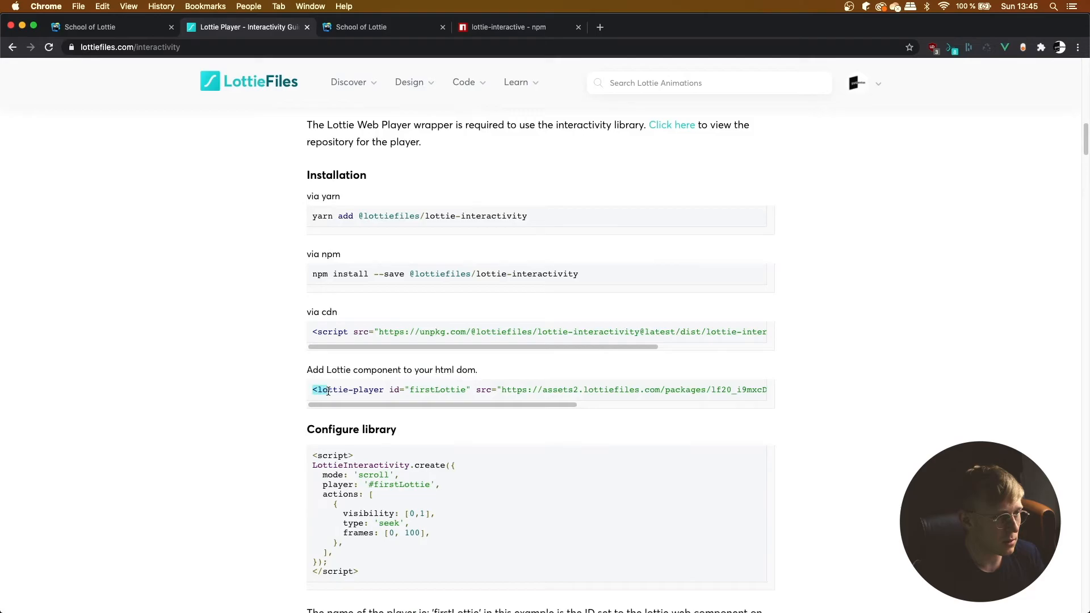
pyautogui.scroll(3)
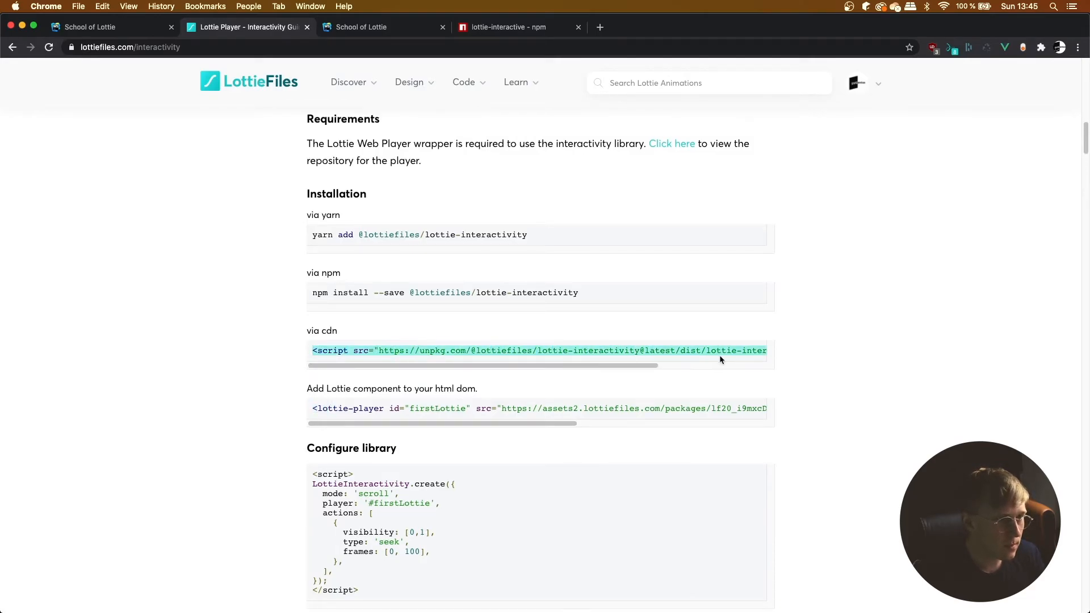
pyautogui.hscroll(3)
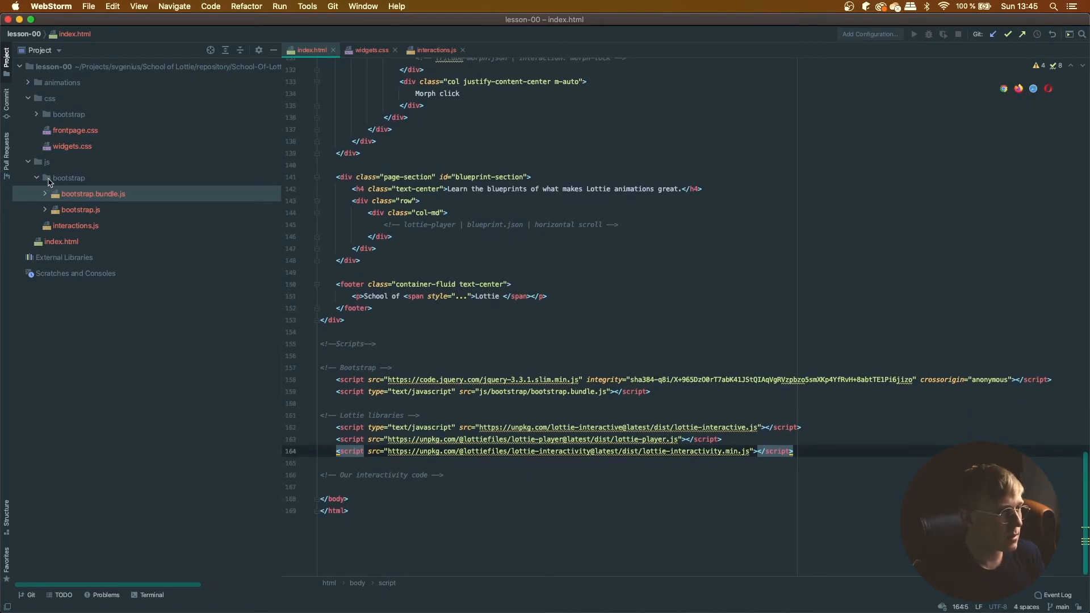
# Collapse js/bootstrap and css, place the caret under the interactivity comment and select interactions.js.
pyautogui.click(36, 178)
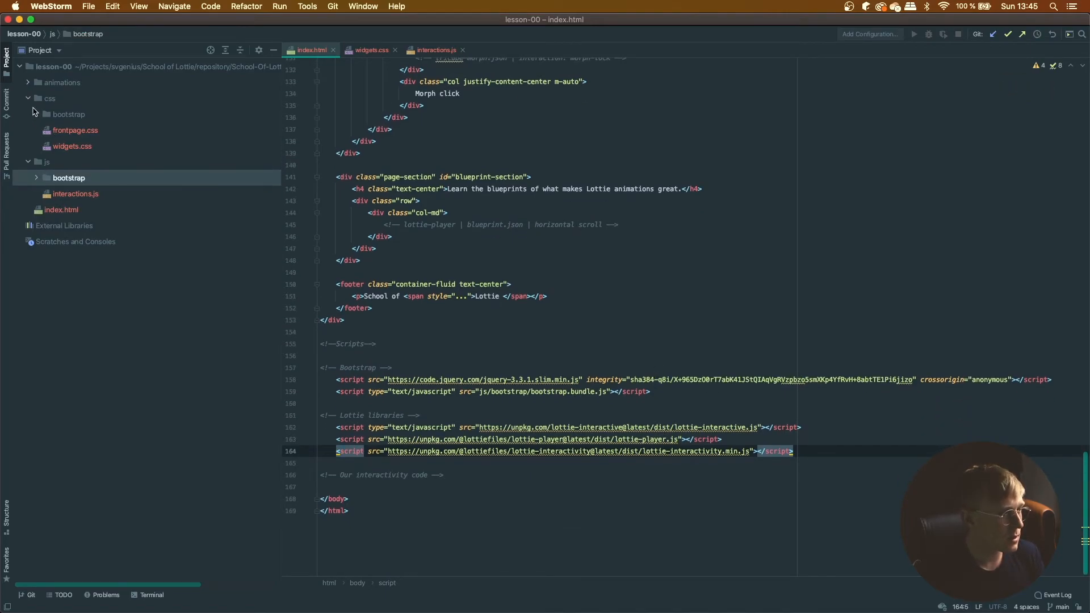
pyautogui.click(49, 97)
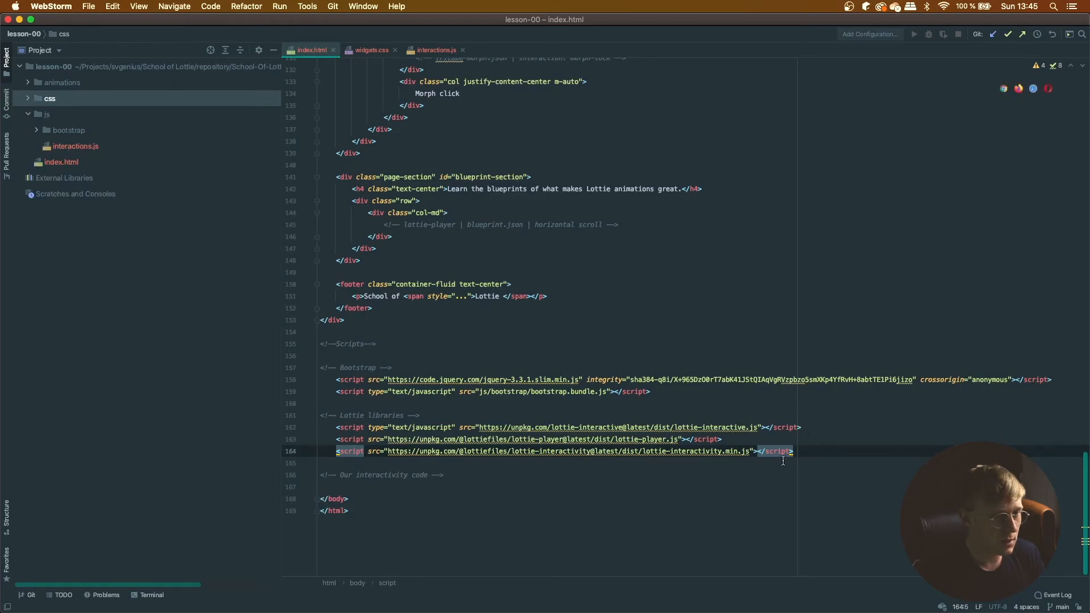
pyautogui.click(348, 487)
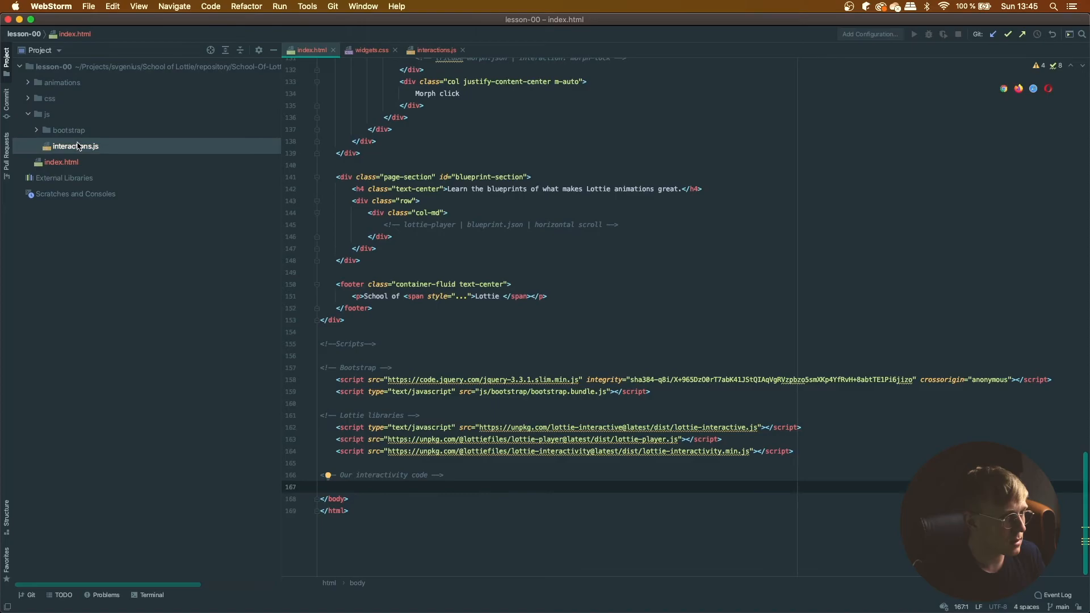
pyautogui.click(311, 49)
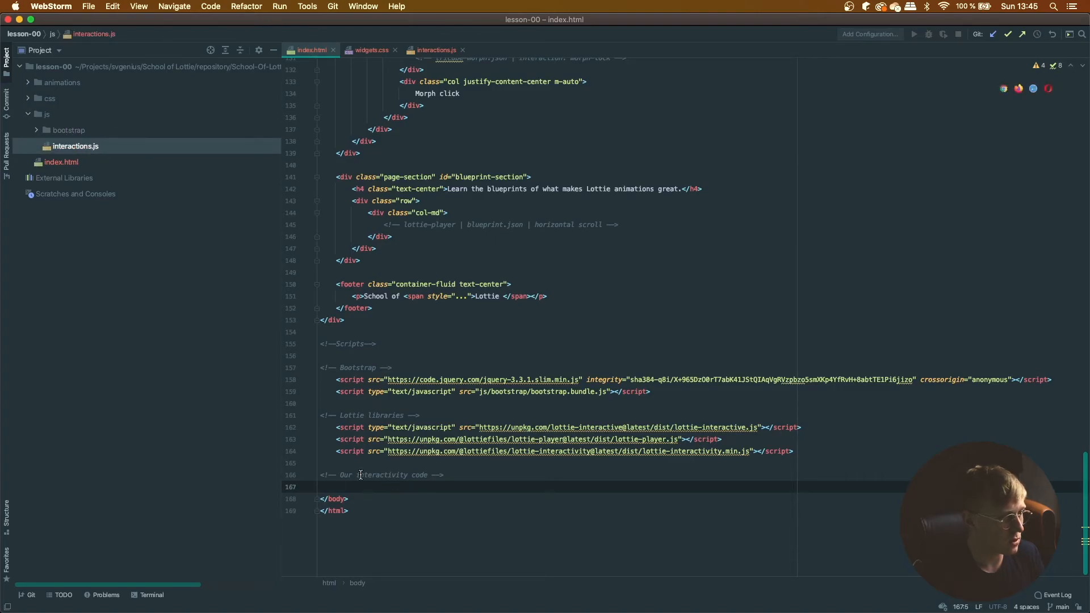
# Add <script type="text/javascript" src="js/interactions.js"></script> under the comment and preview in Chrome.
pyautogui.press('enter')
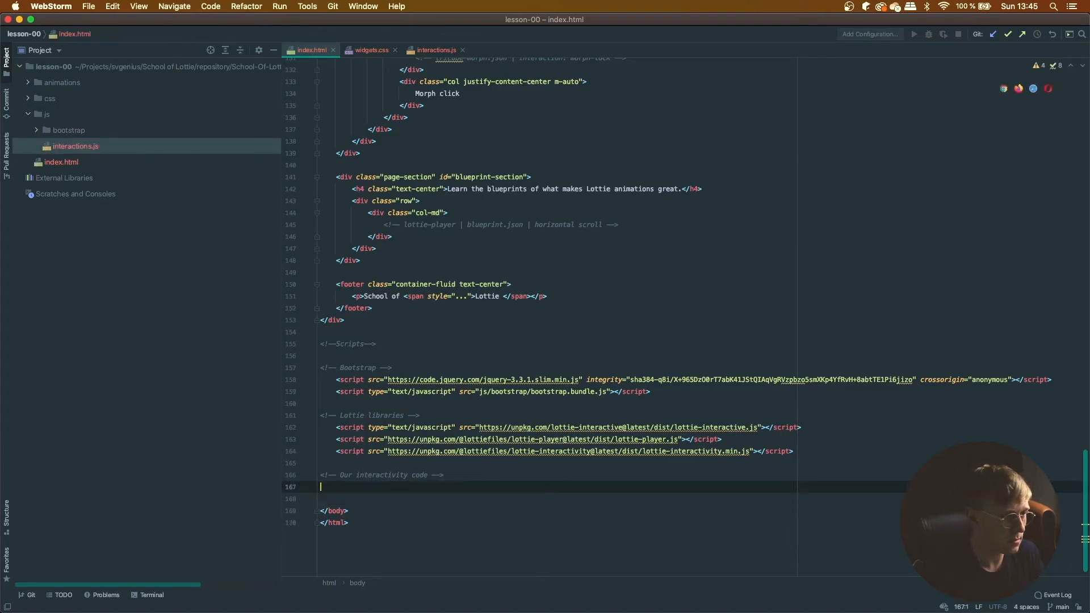
pyautogui.write('<script')
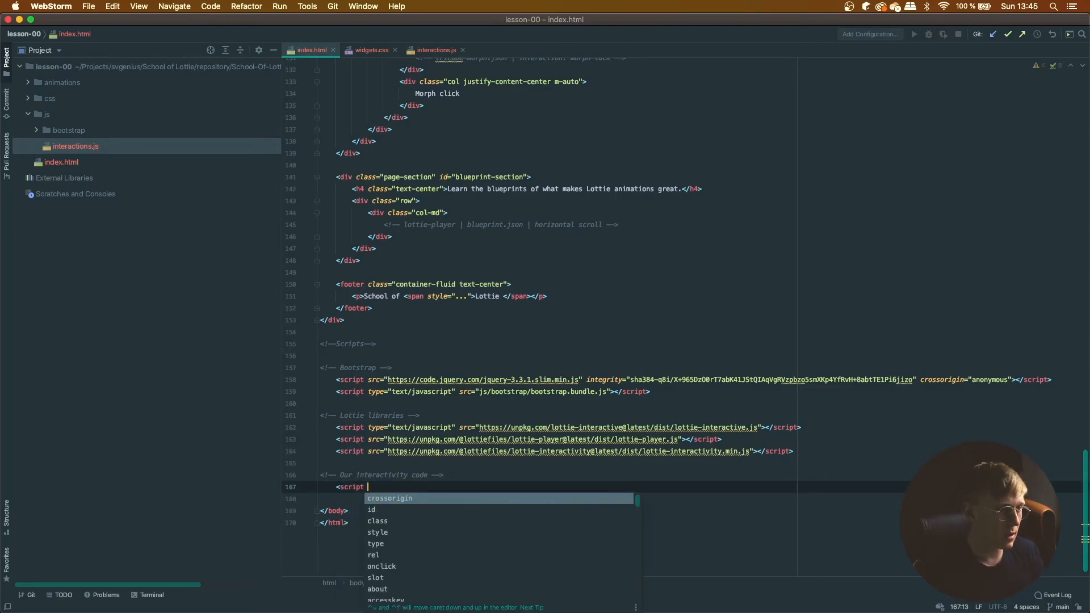
pyautogui.moveTo(426, 48)
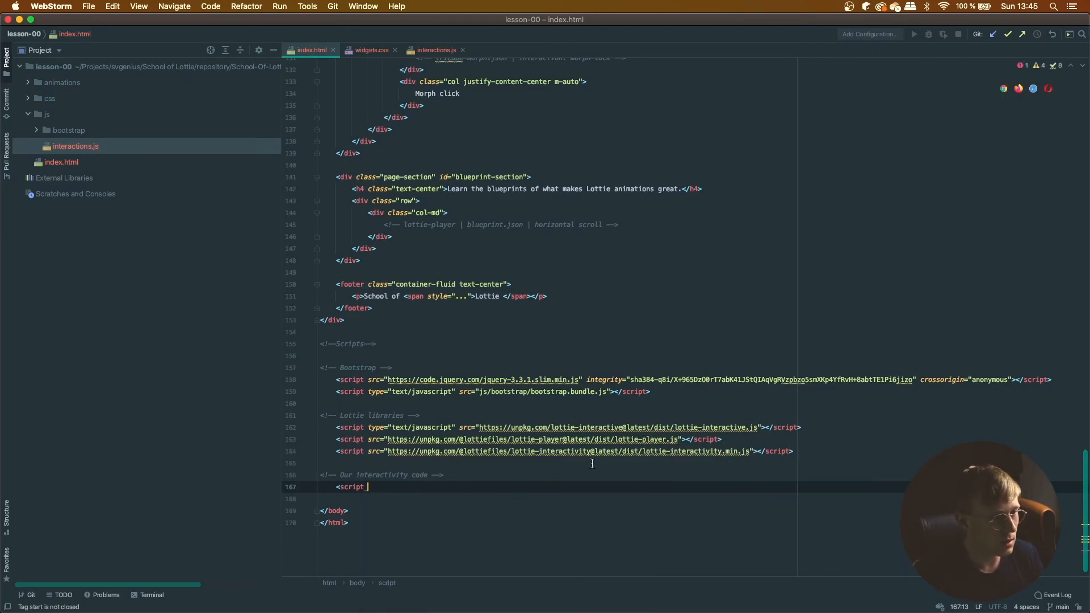
pyautogui.moveTo(541, 464)
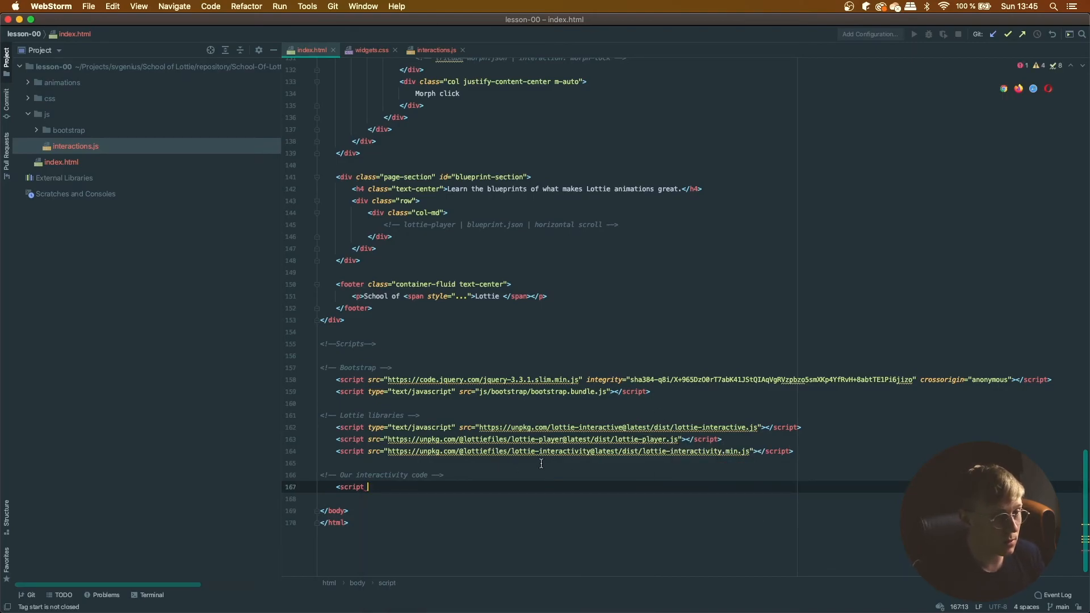
pyautogui.moveTo(515, 523)
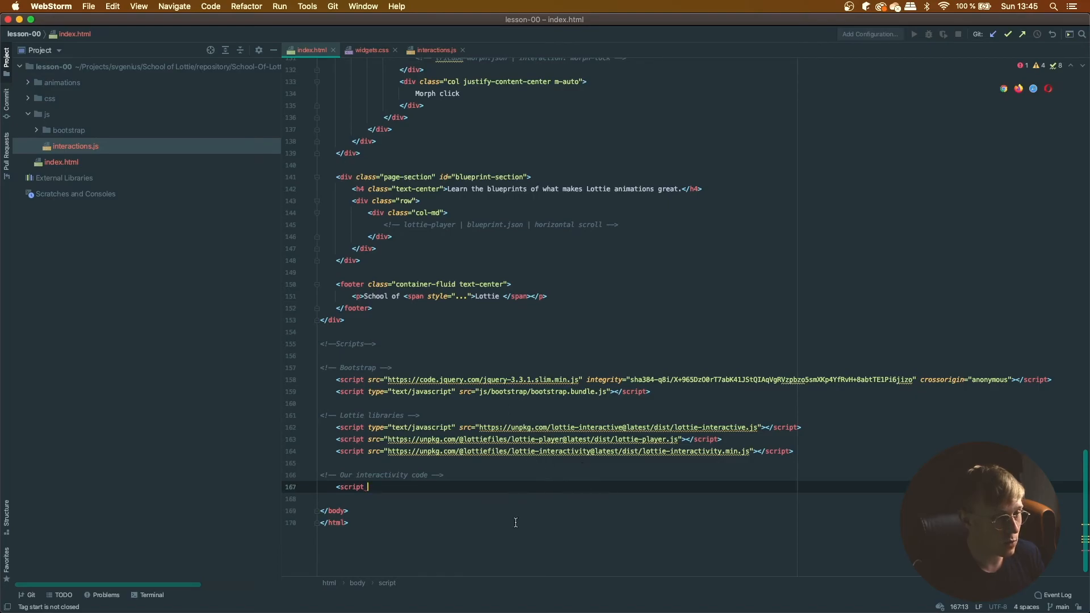
pyautogui.moveTo(465, 373)
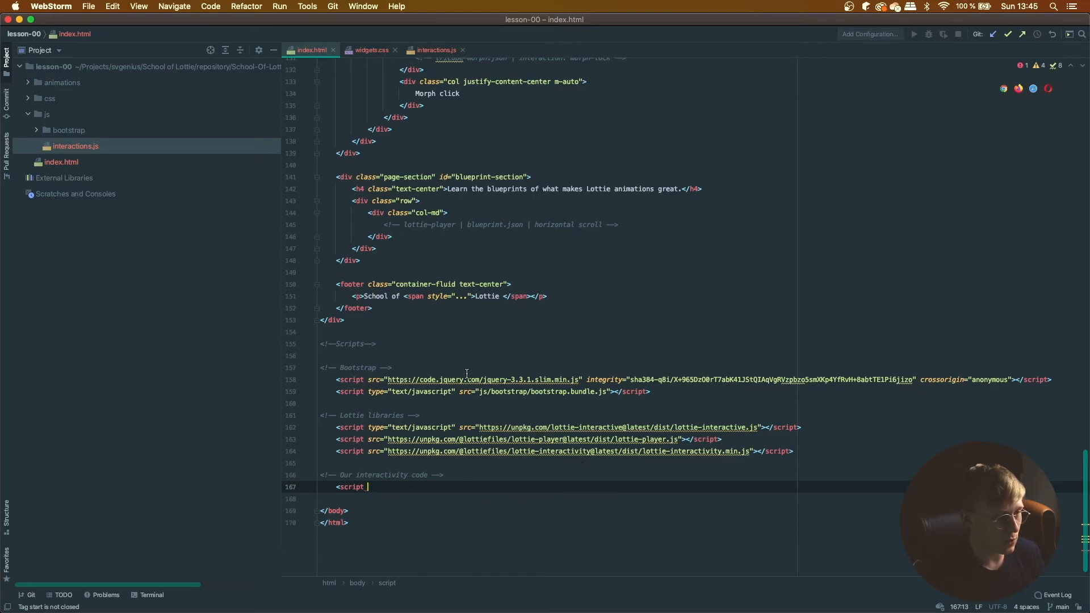
pyautogui.write('type="text/javascript" src="')
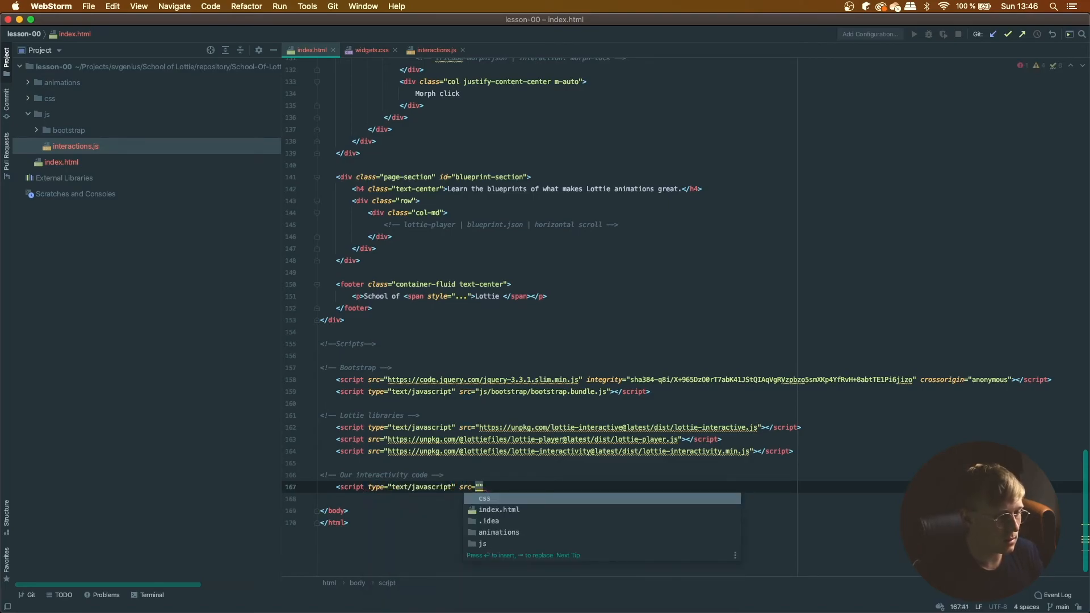
pyautogui.write('js/interactions.js')
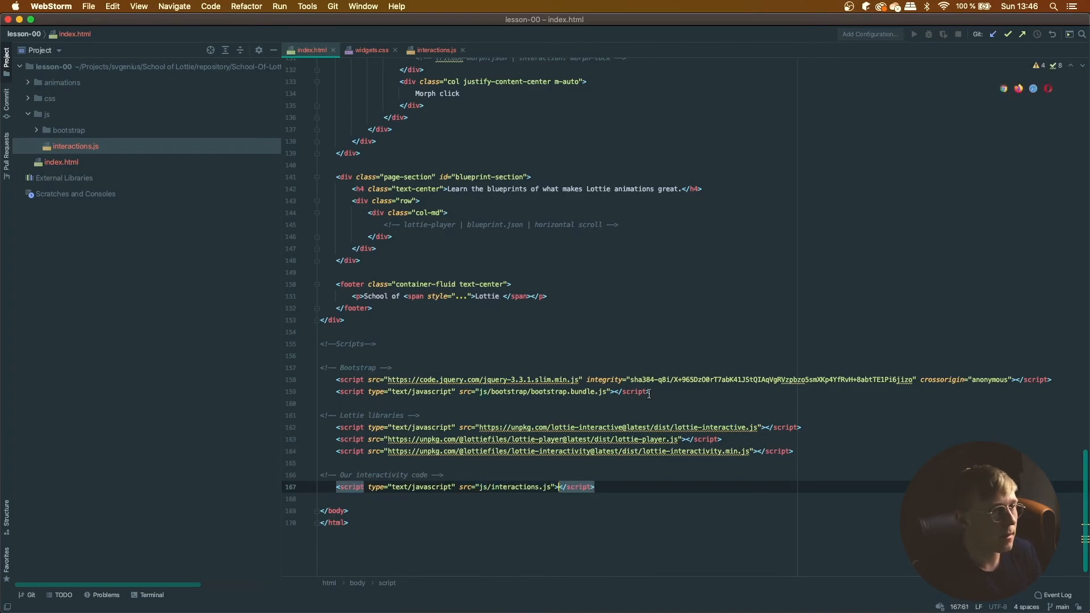
pyautogui.click(374, 344)
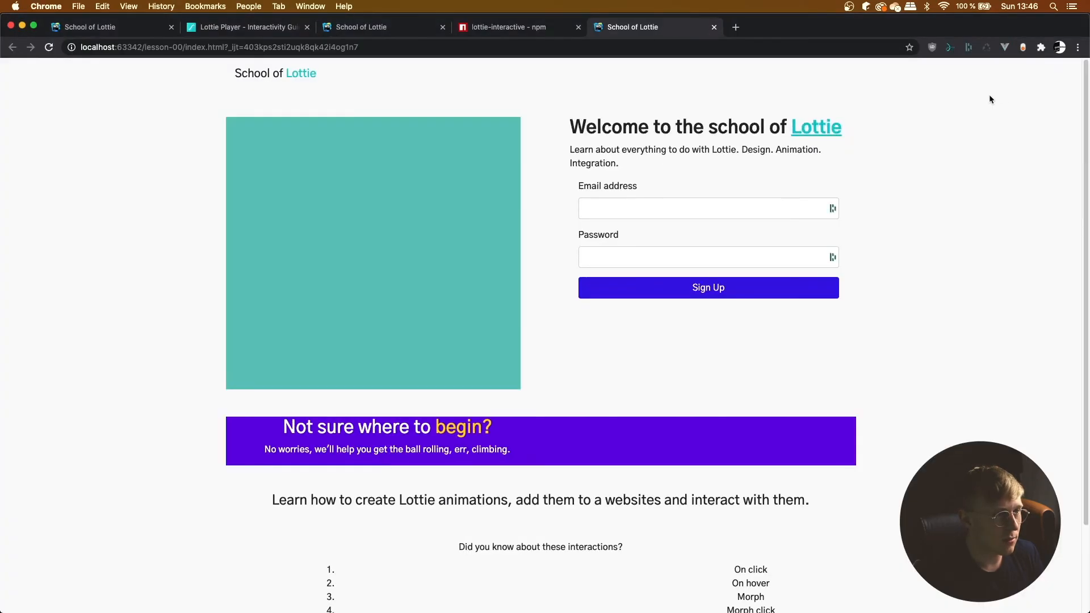
pyautogui.moveTo(428, 227)
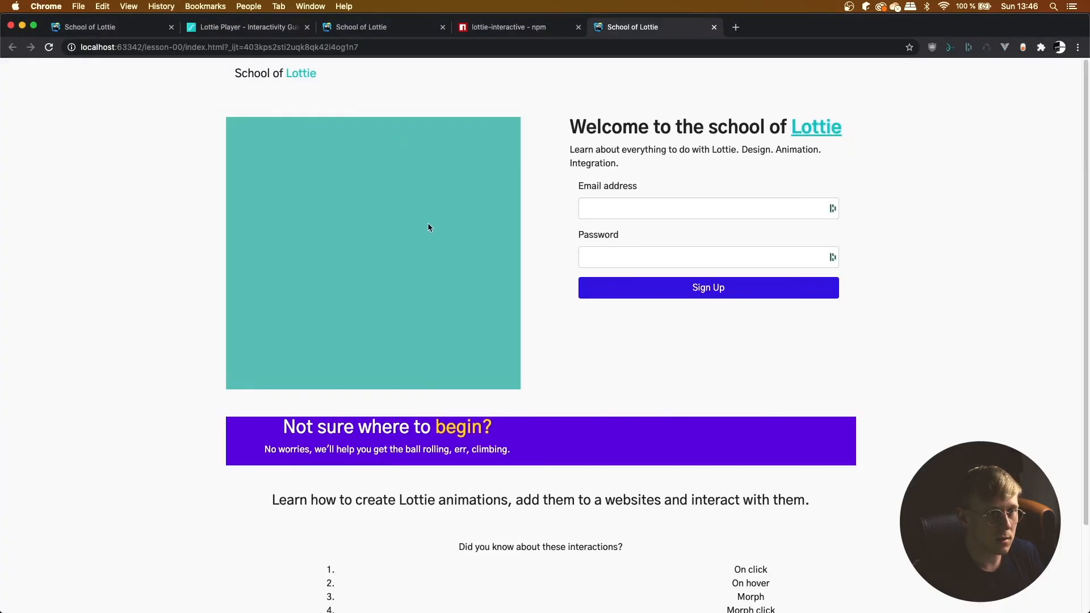
pyautogui.moveTo(680, 185)
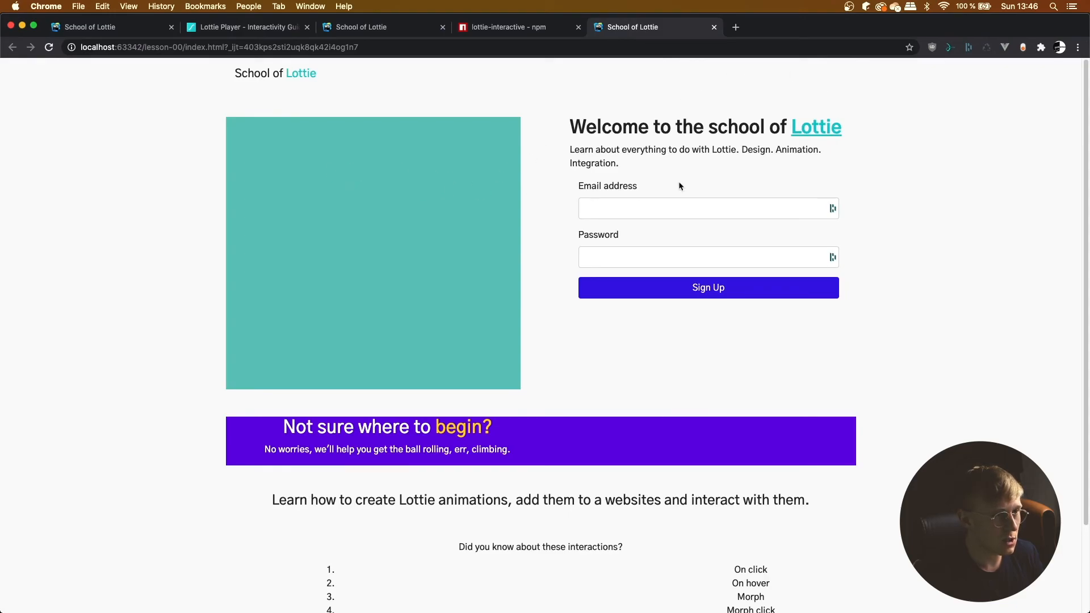
pyautogui.scroll(-3)
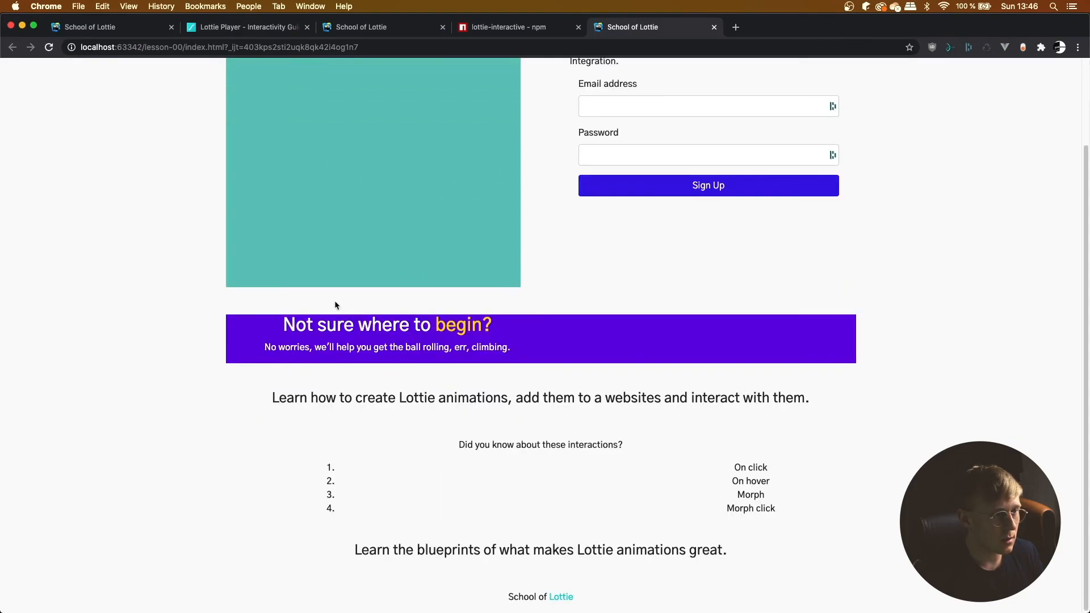
pyautogui.moveTo(410, 310)
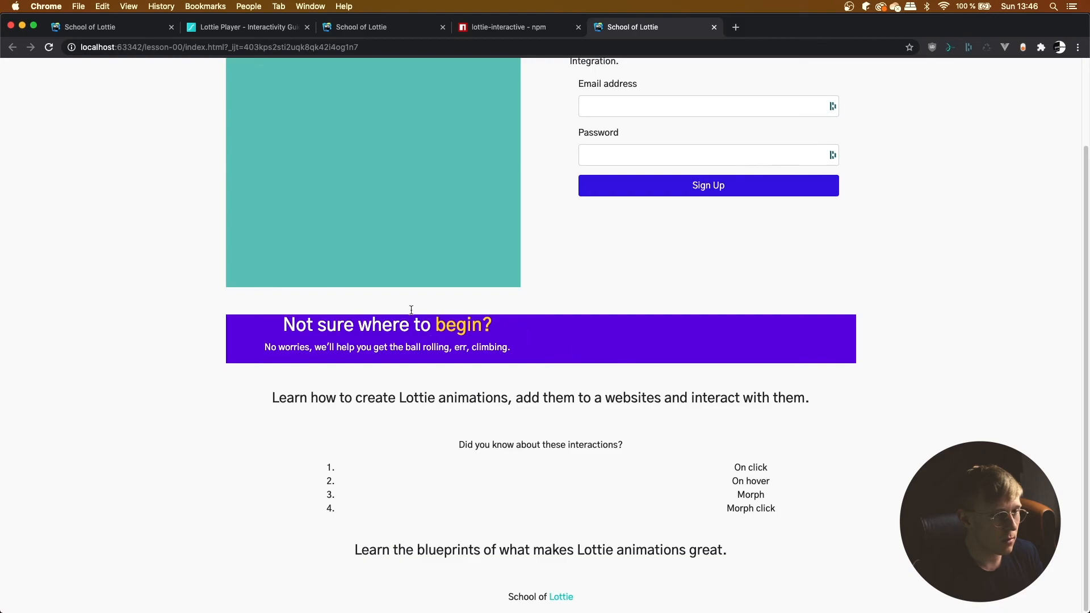
pyautogui.moveTo(557, 459)
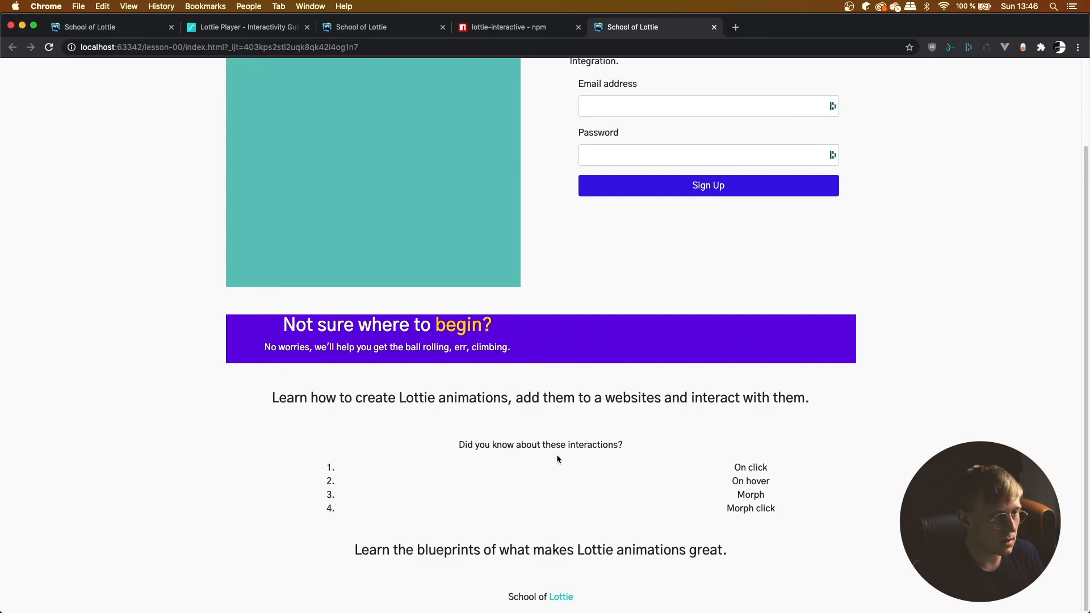
pyautogui.moveTo(593, 517)
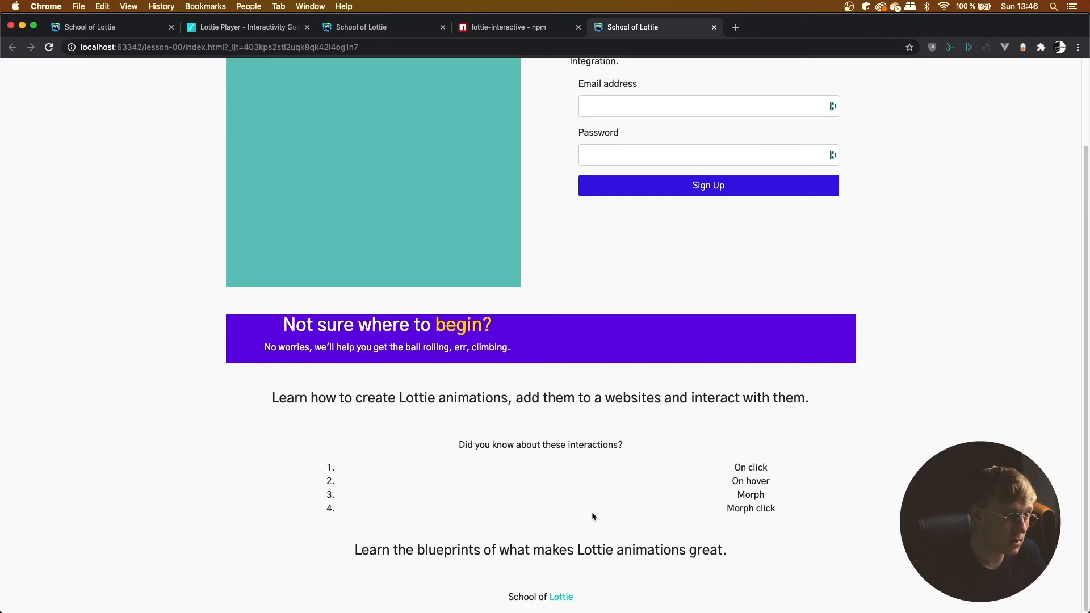
pyautogui.scroll(3)
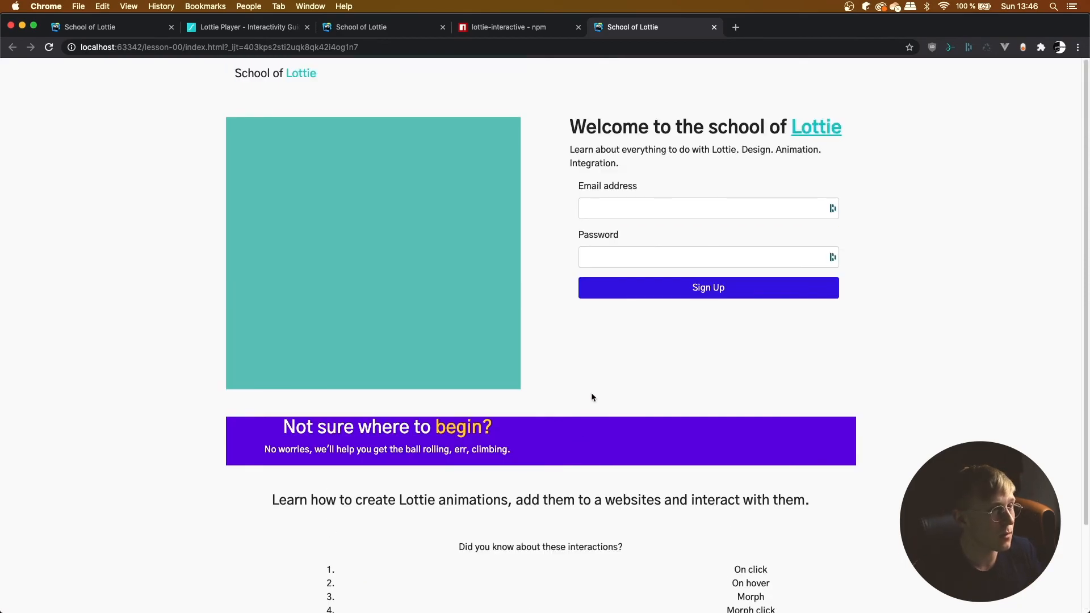
pyautogui.moveTo(693, 379)
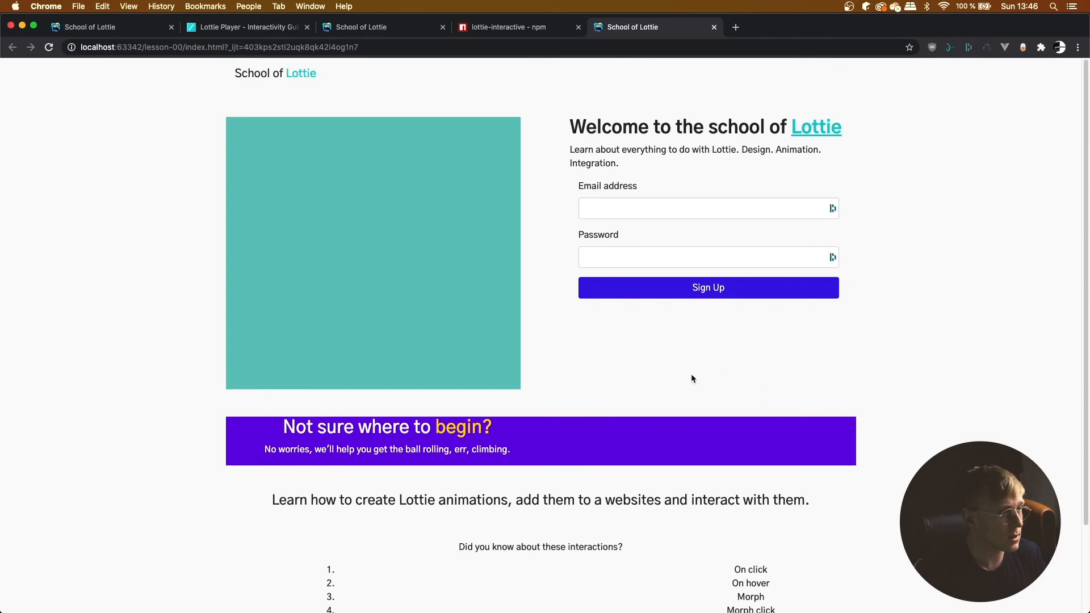
pyautogui.moveTo(662, 333)
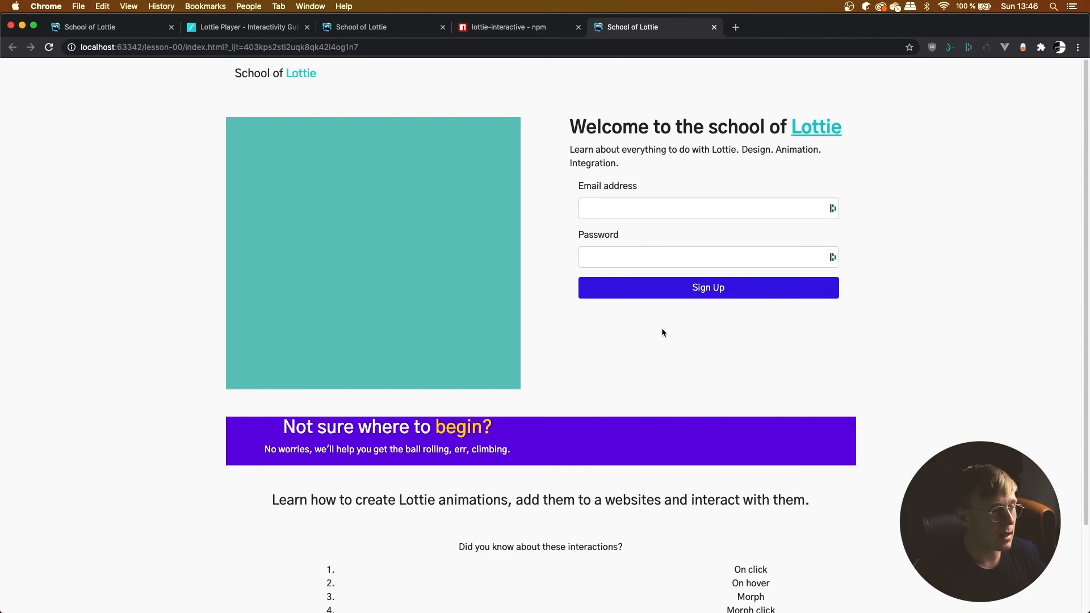
pyautogui.scroll(-3)
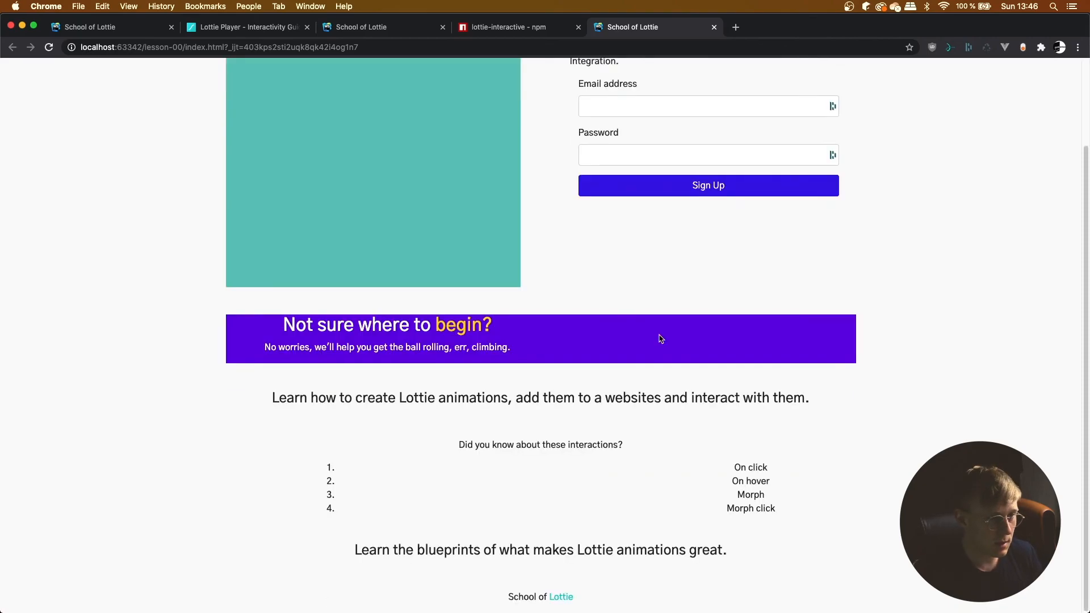
pyautogui.scroll(3)
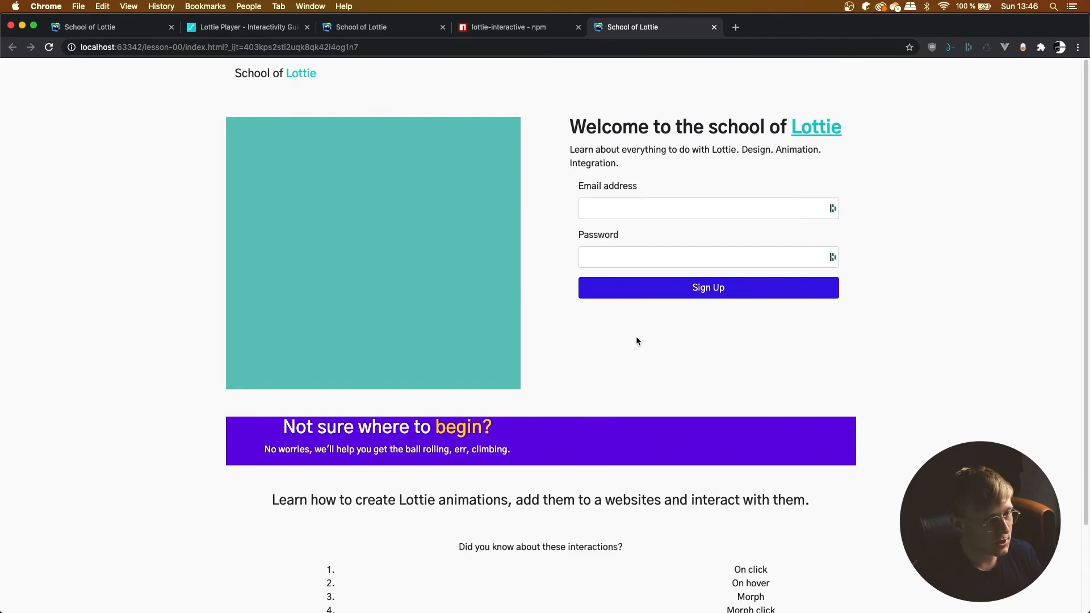